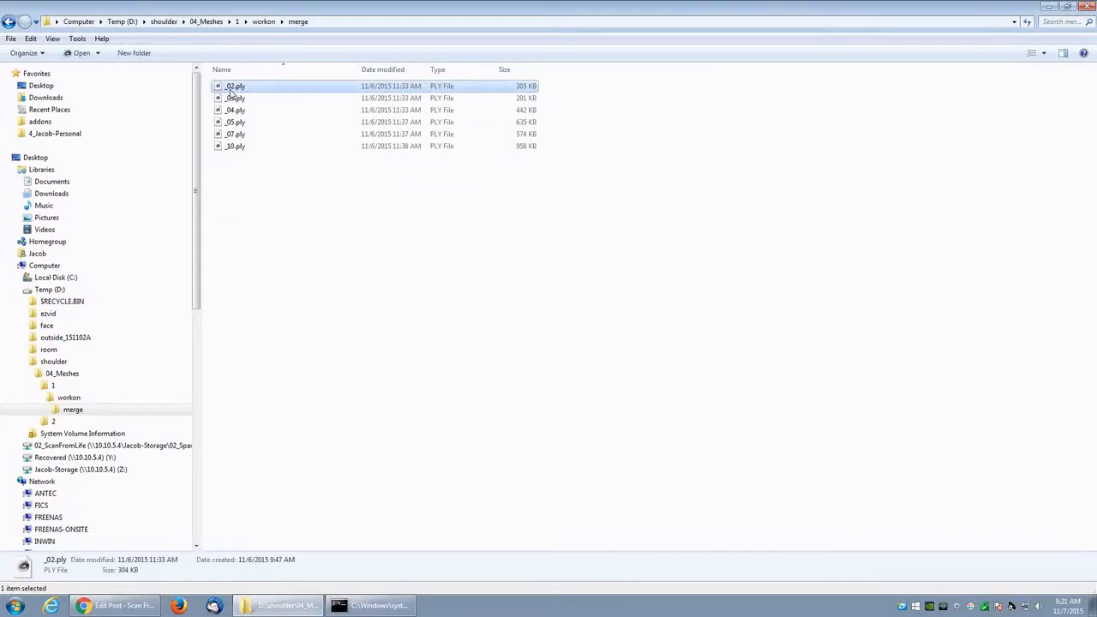
Step: Load _02.ply, then import _03.ply and _04.ply into the same project
double_click(233, 85)
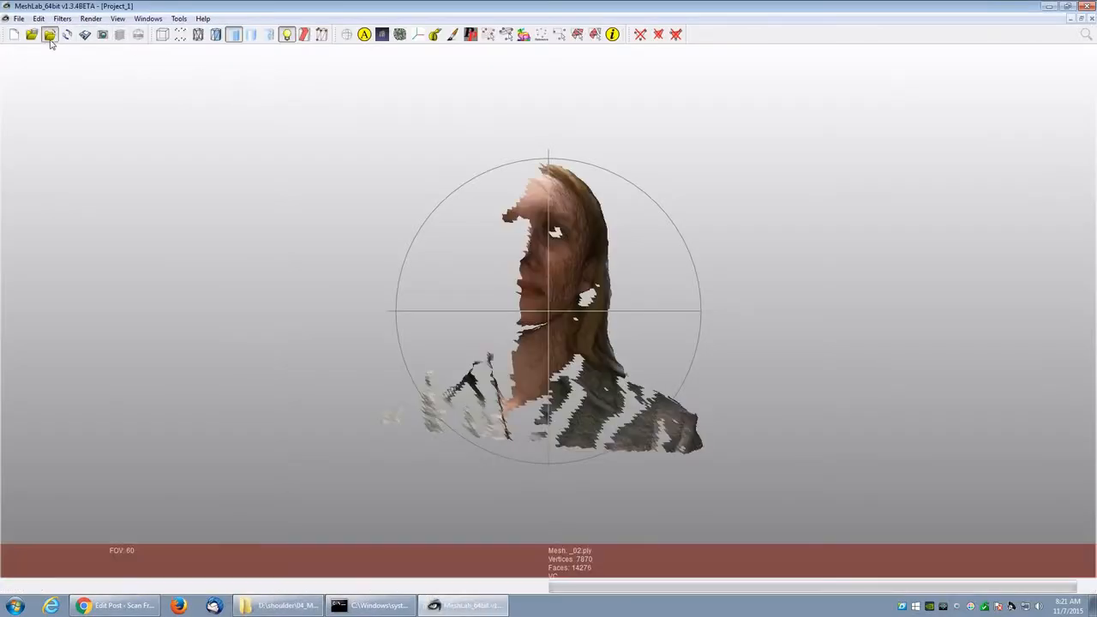
click(57, 38)
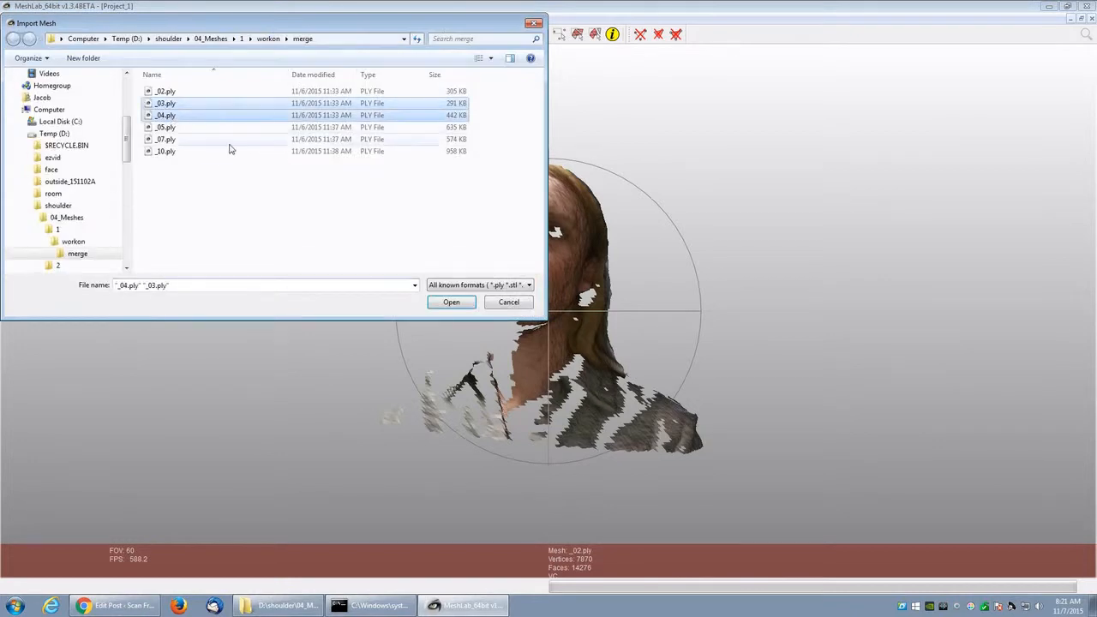
click(451, 301)
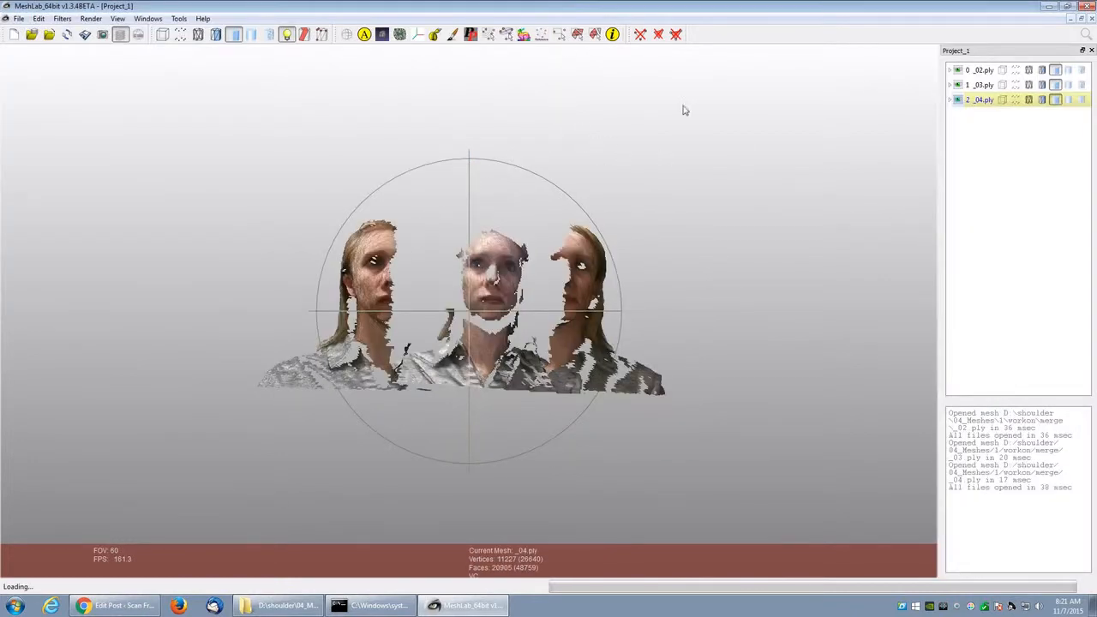
Step: Point-glue the _03 scan onto _02 using one matched reference point pair in the Align tool
click(345, 34)
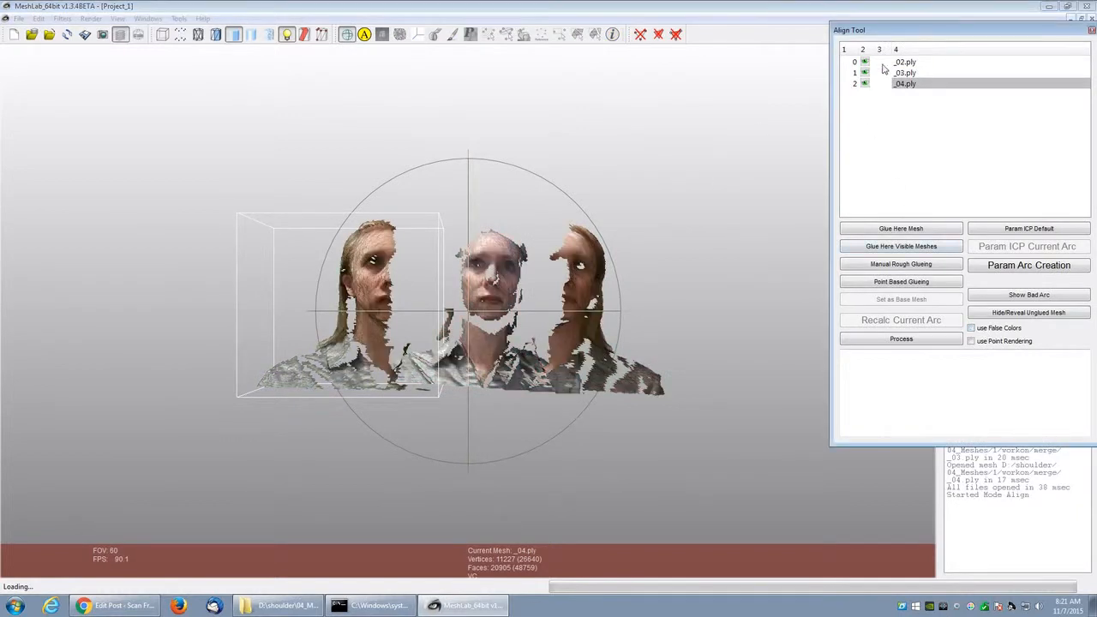
click(905, 62)
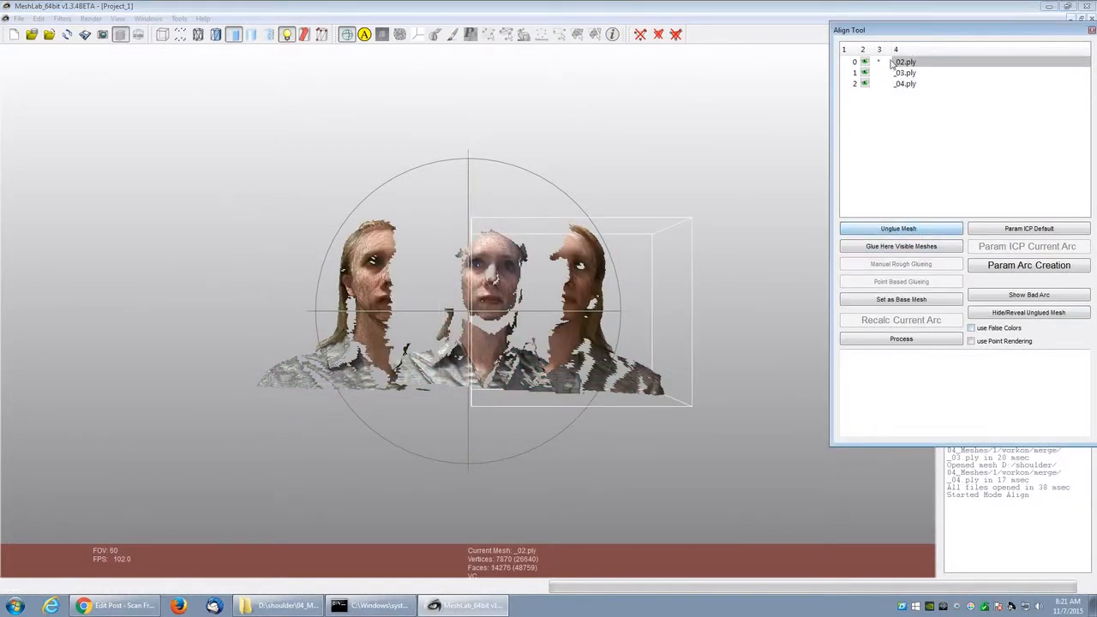
click(905, 72)
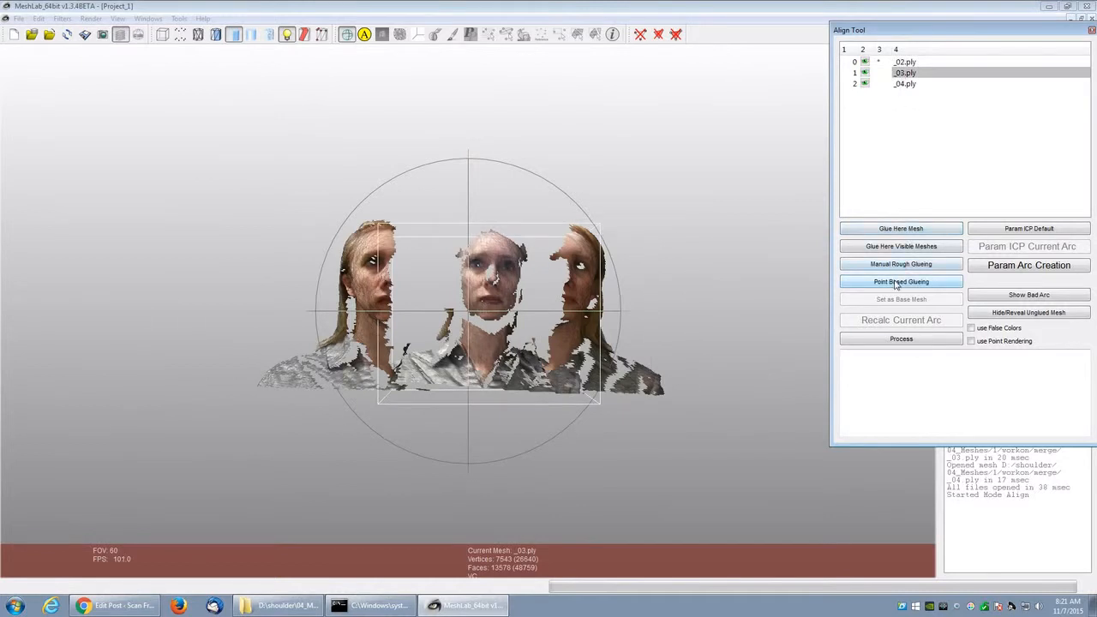
click(900, 281)
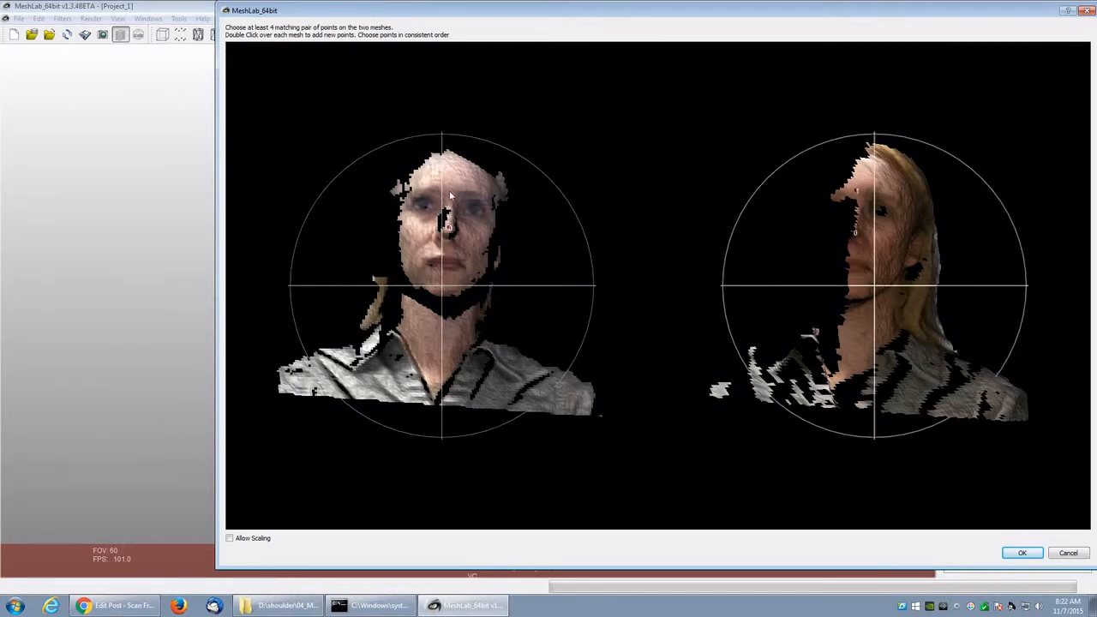
mouse_move(454, 274)
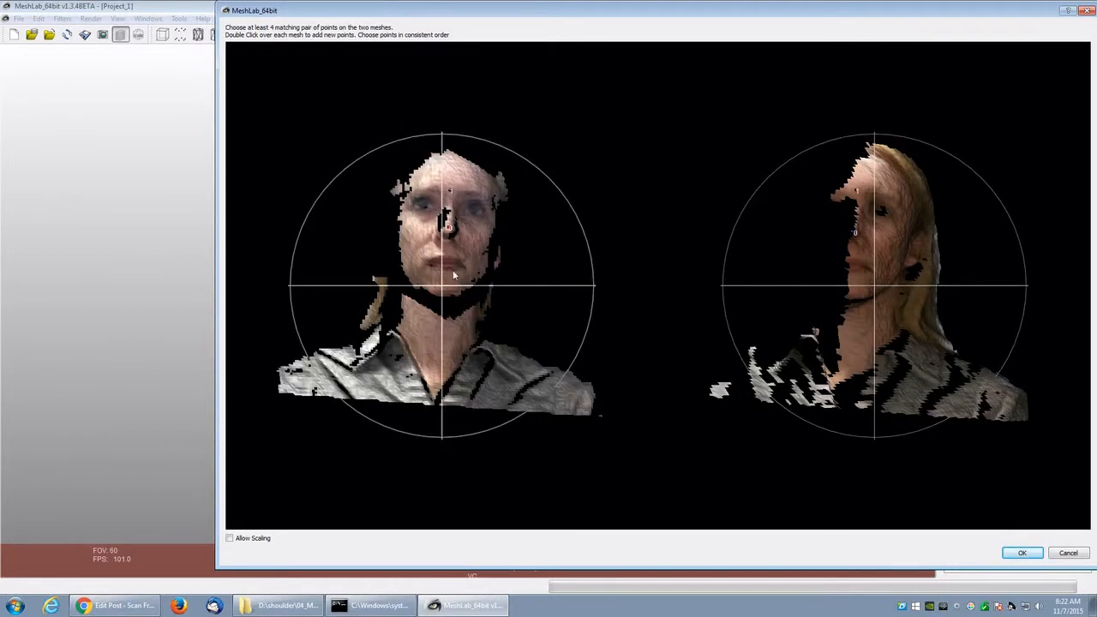
double_click(446, 271)
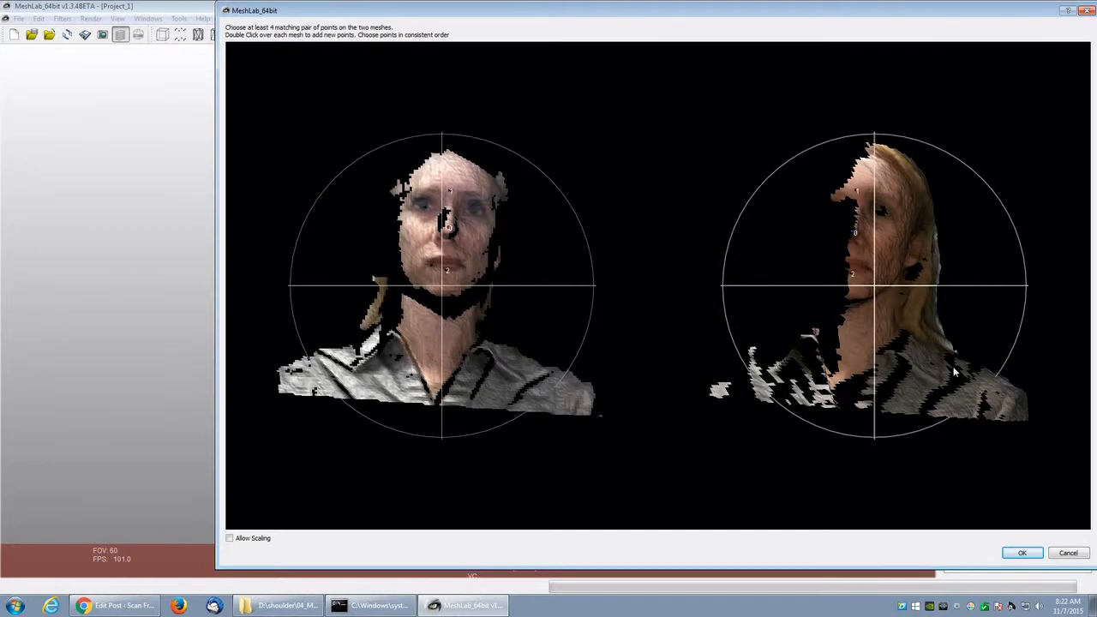
double_click(1008, 397)
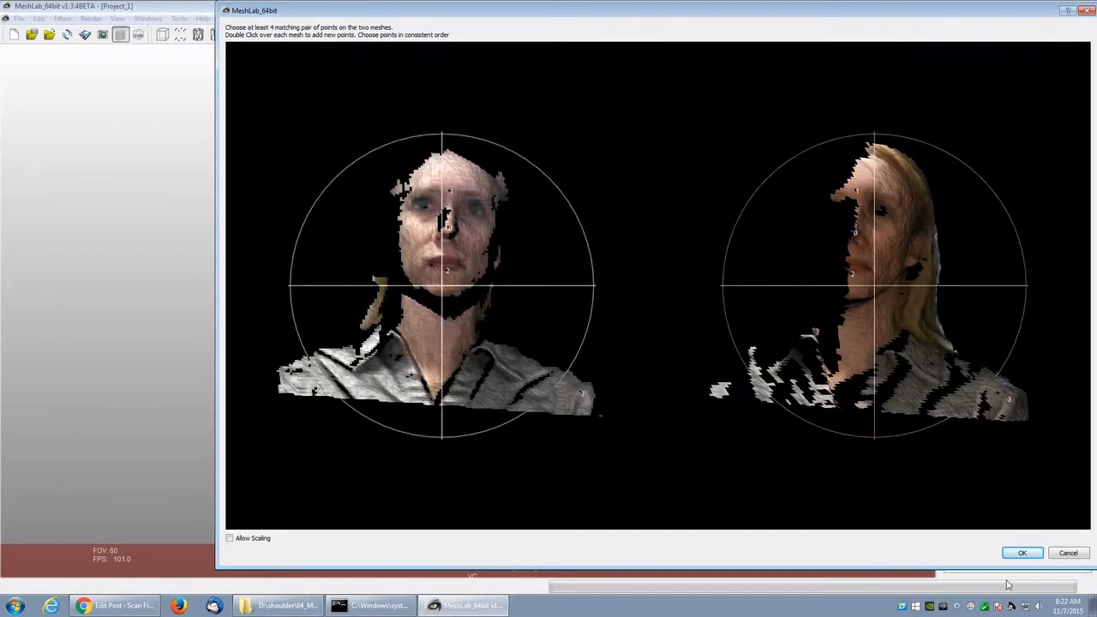
click(1029, 549)
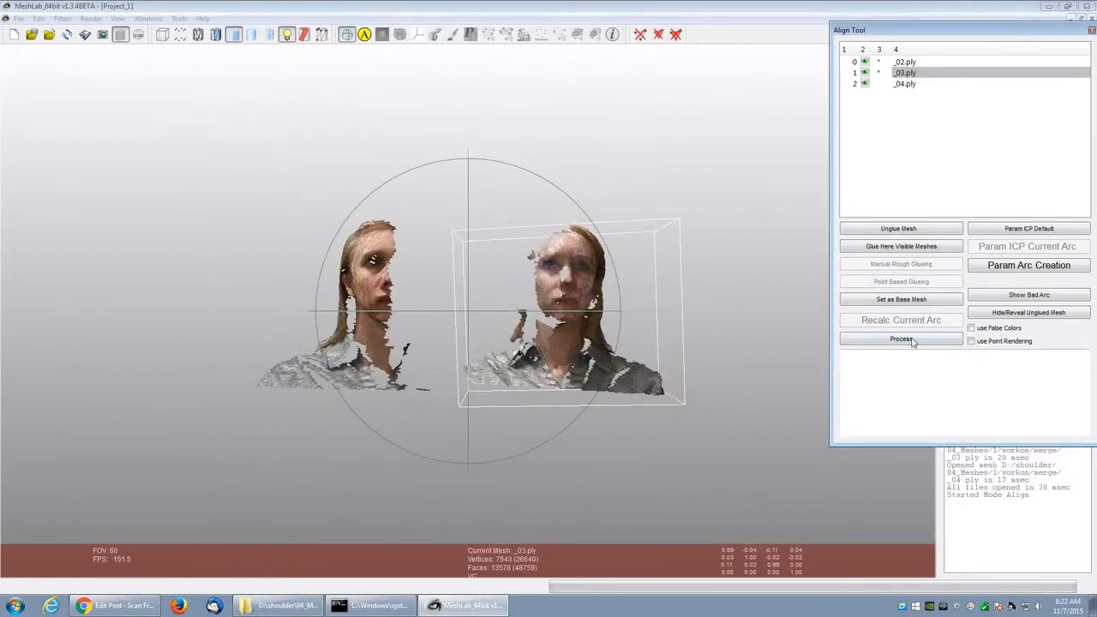
Step: Run the alignment Process four times for _02/_03, then select _04 for alignment
click(901, 339)
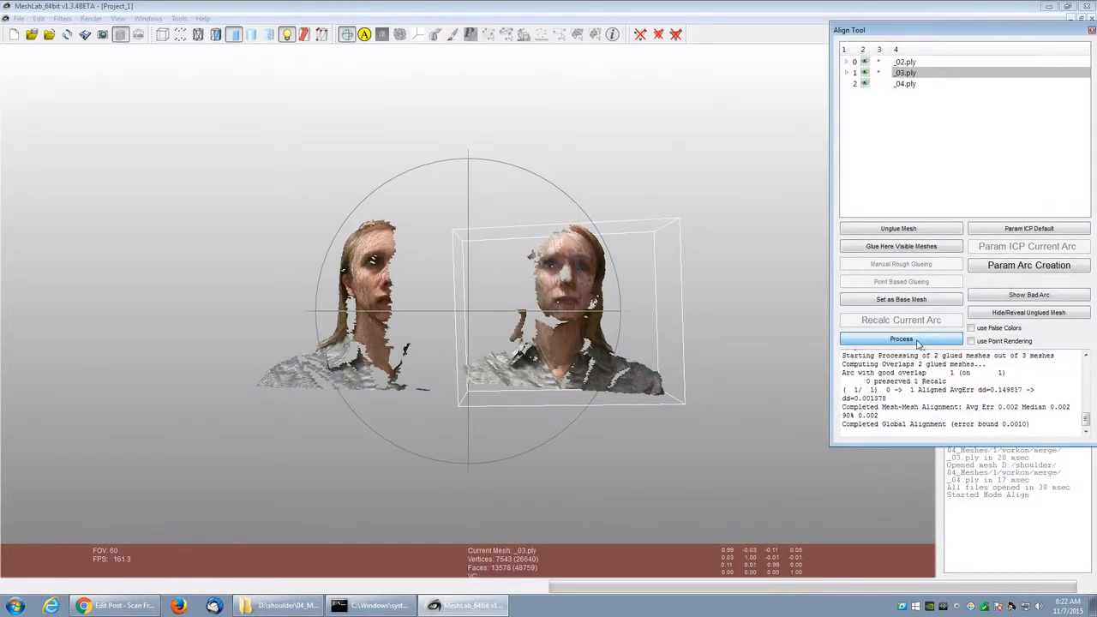
click(900, 340)
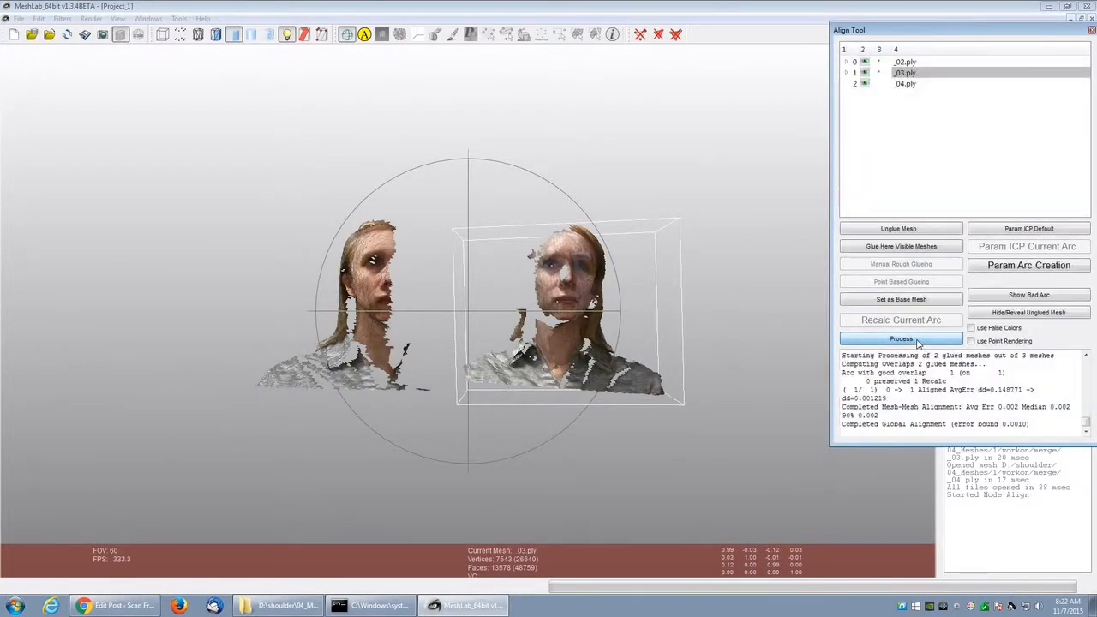
click(902, 339)
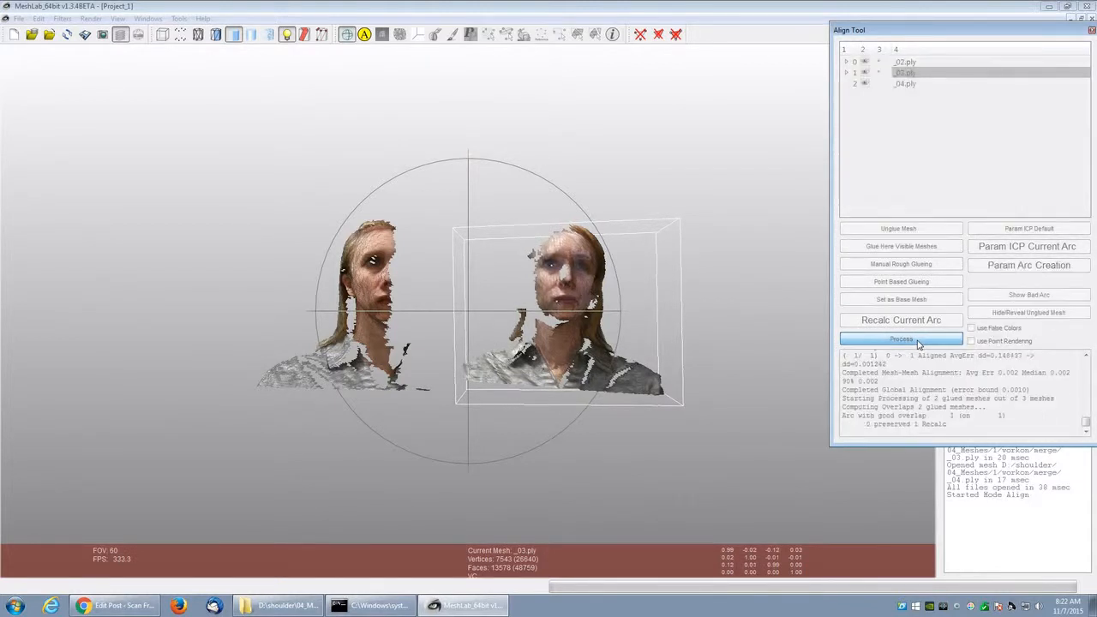
click(901, 339)
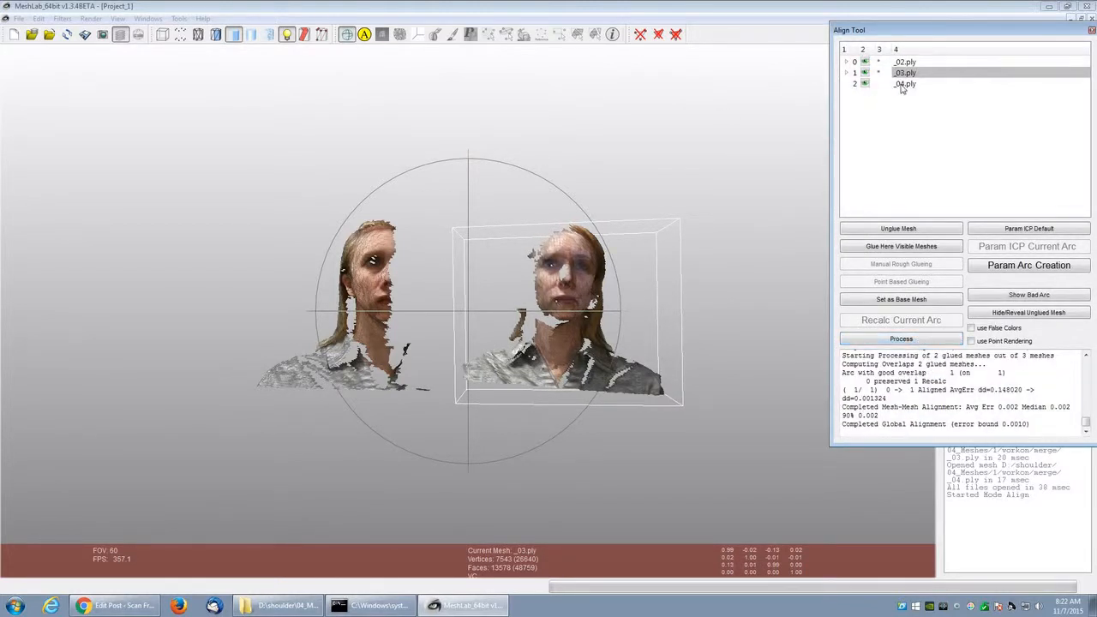
click(905, 85)
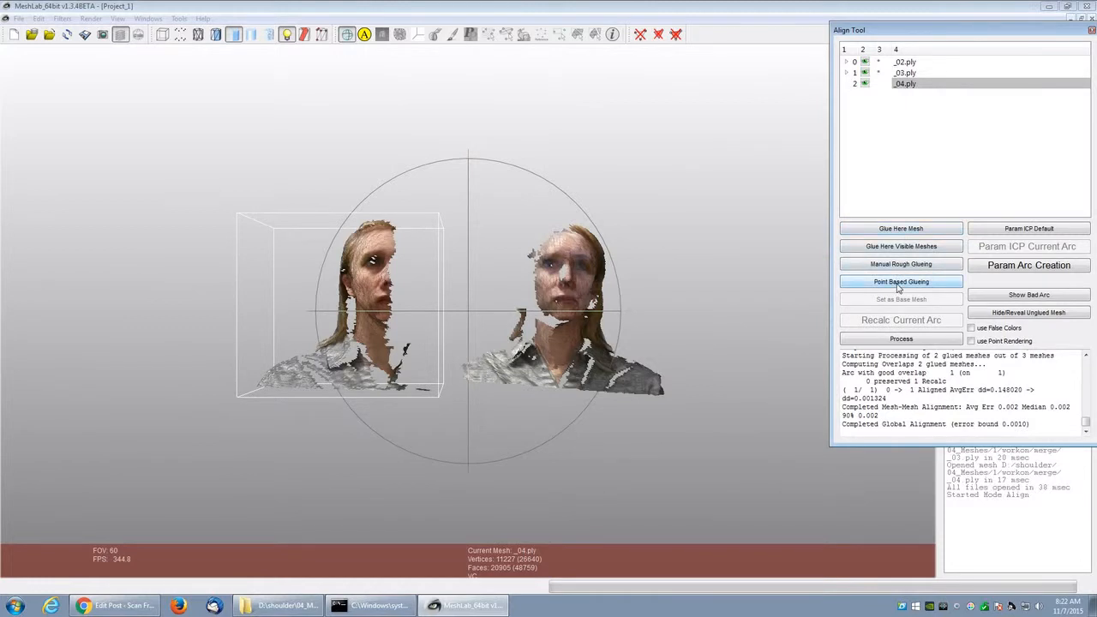
Step: Point-glue the _04 scan onto the aligned scans with matched reference points
click(899, 281)
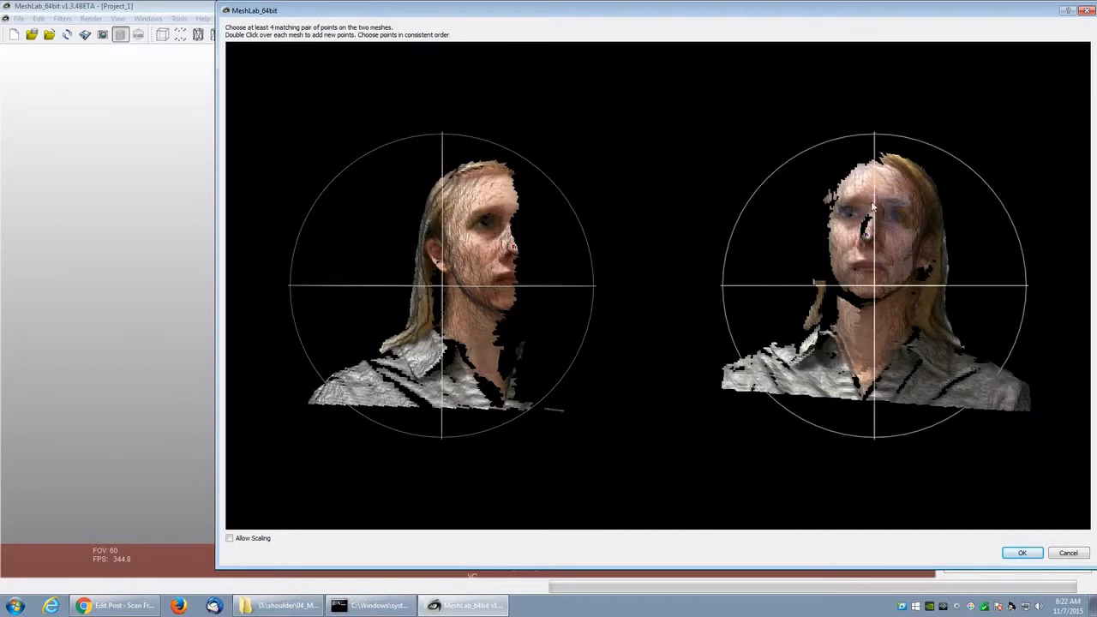
mouse_move(497, 231)
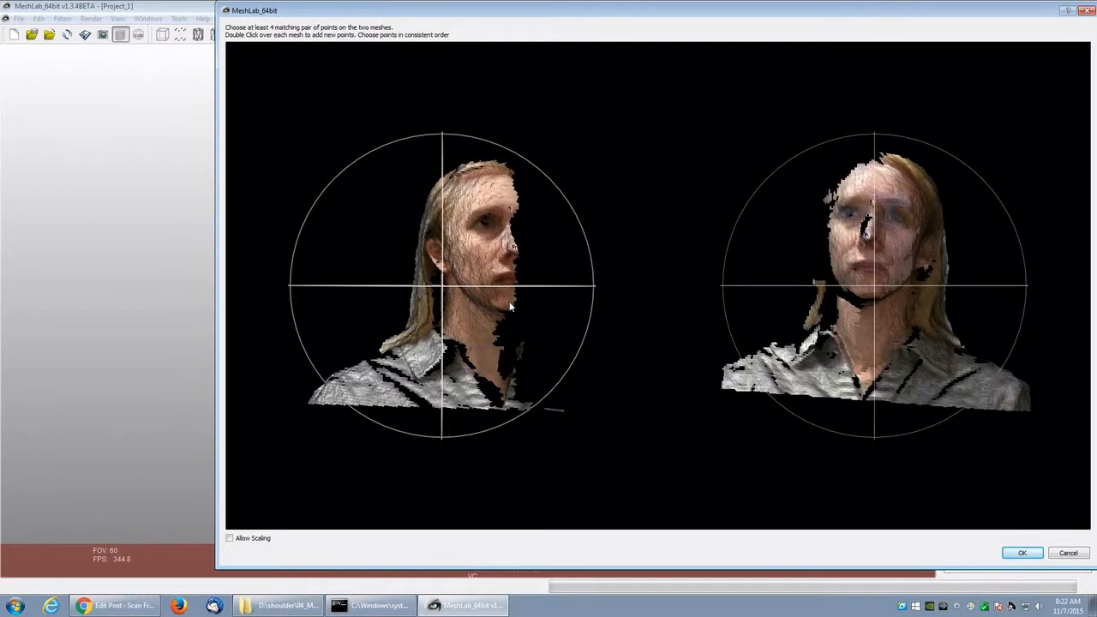
mouse_move(836, 295)
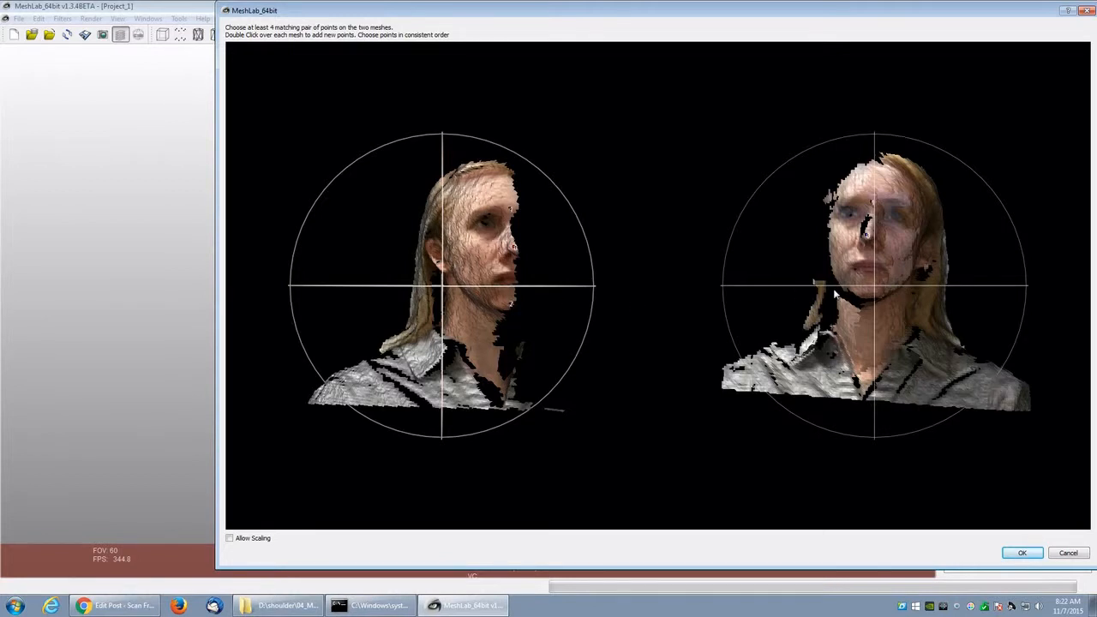
double_click(863, 291)
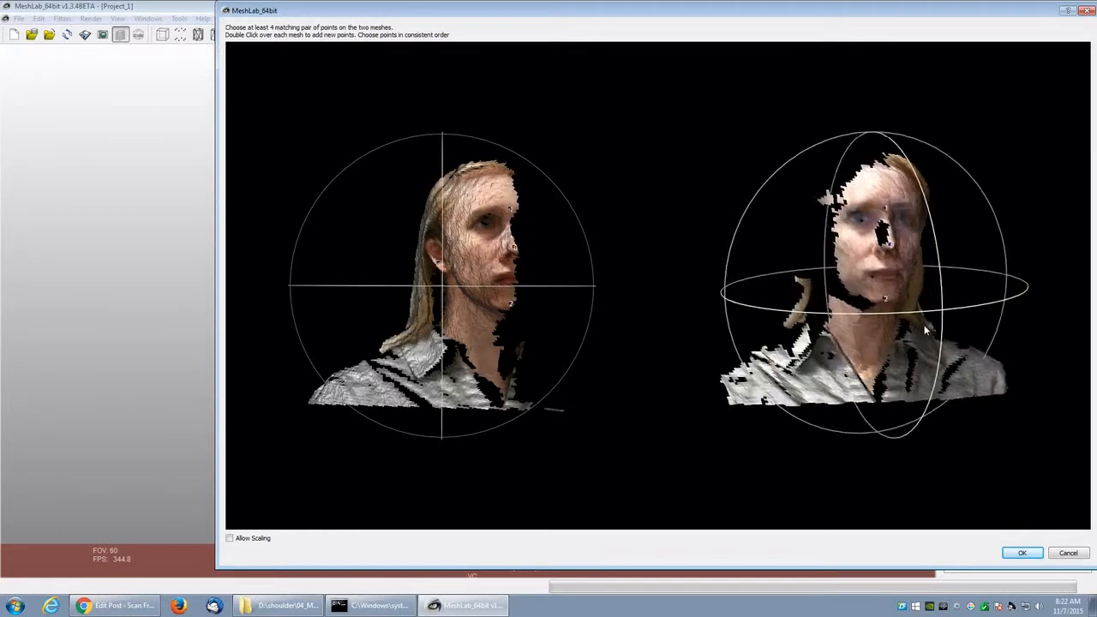
drag(925, 329, 797, 370)
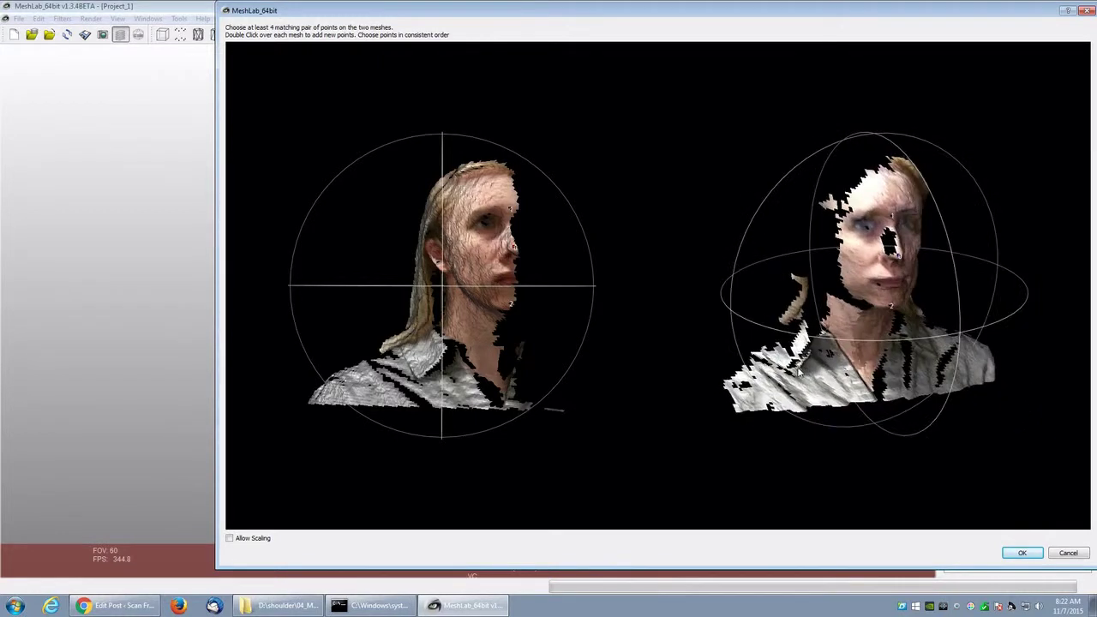
mouse_move(420, 380)
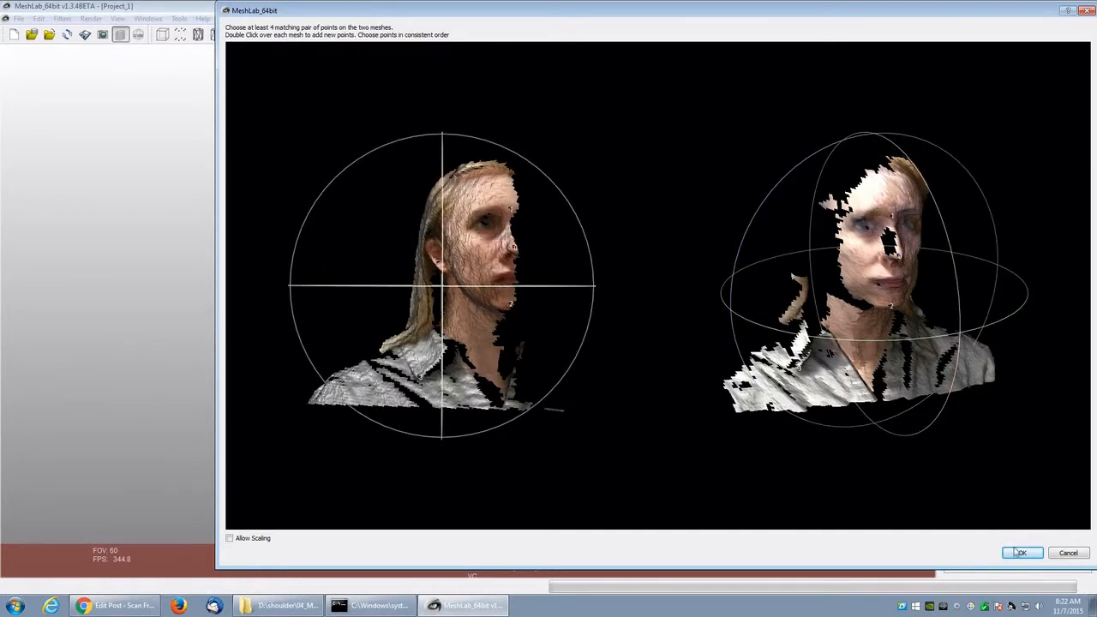
click(1021, 552)
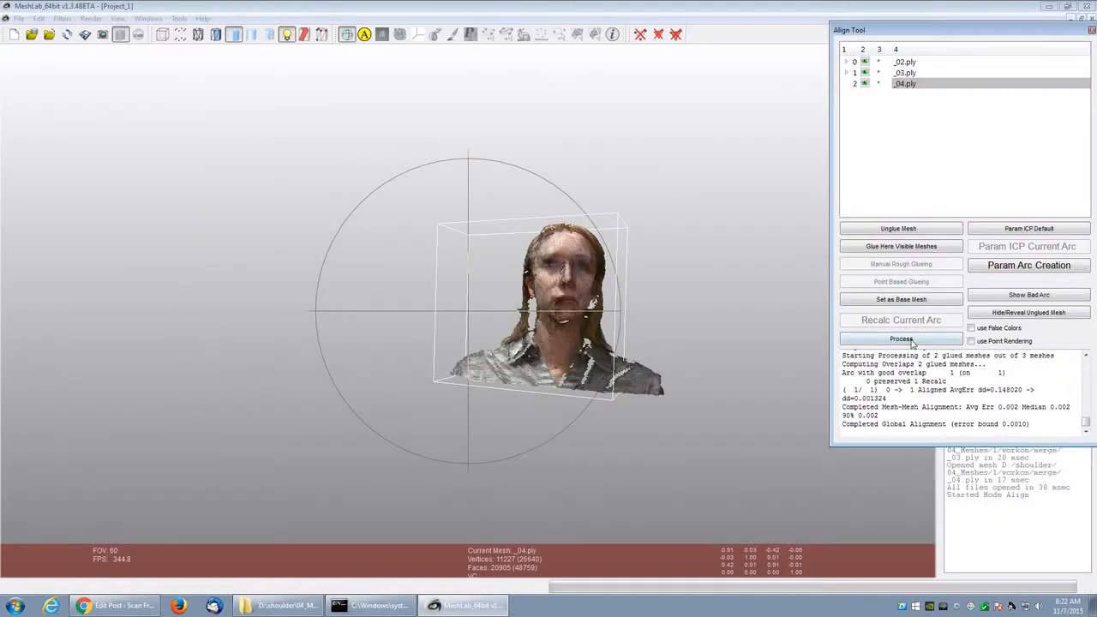
Step: Run the alignment Process five times so all three scans form one head
click(900, 339)
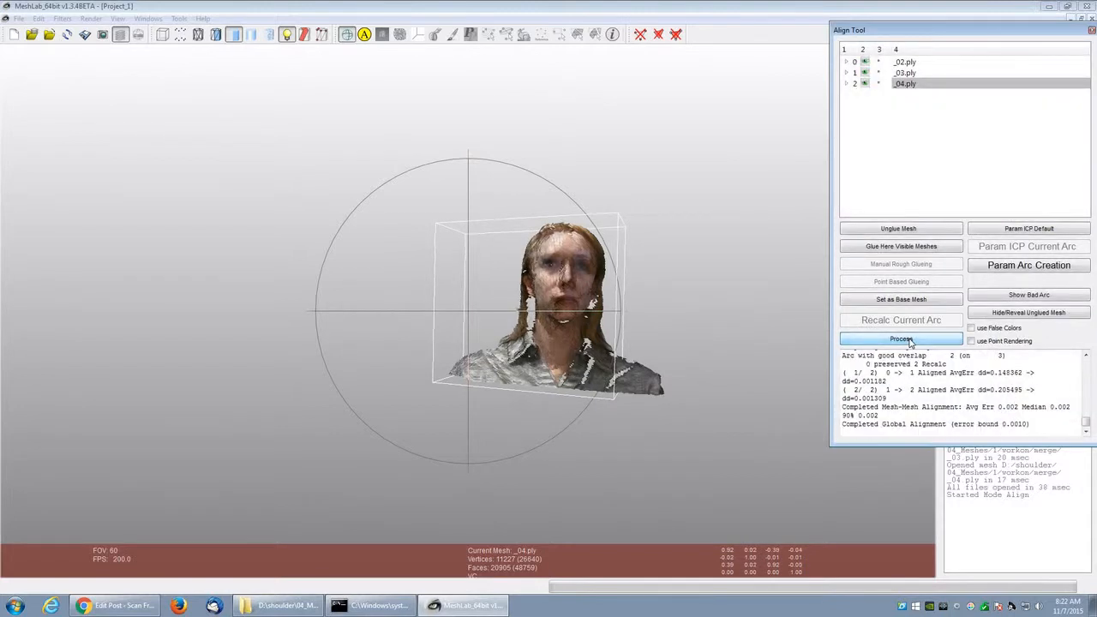
click(902, 339)
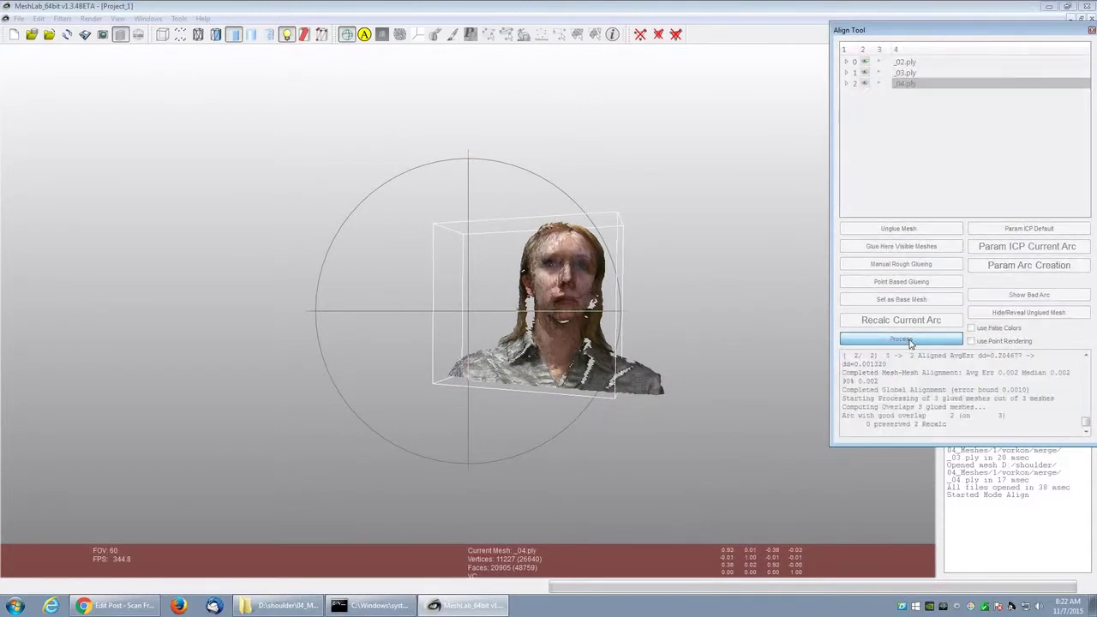
click(901, 340)
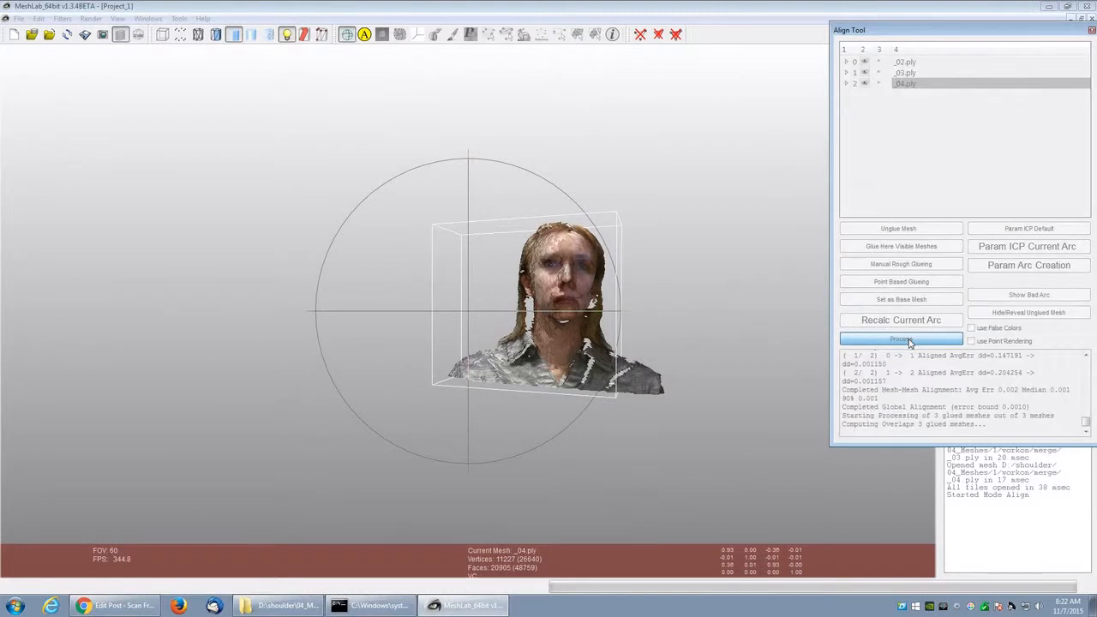
click(902, 339)
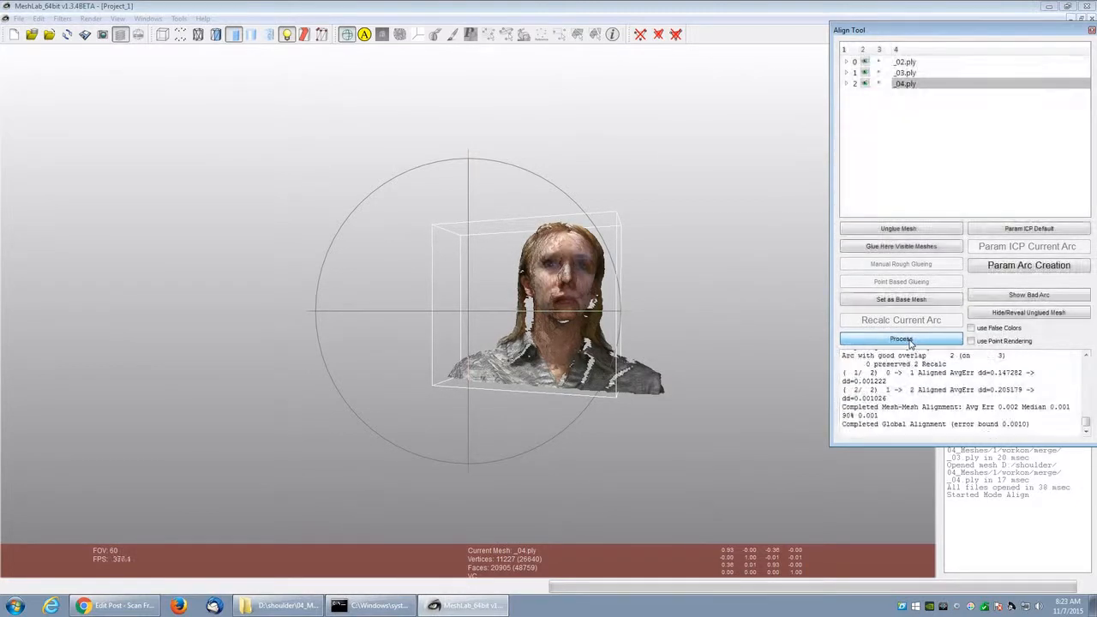
click(901, 340)
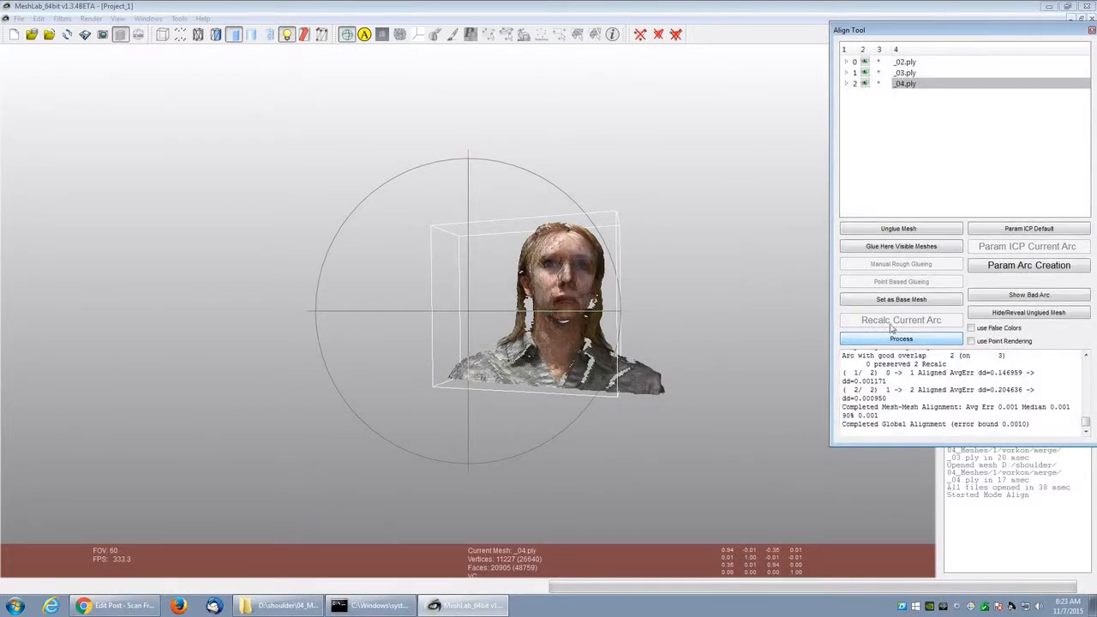
click(1086, 27)
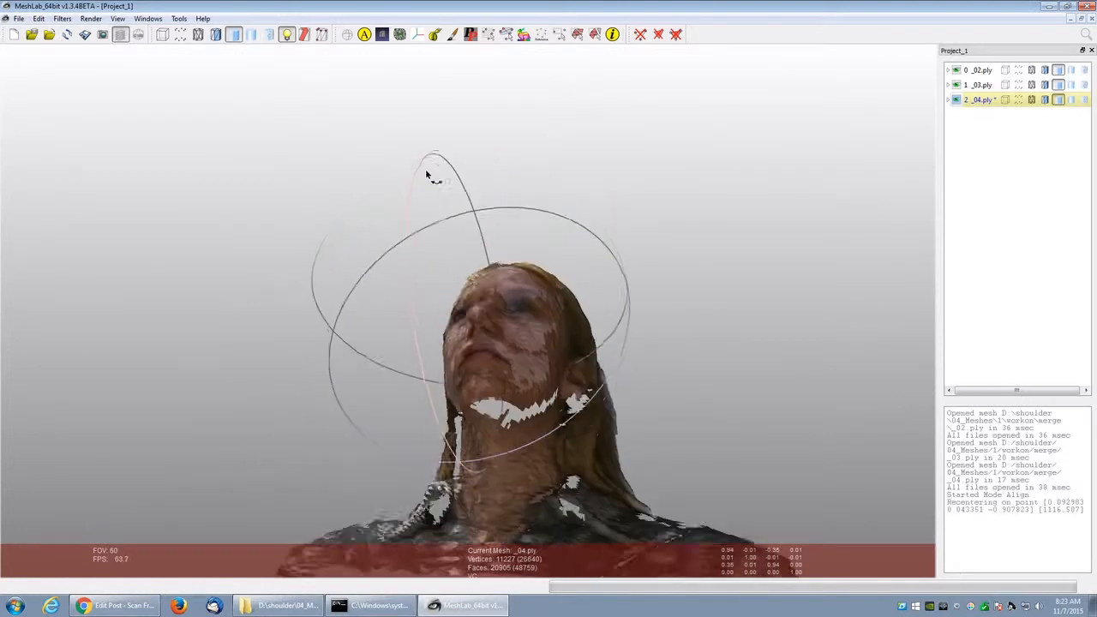
Step: Orbit the aligned head to inspect it from below
drag(428, 175, 631, 334)
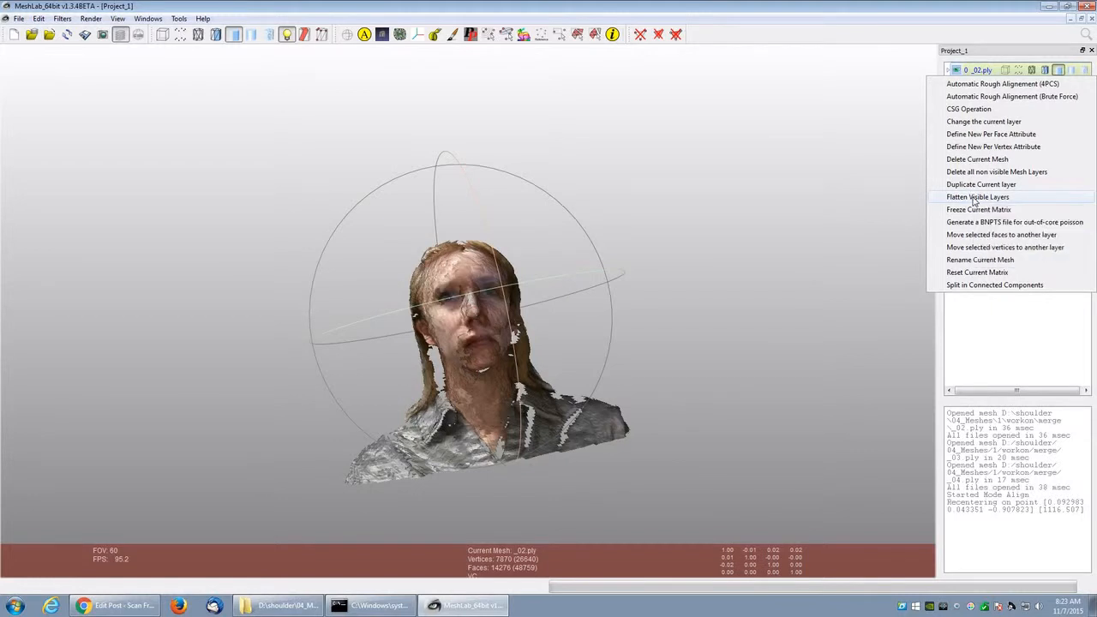
Step: Flatten the visible layers into one mesh and export it as PLY to the merge folder with colour and normals
click(975, 197)
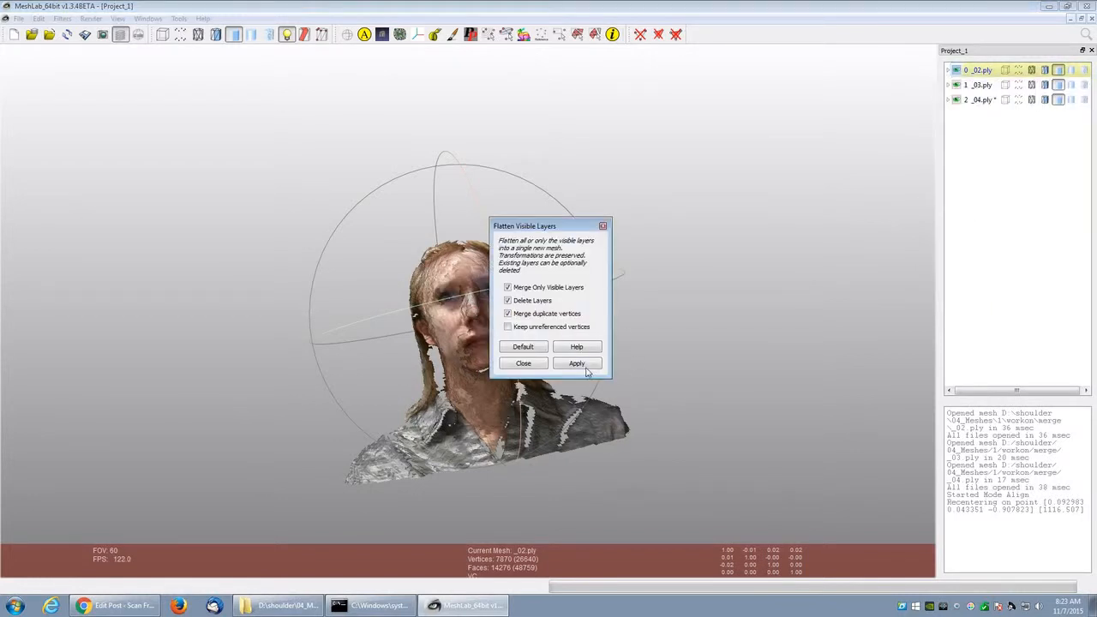
click(576, 363)
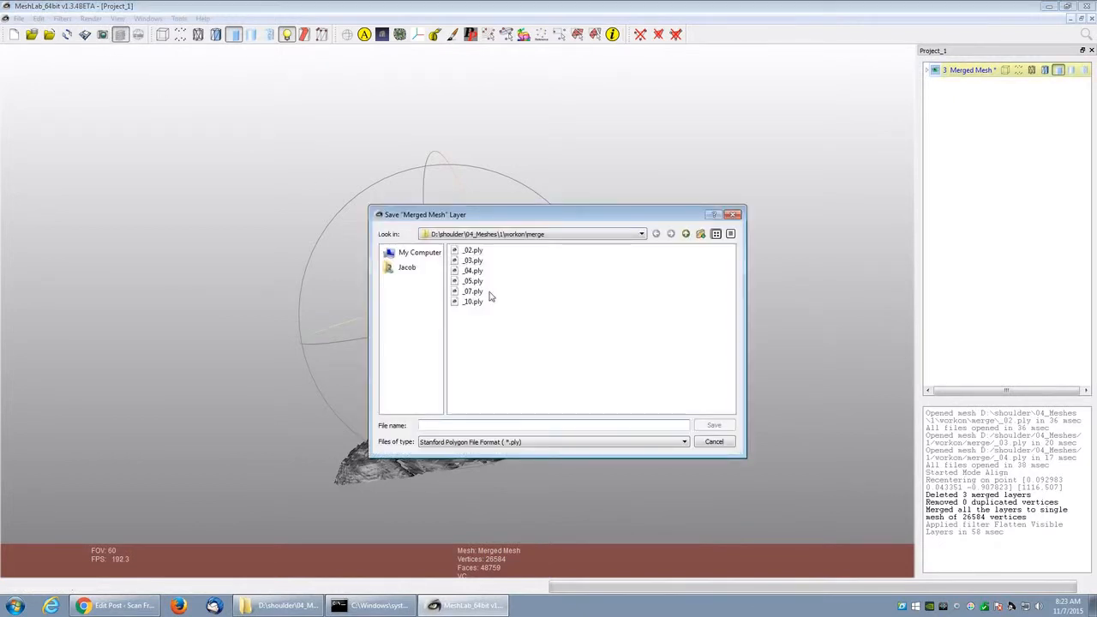
click(715, 425)
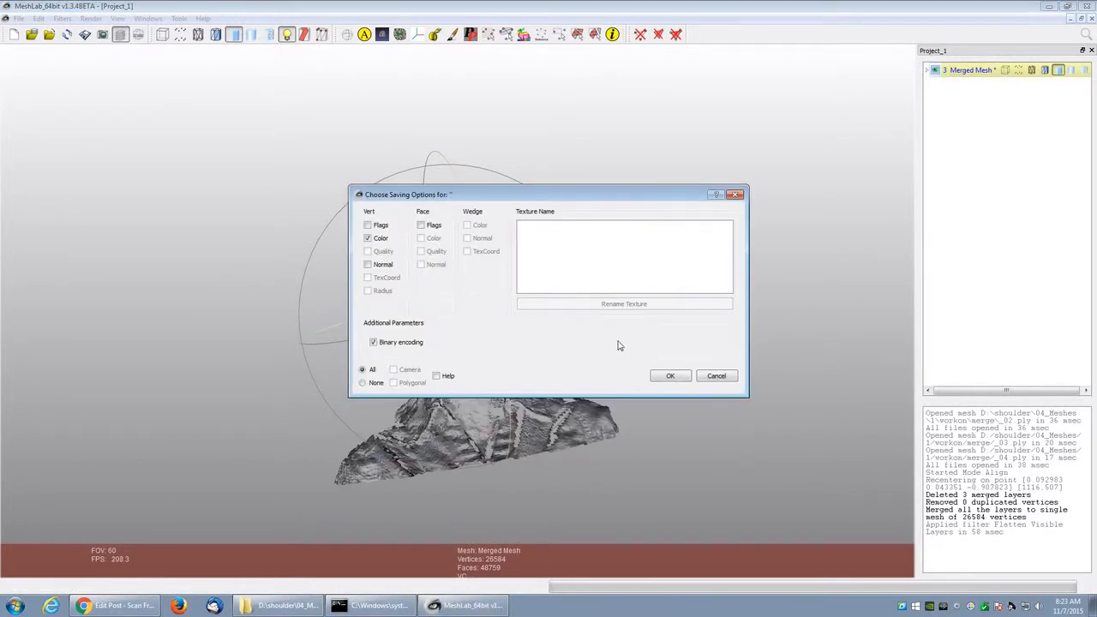
click(670, 376)
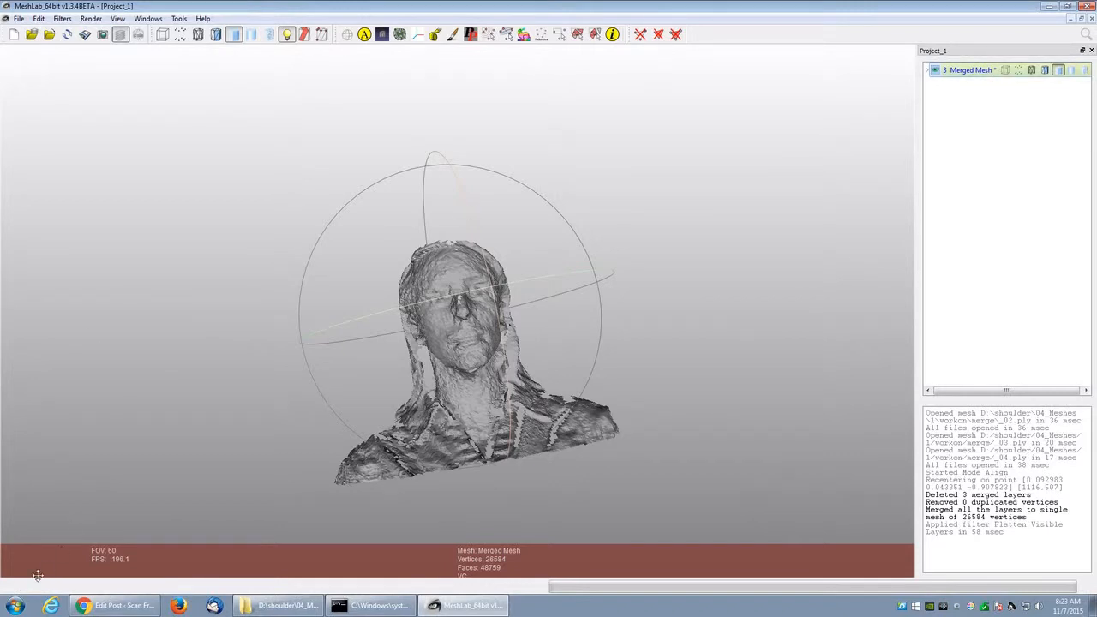
mouse_move(686, 192)
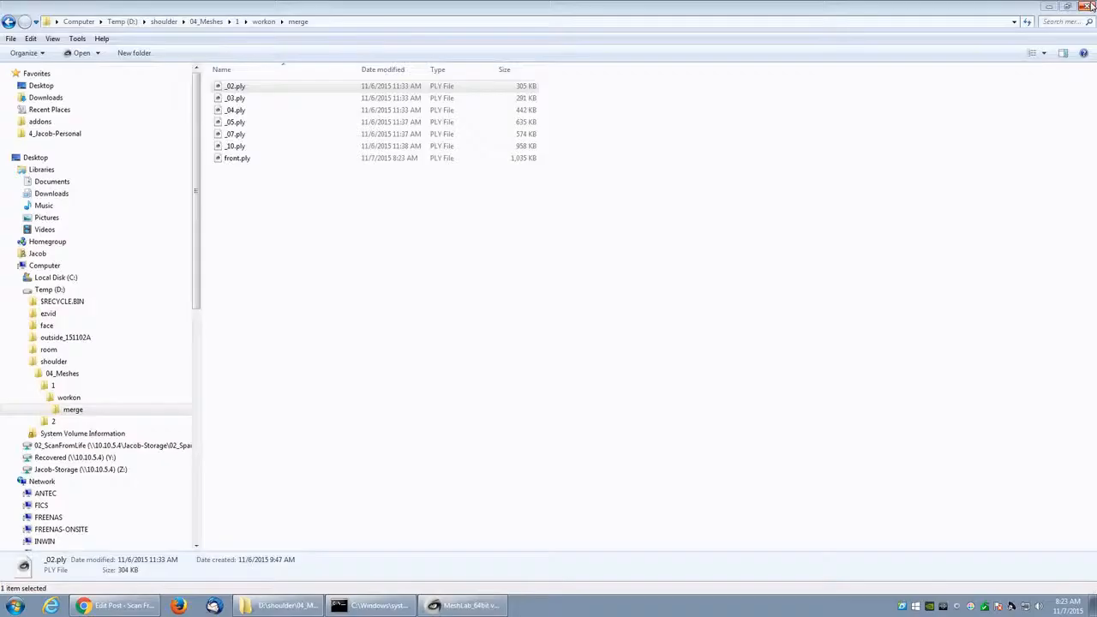
Step: Import the _05, _07 and _10 side scans from the merge folder and start the Align tool
click(237, 157)
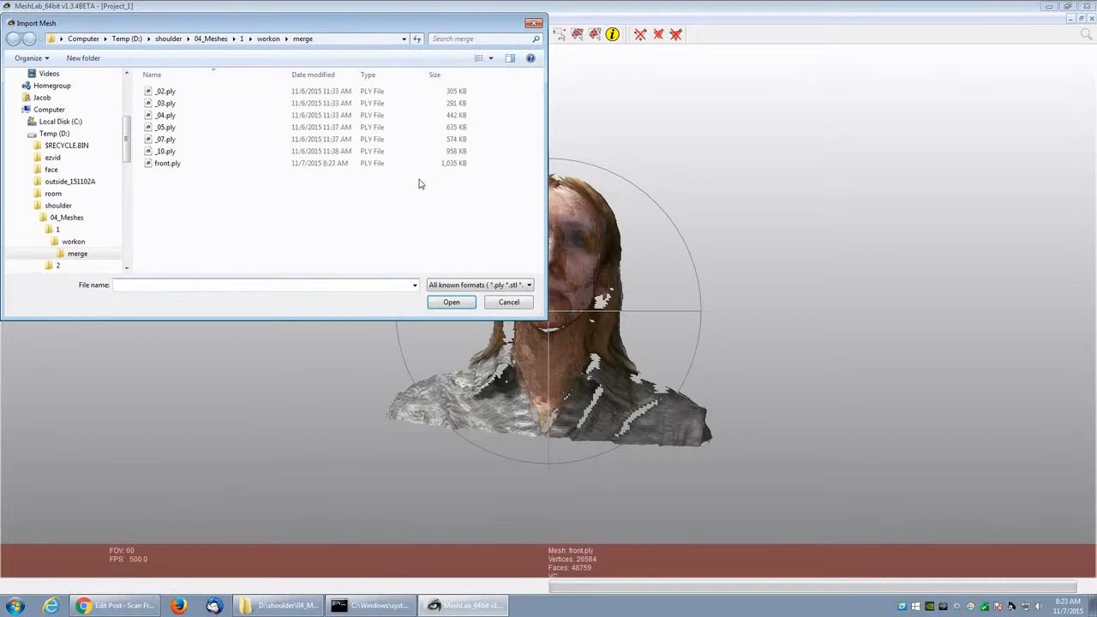
click(165, 139)
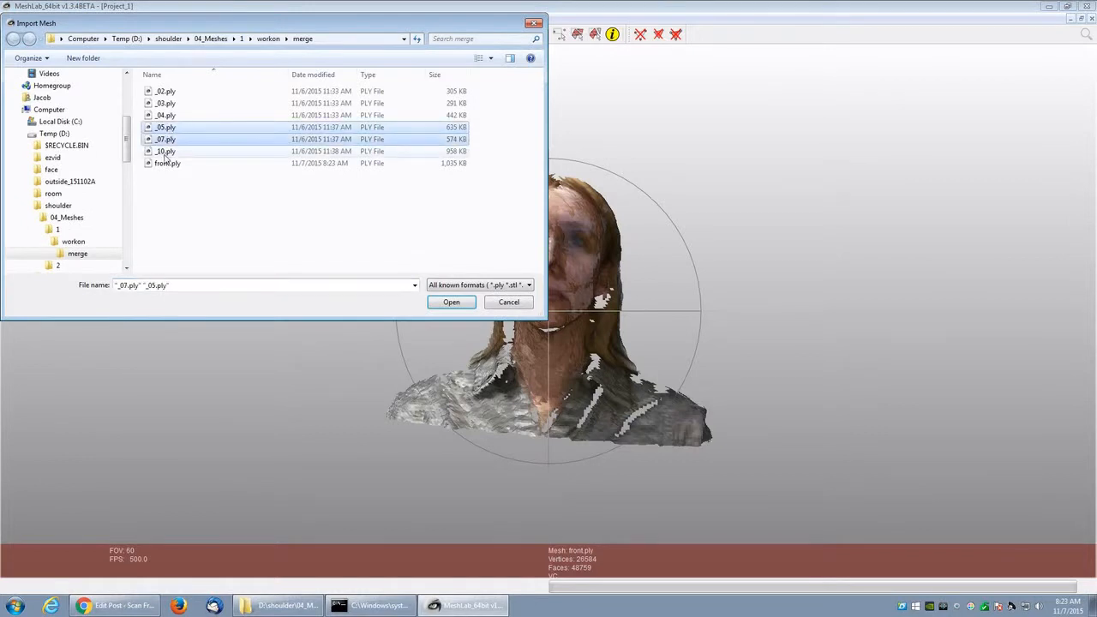
click(451, 301)
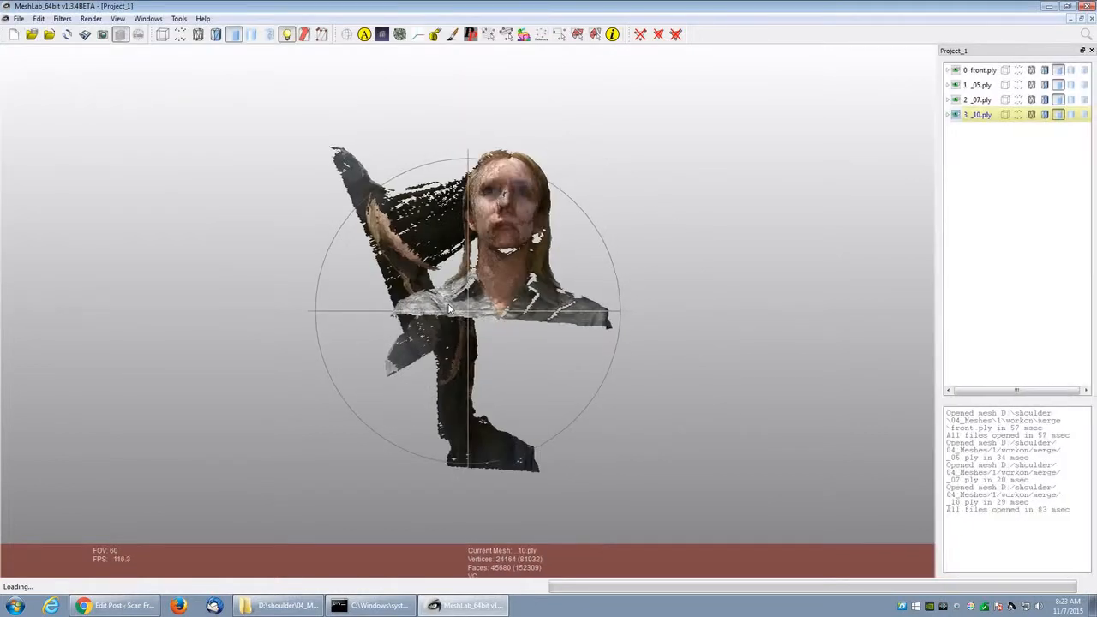
click(980, 70)
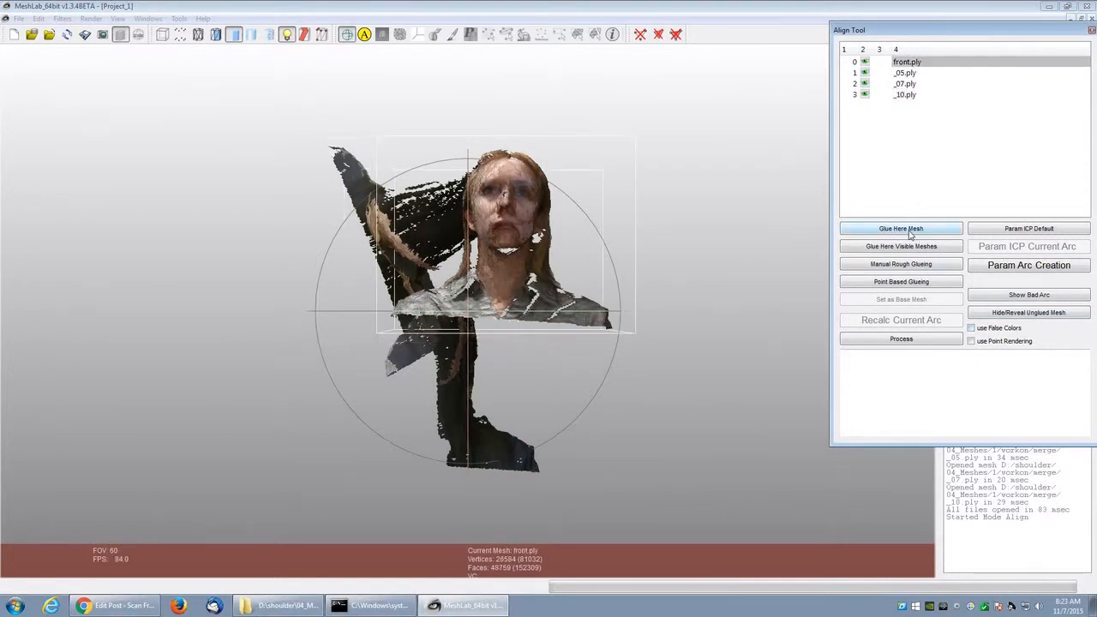
Step: Point-glue the _05 scan onto the merged front mesh with matched point pairs
click(905, 72)
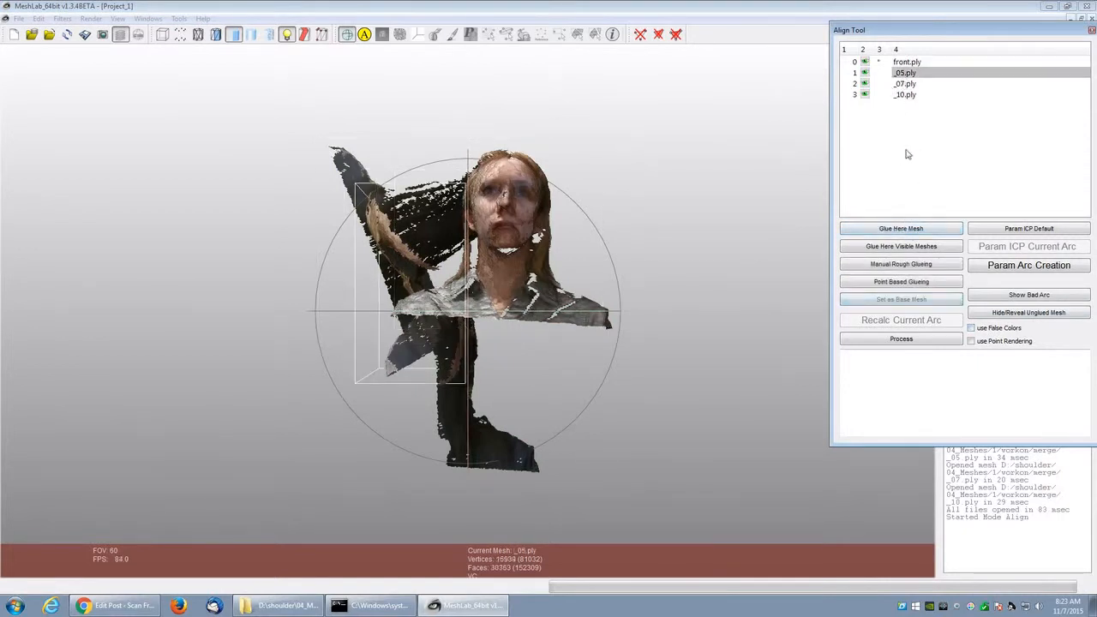
click(900, 281)
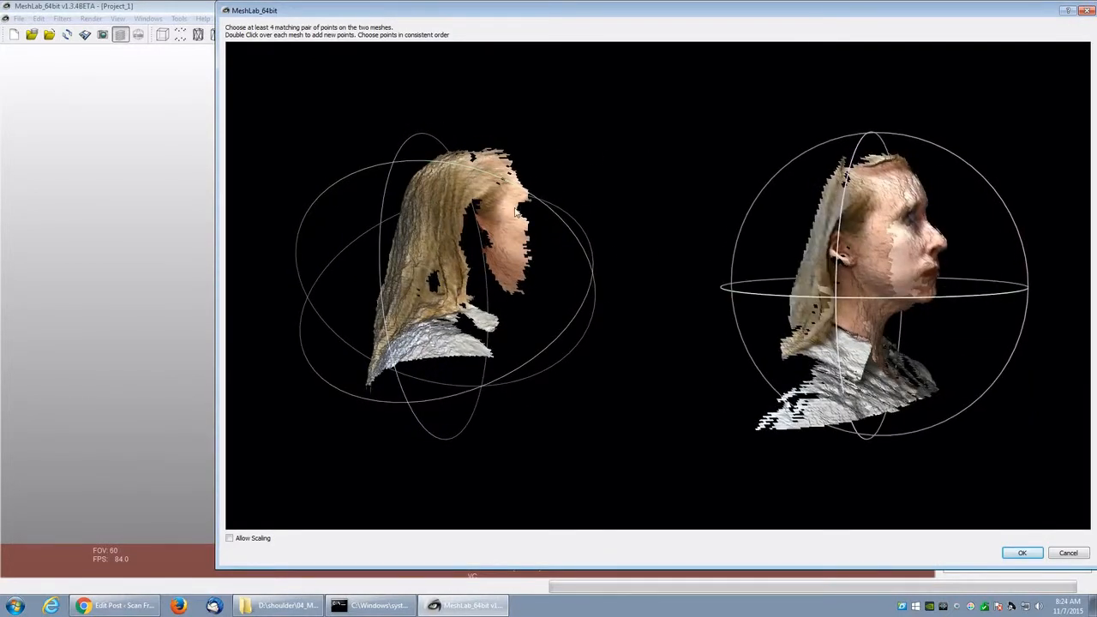
mouse_move(891, 219)
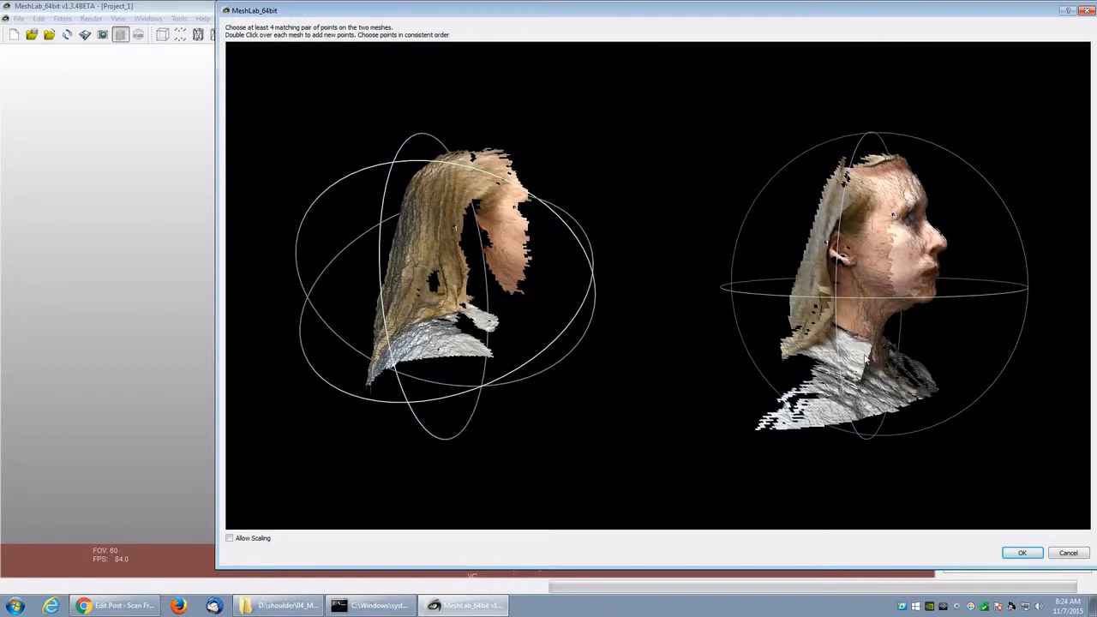
click(1028, 548)
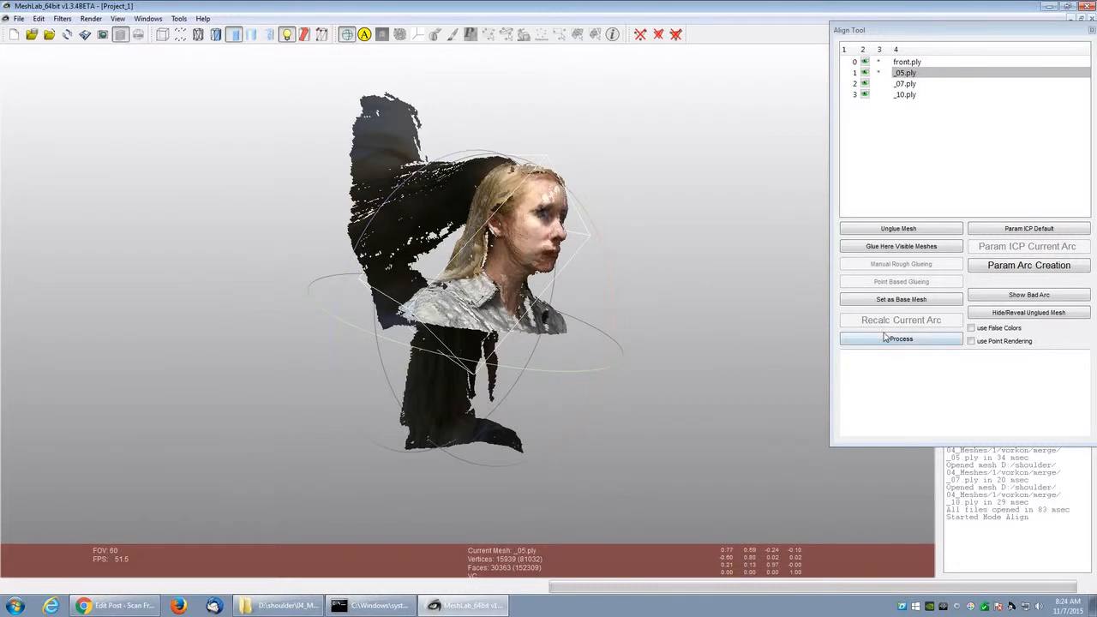
Step: Run the alignment Process eight times to refine _05 against the front mesh, then begin gluing _07
click(901, 340)
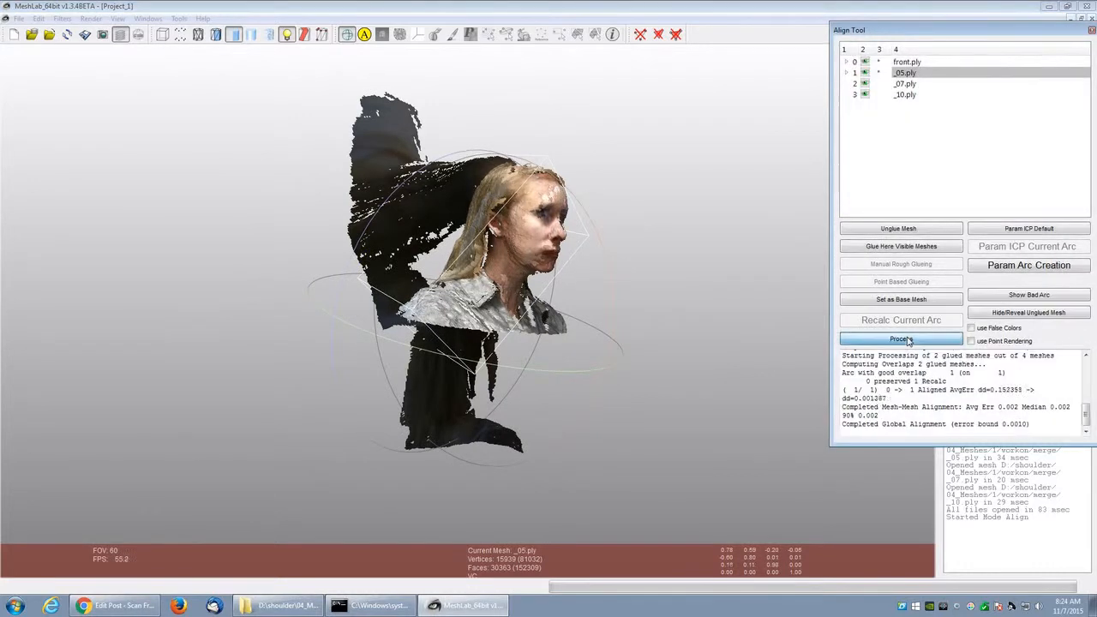
click(899, 340)
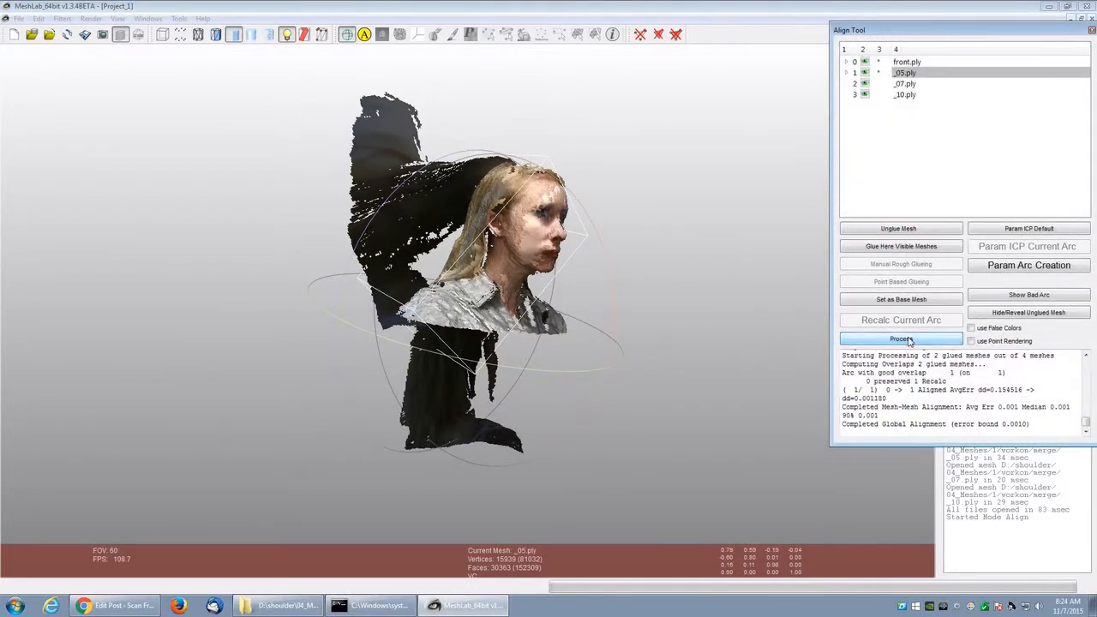
click(901, 339)
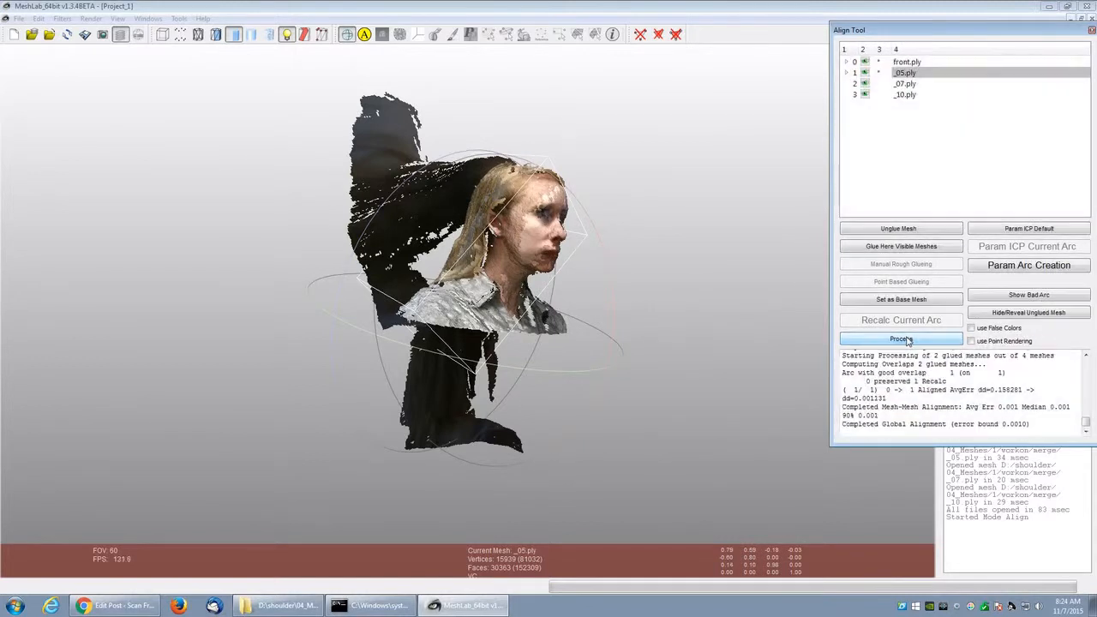
click(901, 339)
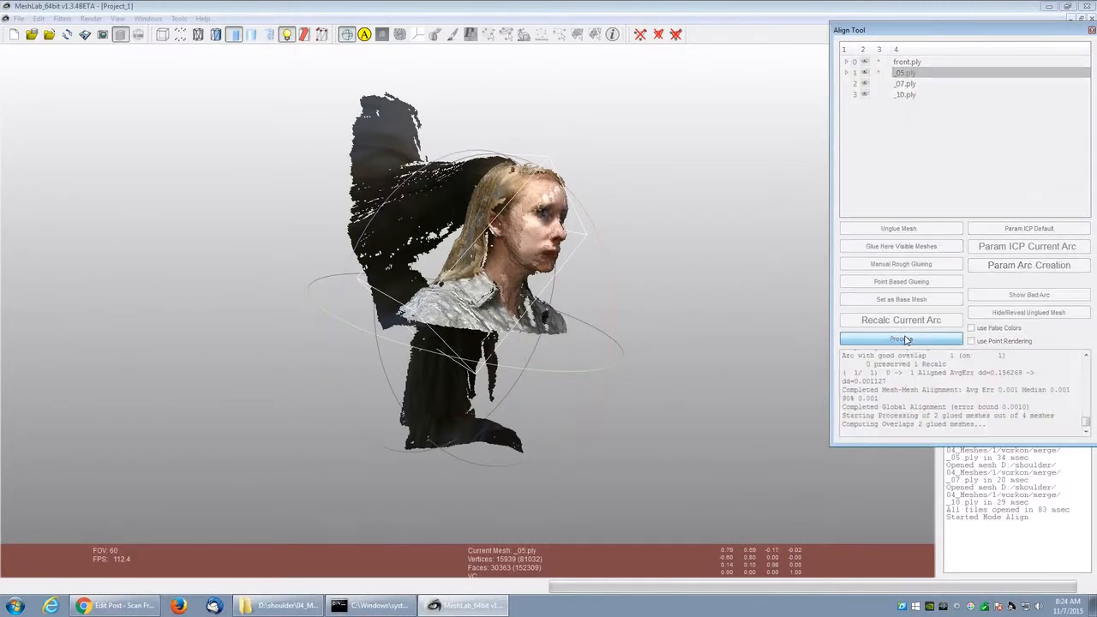
click(901, 339)
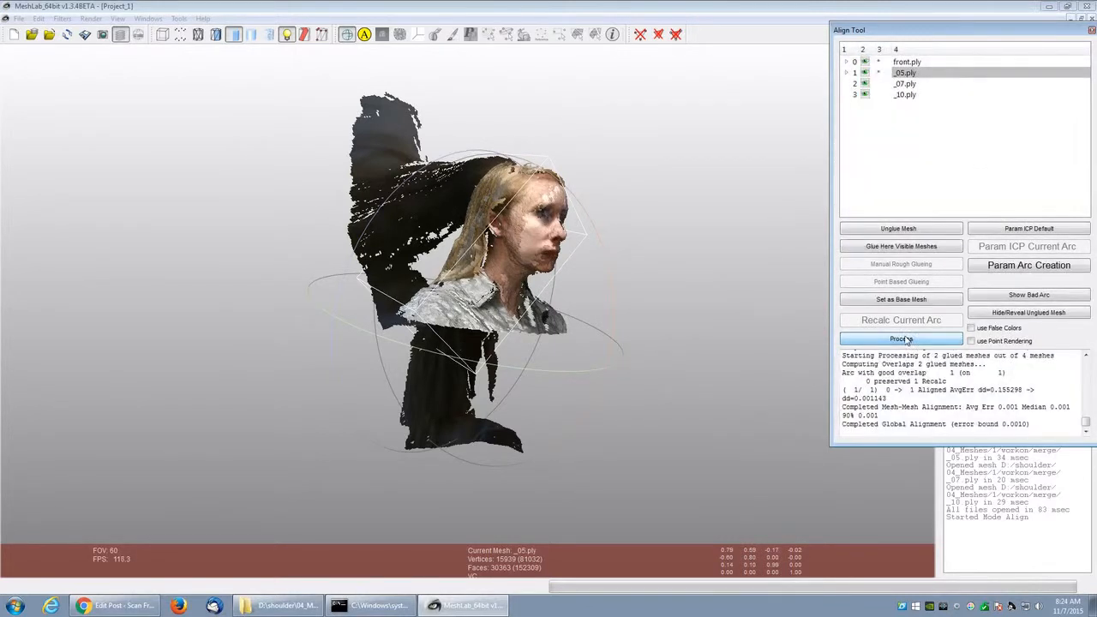
click(900, 339)
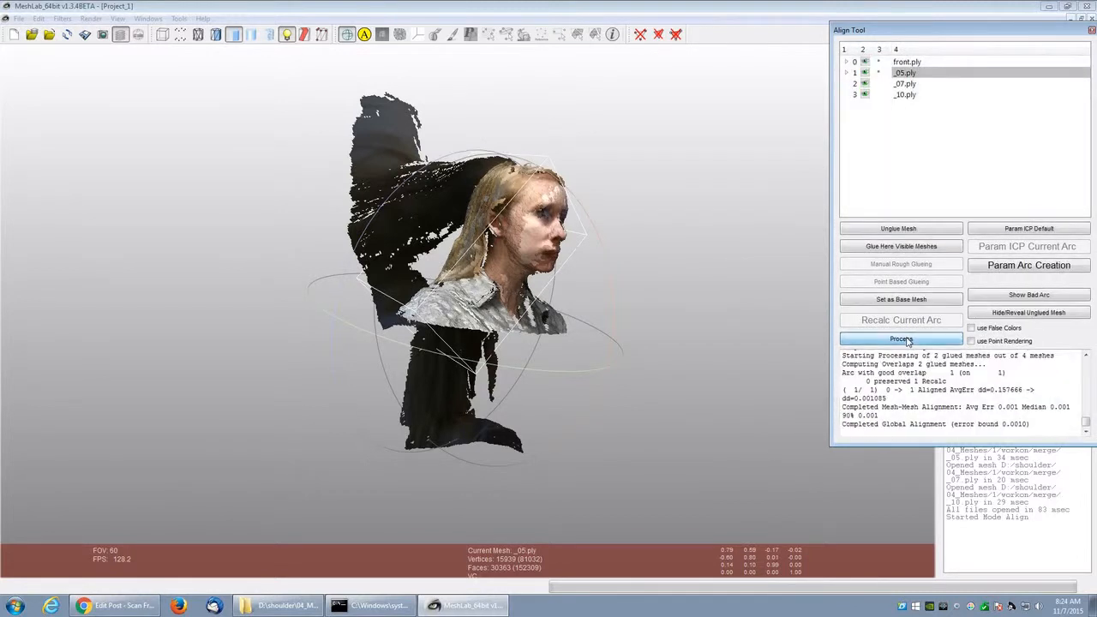
click(902, 339)
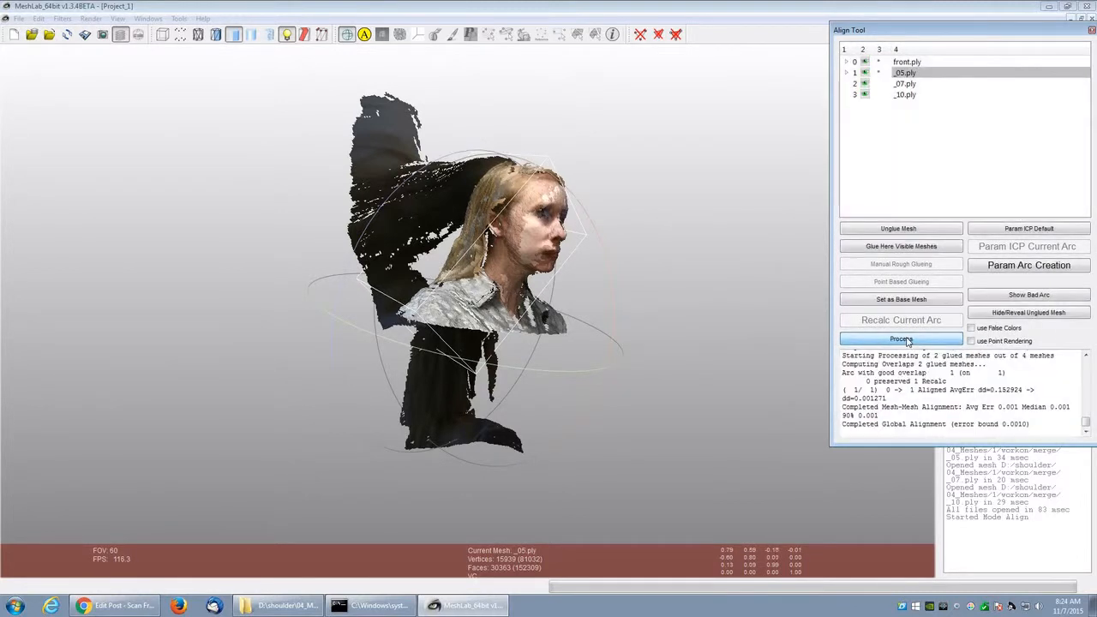
click(902, 339)
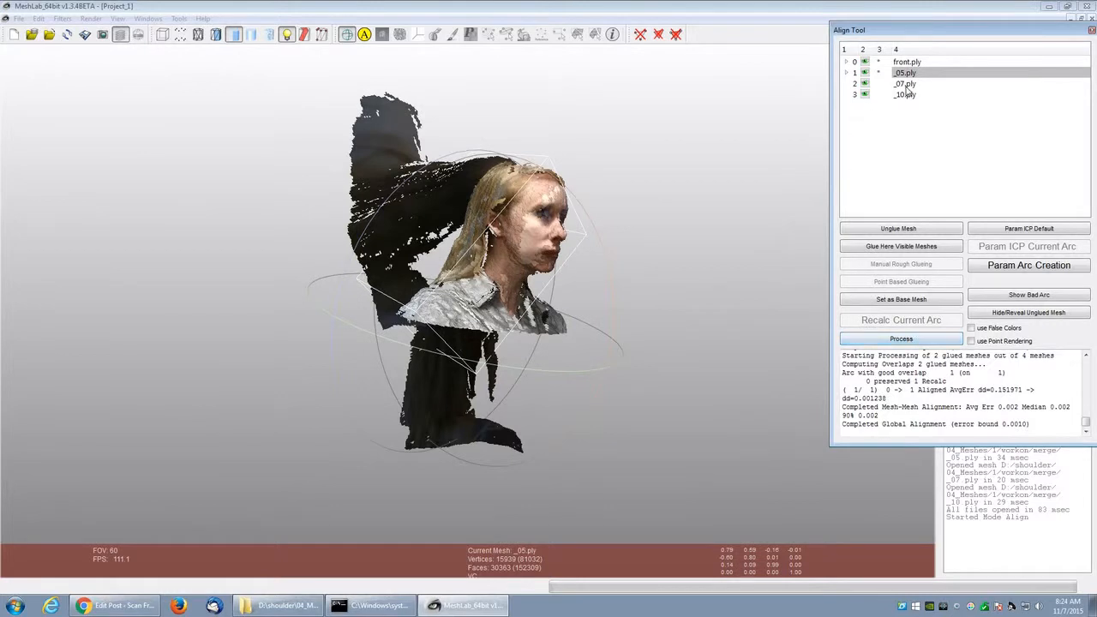
click(902, 281)
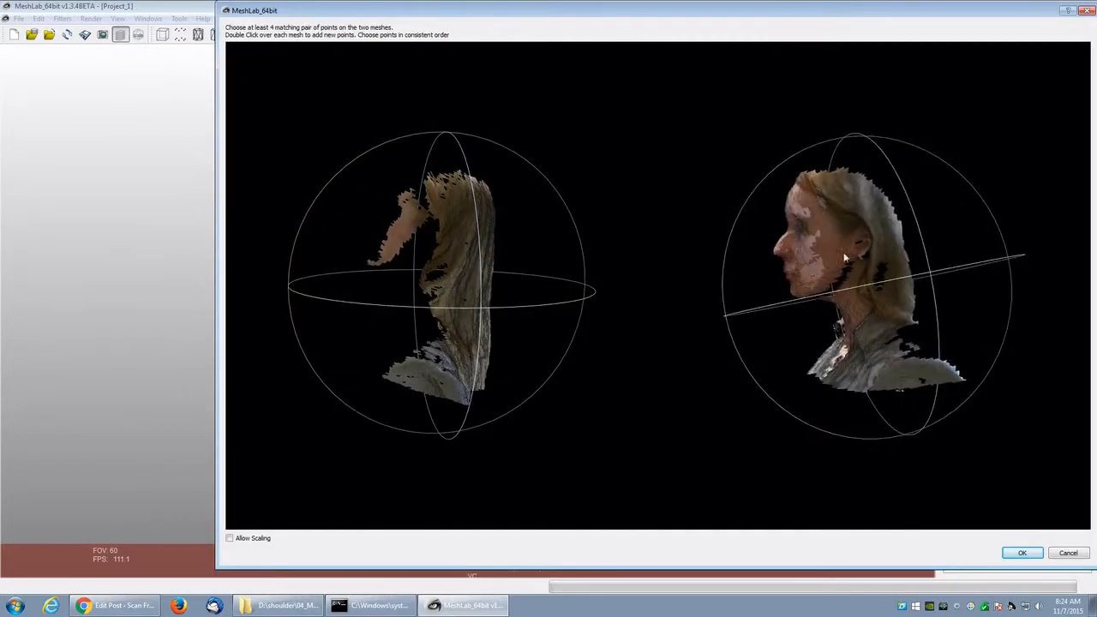
Step: Rotate both views to matching profiles and point-glue the _07 scan onto the front mesh
drag(843, 257, 865, 227)
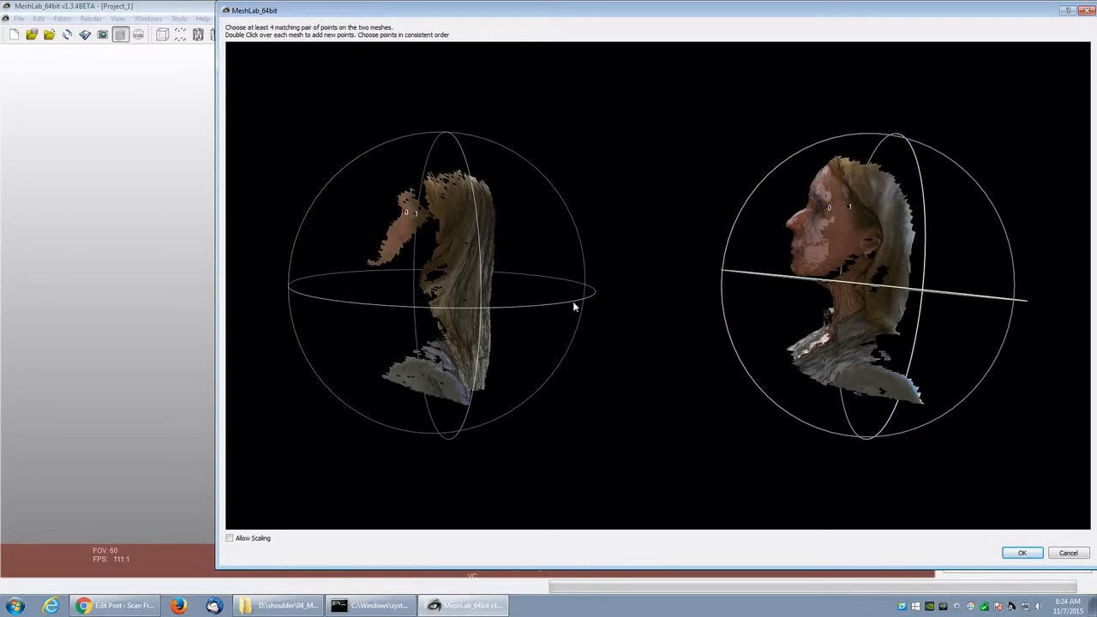
drag(574, 307, 590, 273)
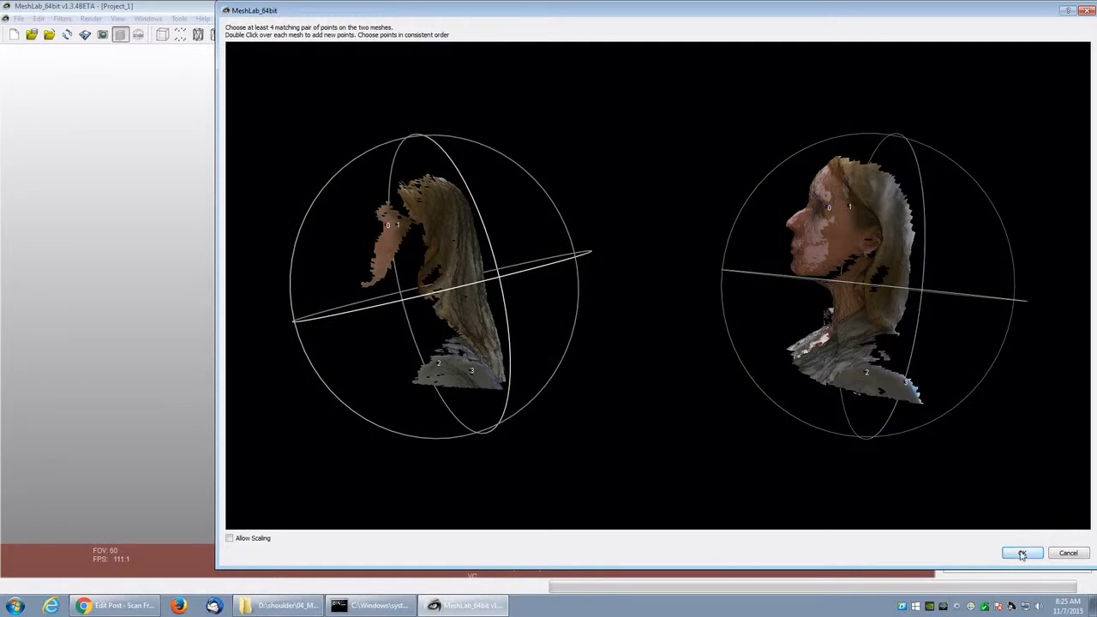
click(1025, 554)
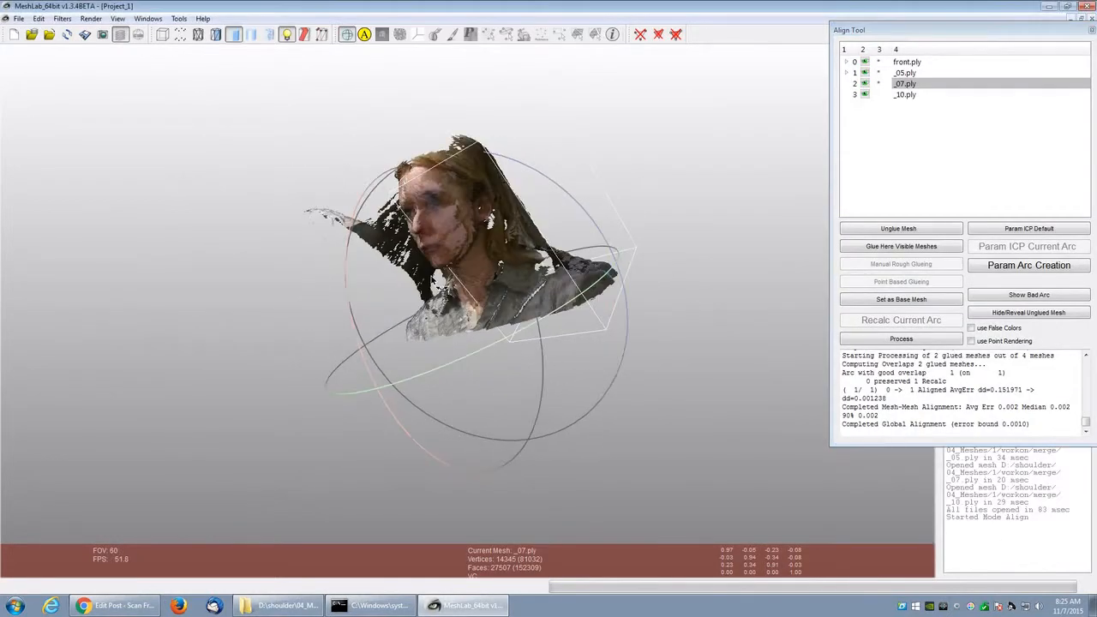
Step: Run the alignment Process three times with _07 glued to align all three meshes
click(901, 340)
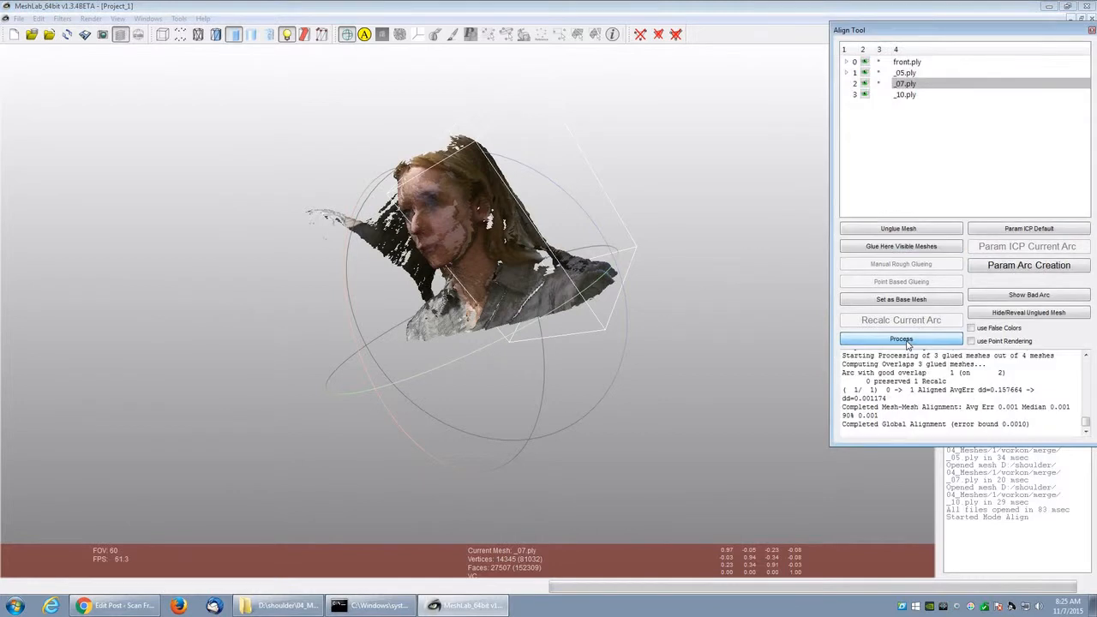
click(901, 339)
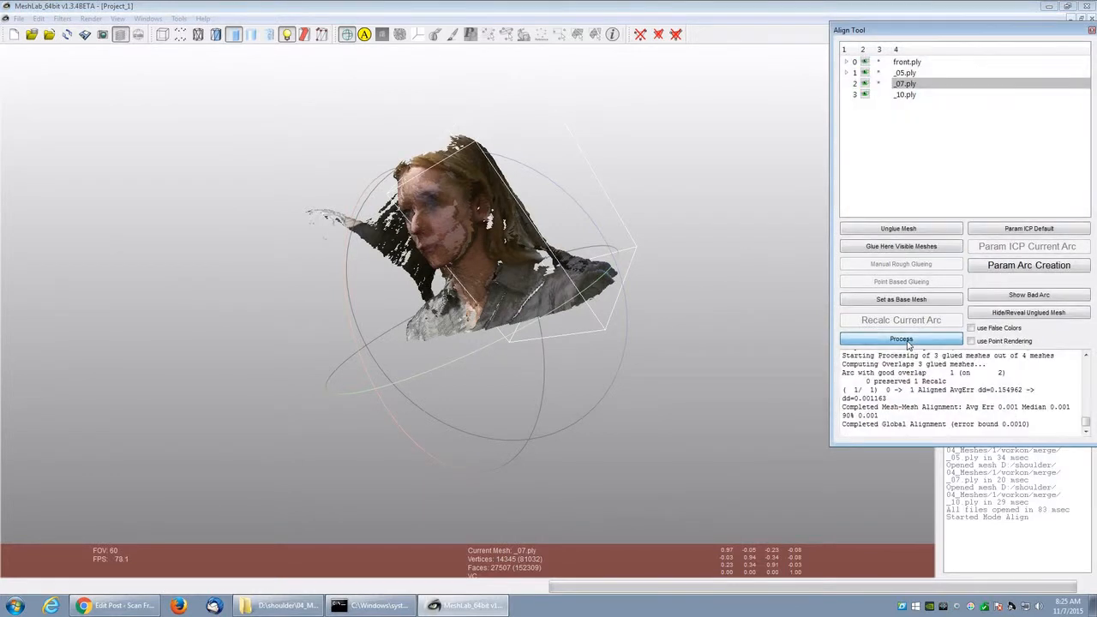
click(902, 339)
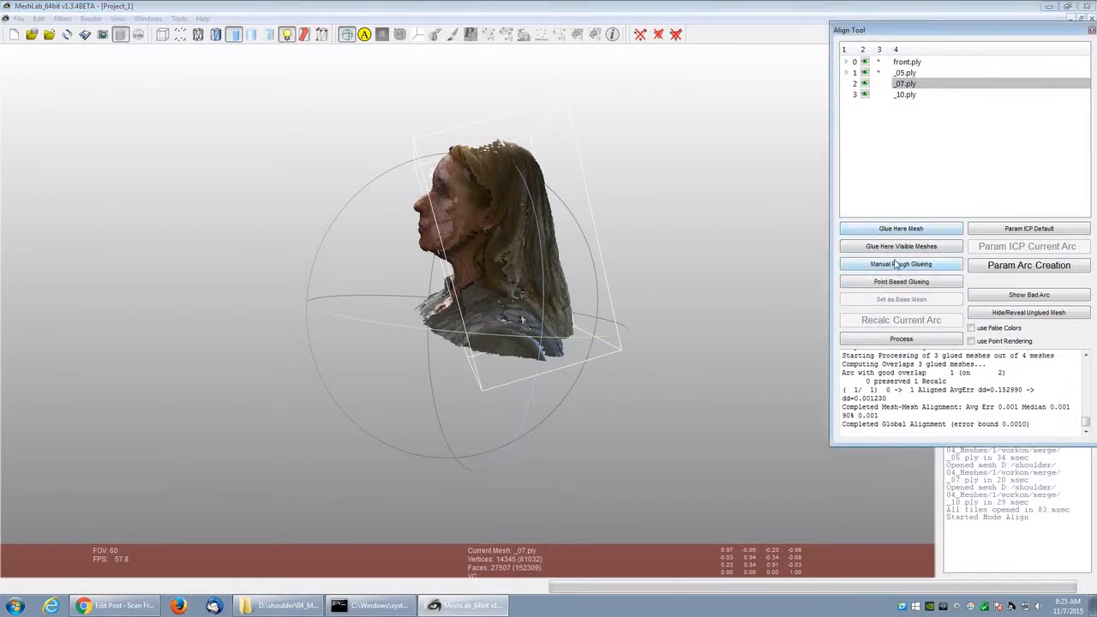
Step: Manually nudge the scan into place and glue it at its adjusted position
click(901, 264)
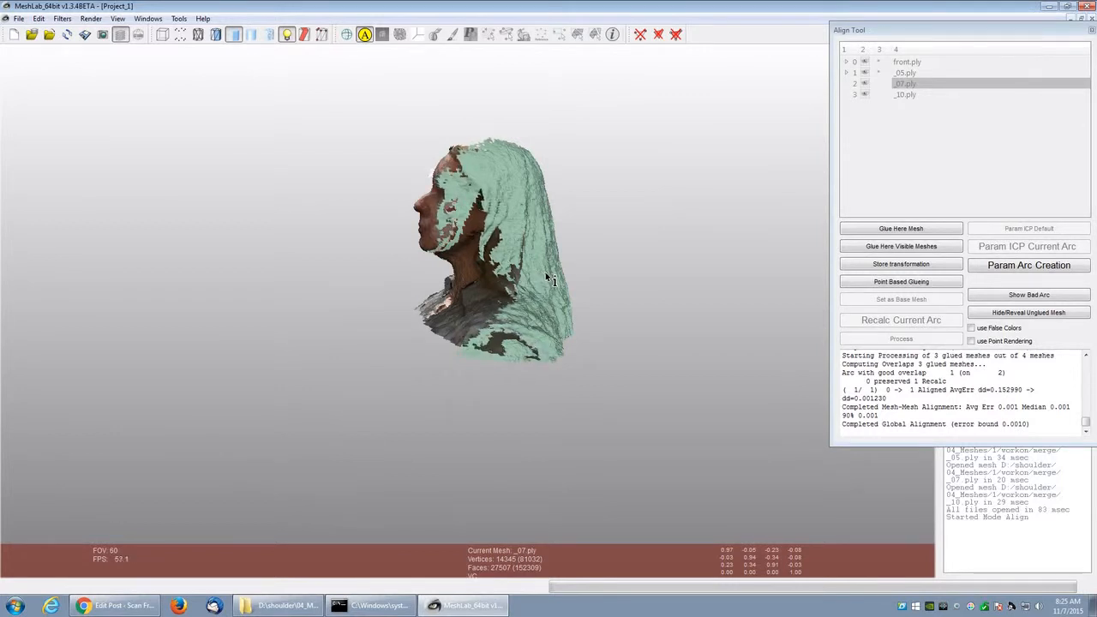
click(901, 228)
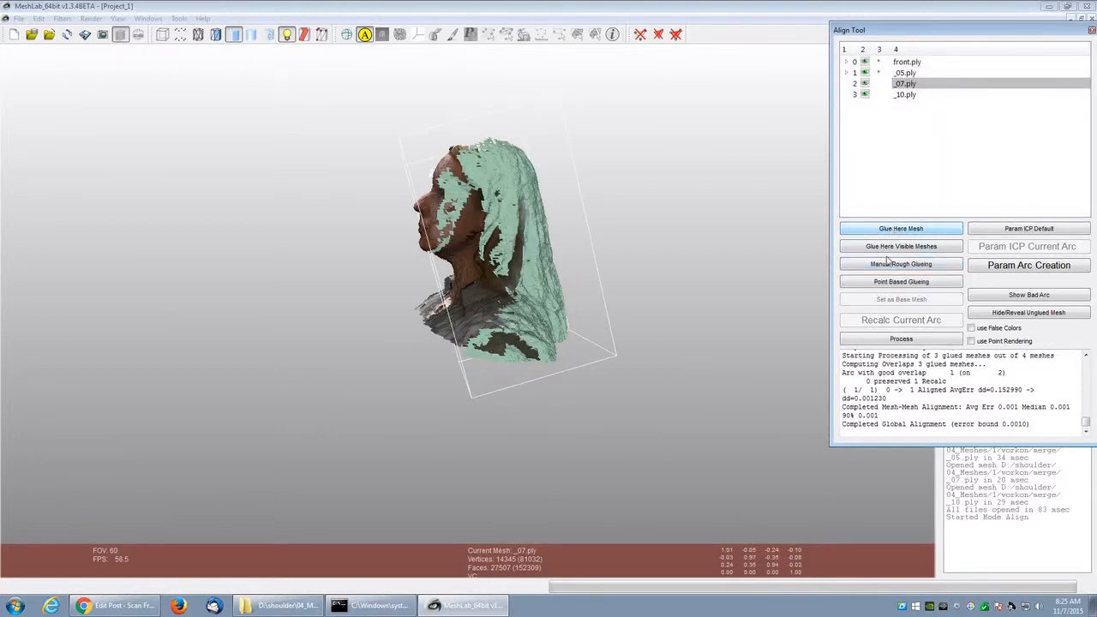
click(901, 228)
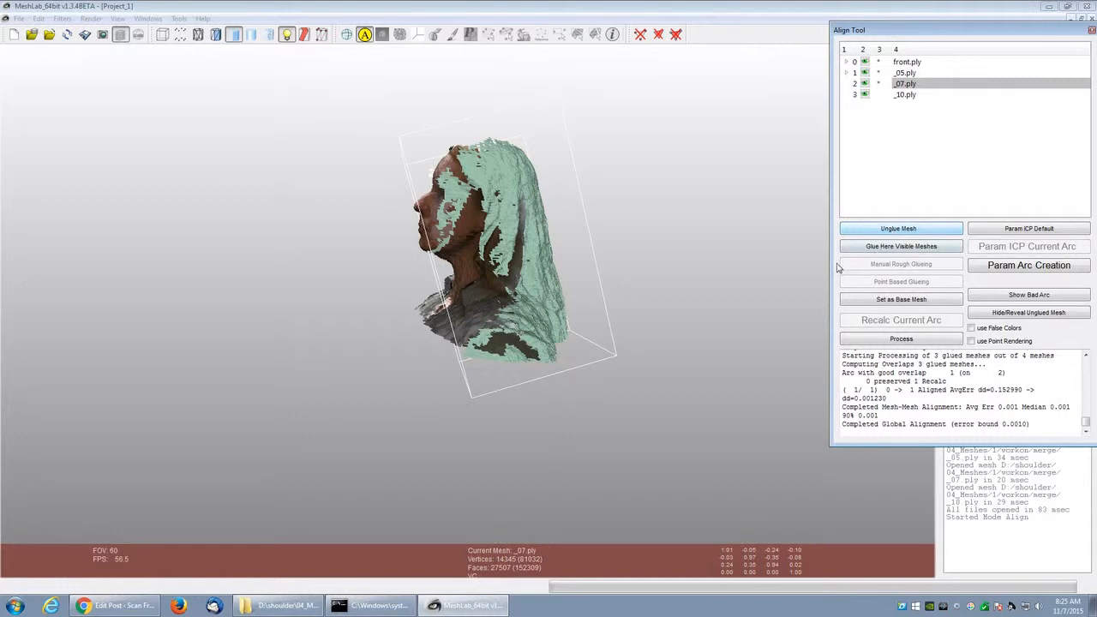
Step: Rerun the alignment refinement on the glued scans, then unglue the _27 scan
click(902, 339)
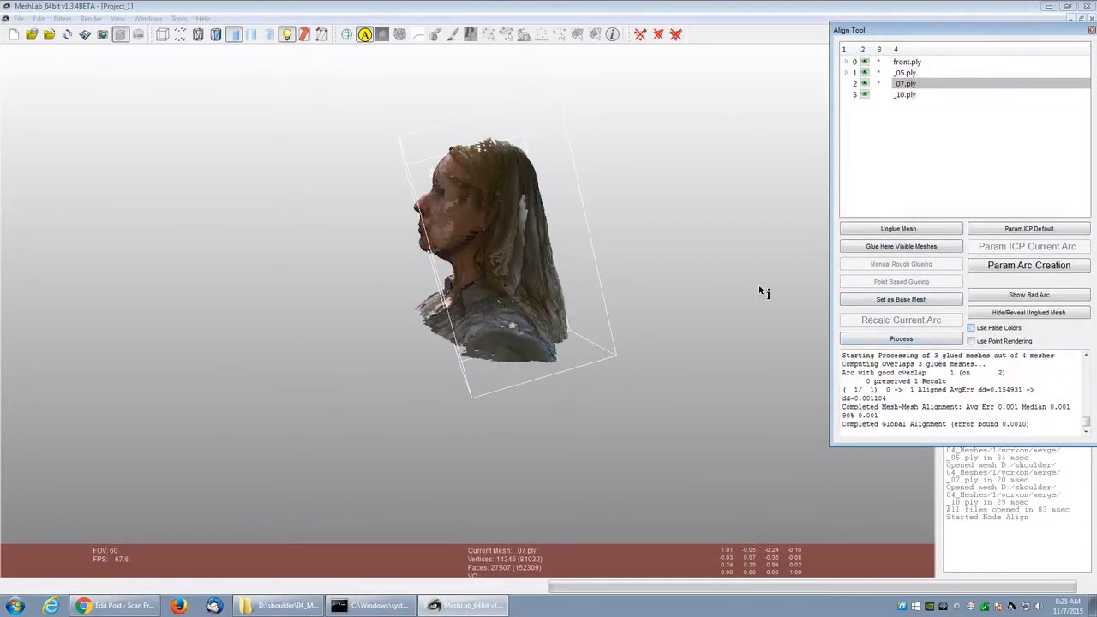
click(902, 340)
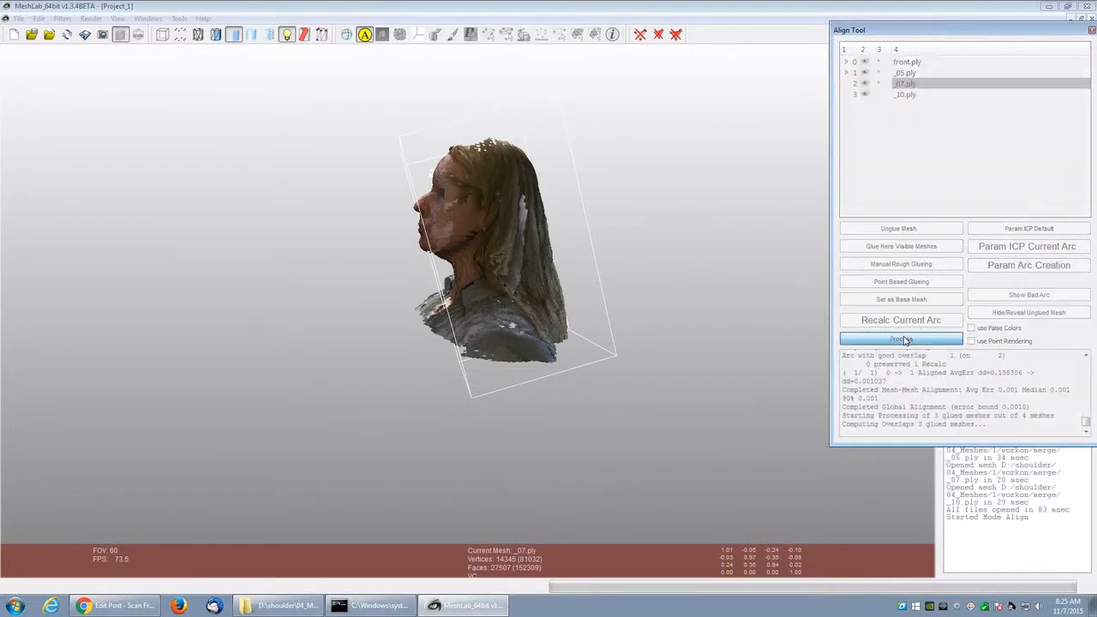
click(901, 339)
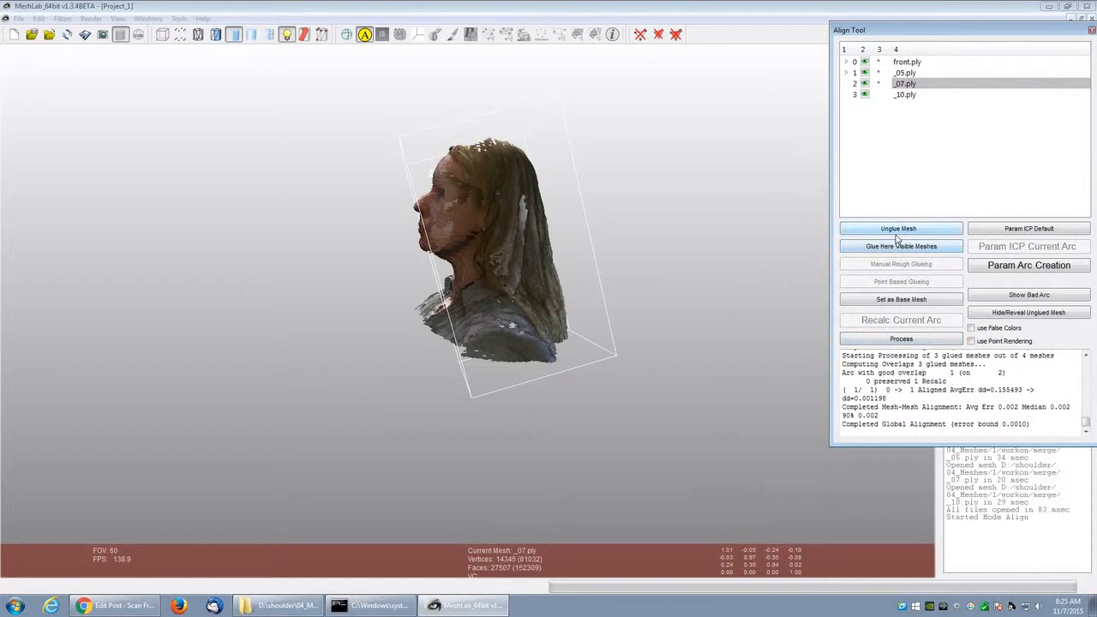
click(899, 228)
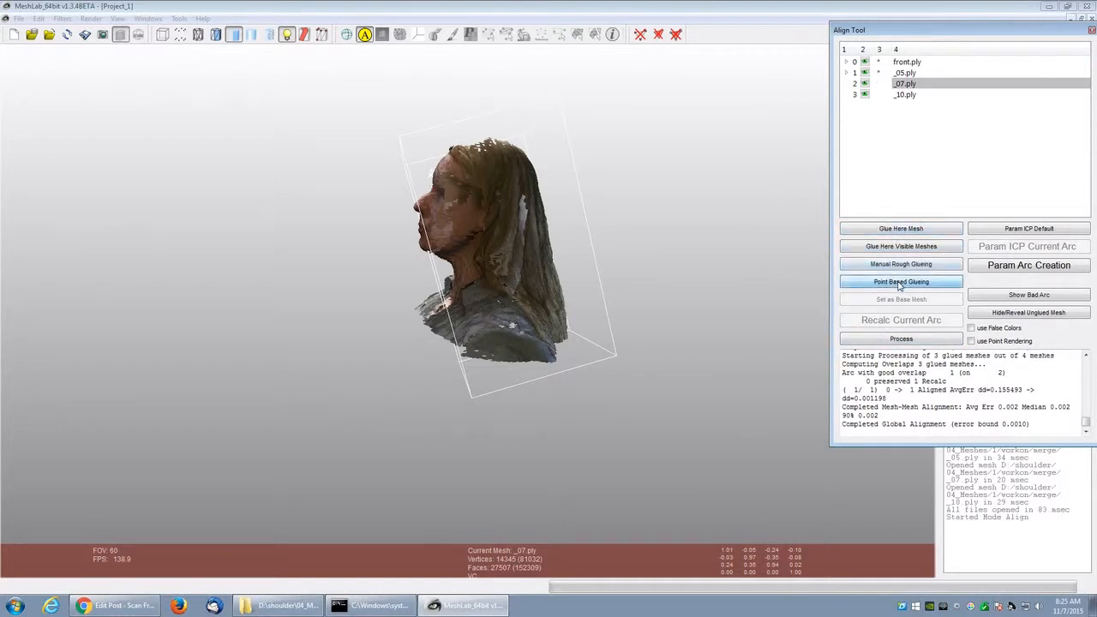
Step: Point-based glue the _27 scan to the reference head and accept the rough alignment
click(900, 281)
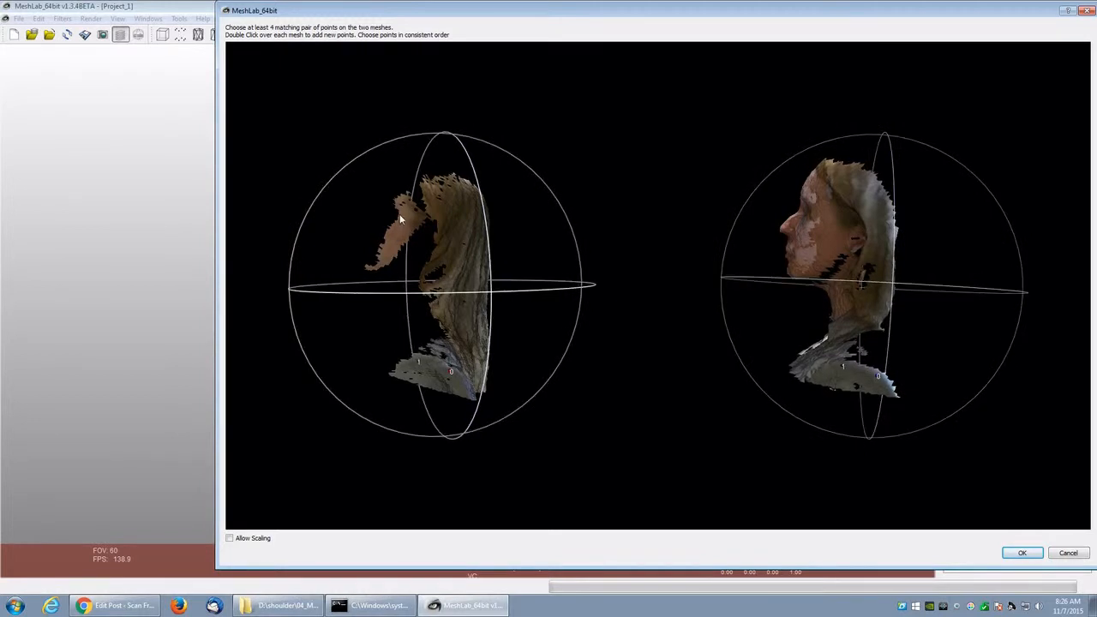
mouse_move(817, 229)
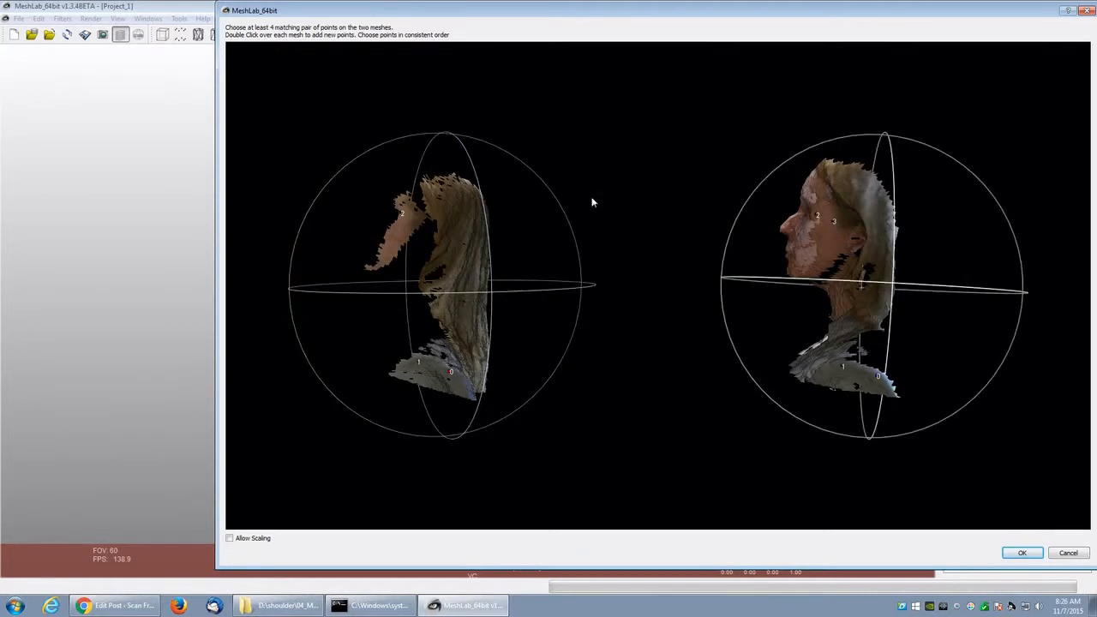
mouse_move(403, 230)
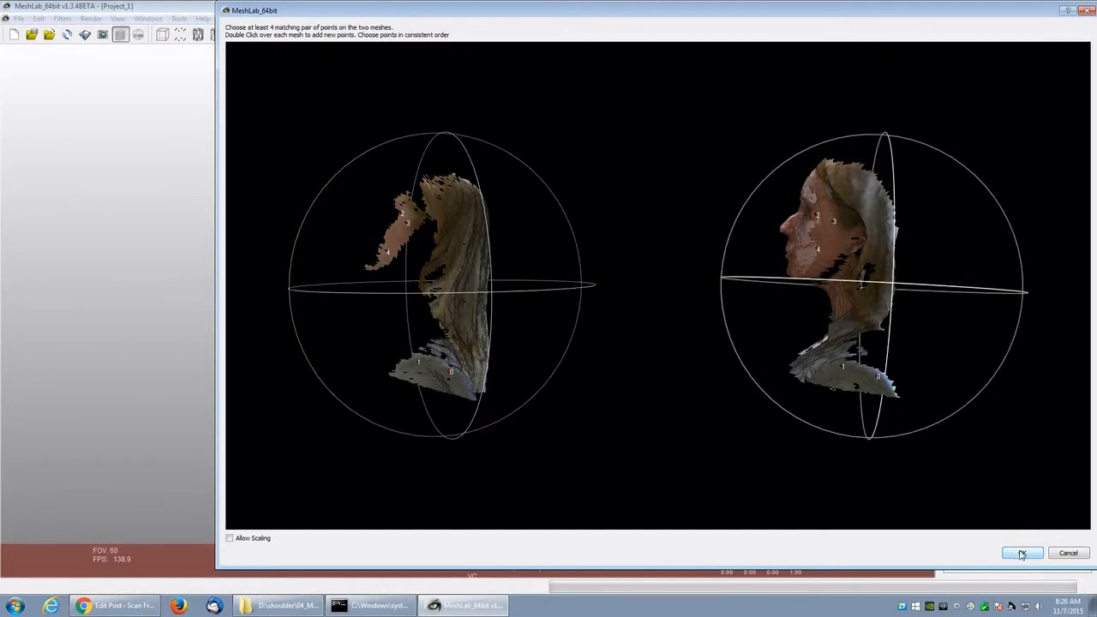
click(1021, 552)
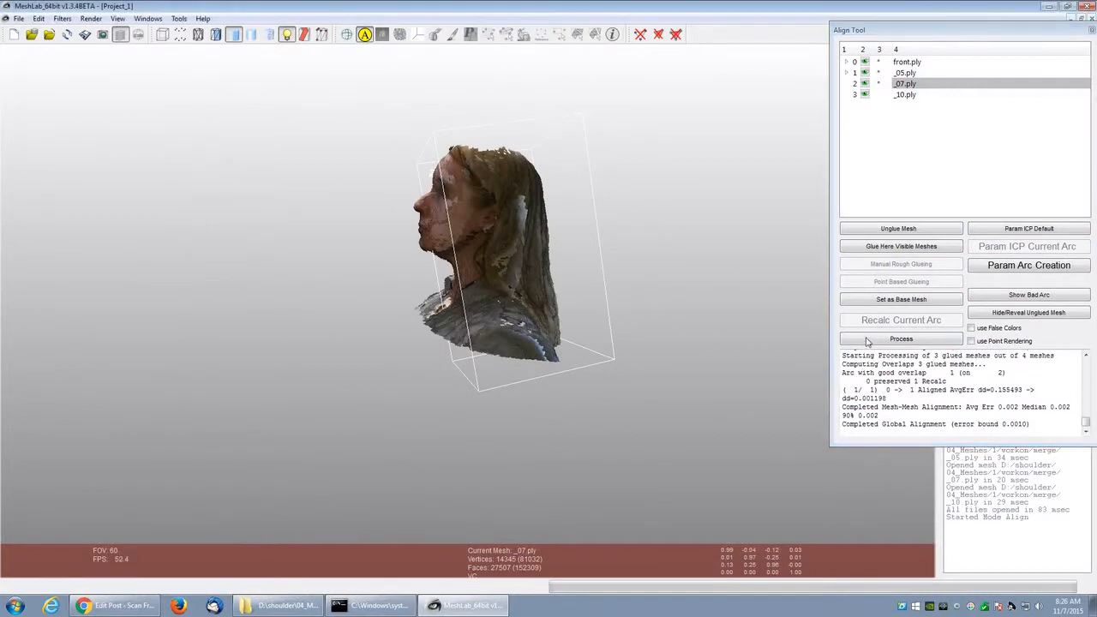
Step: Process the global alignment of the glued scans, then unglue _27 again
click(900, 340)
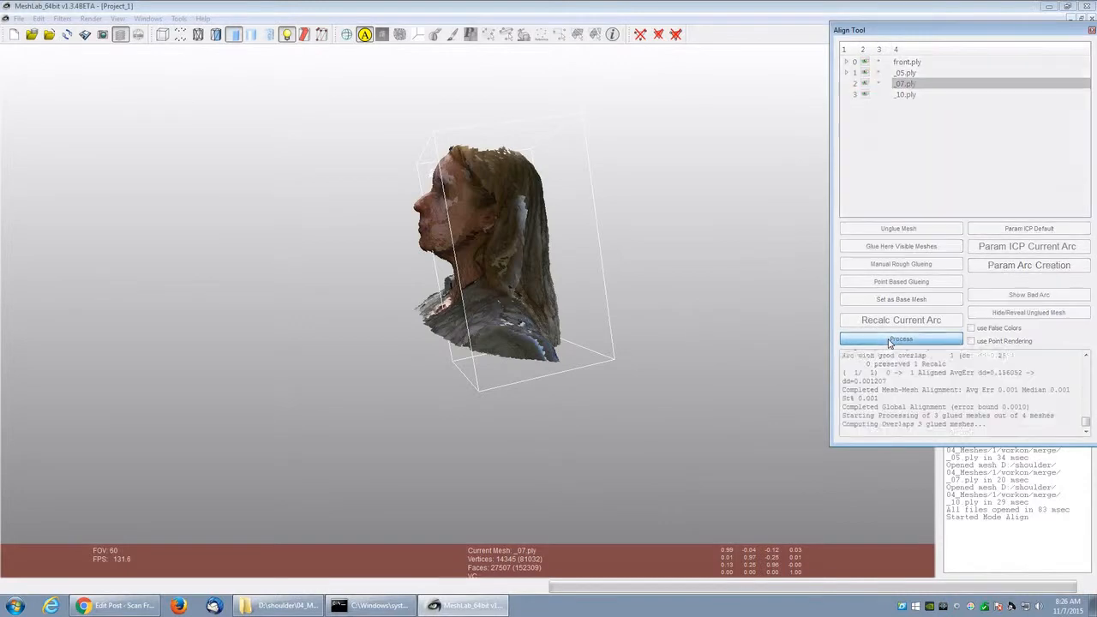
click(899, 340)
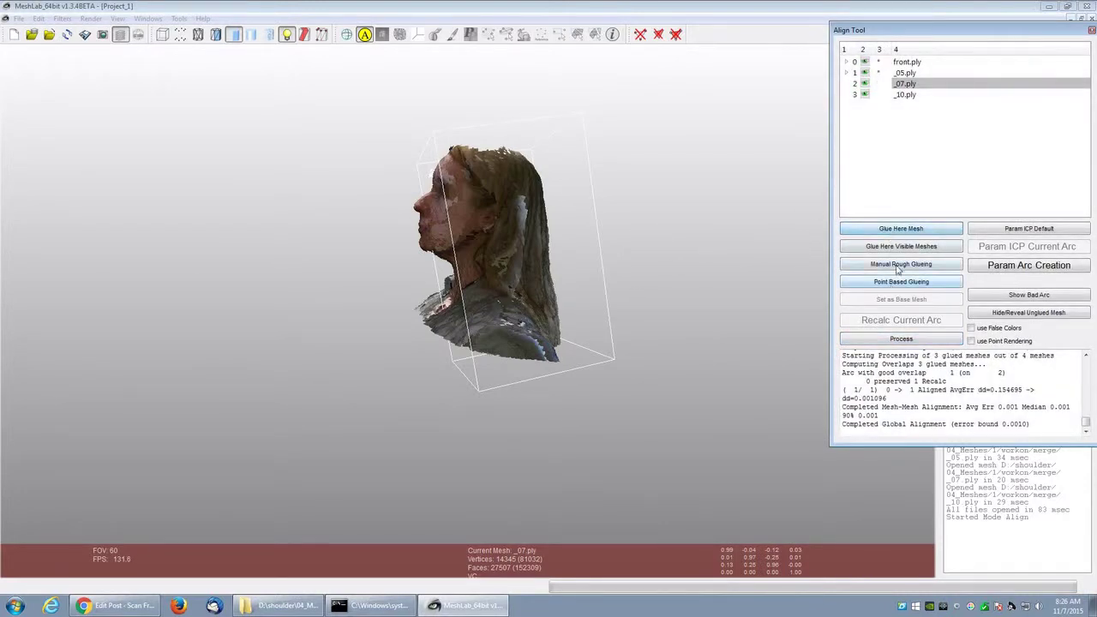
Step: Place the _27 scan by Manual Rough Glueing and glue it here into the set
click(899, 264)
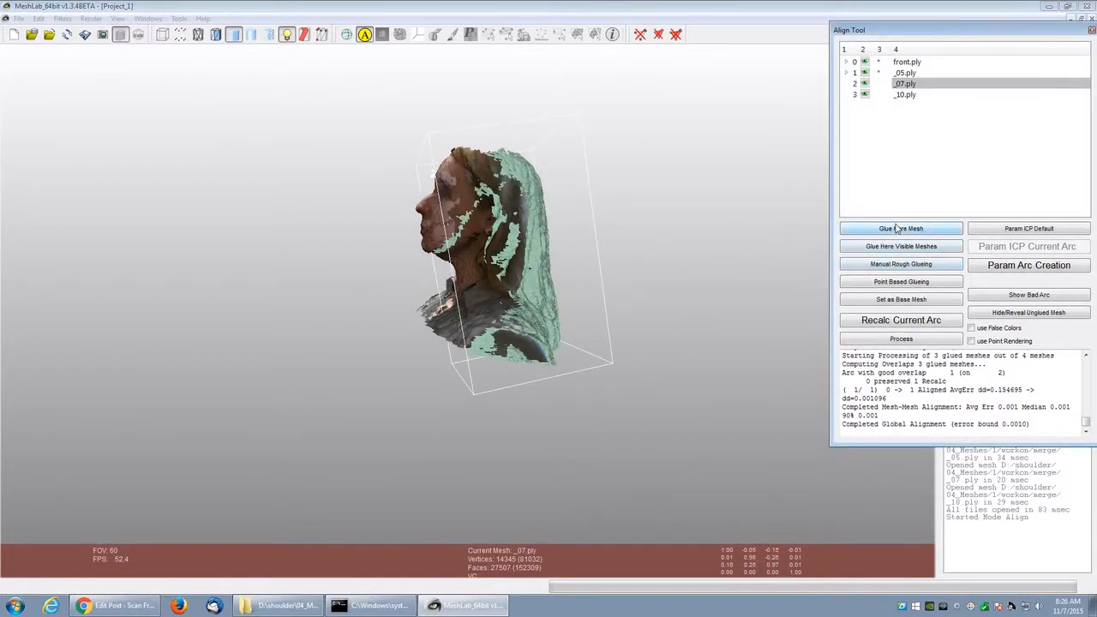
click(899, 228)
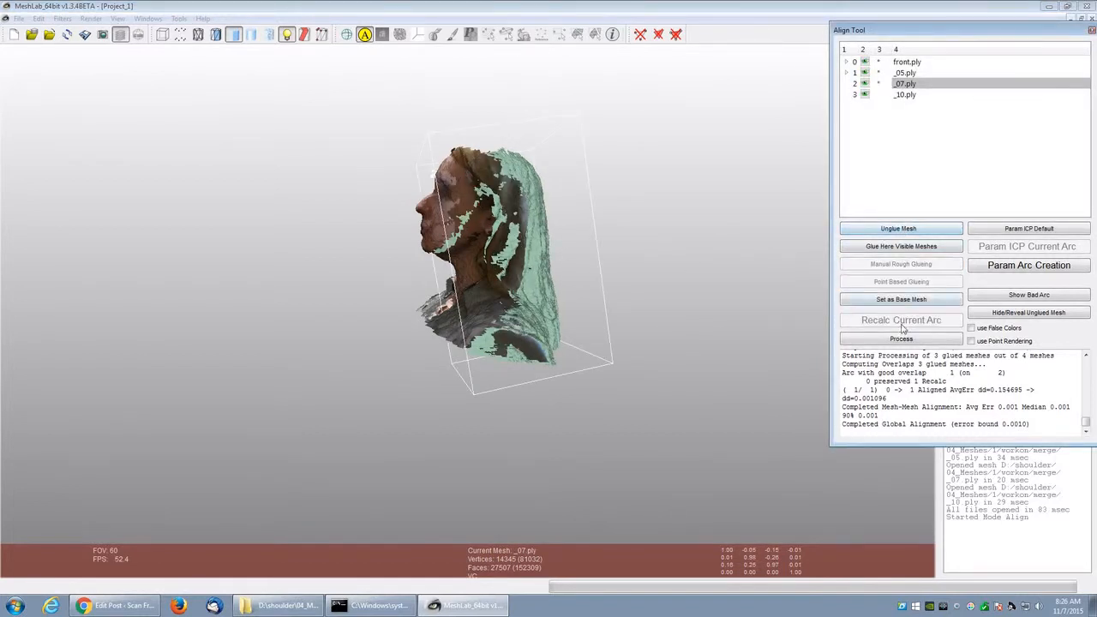
Step: Process the alignment of the three glued scans five times to refine the fit
click(901, 339)
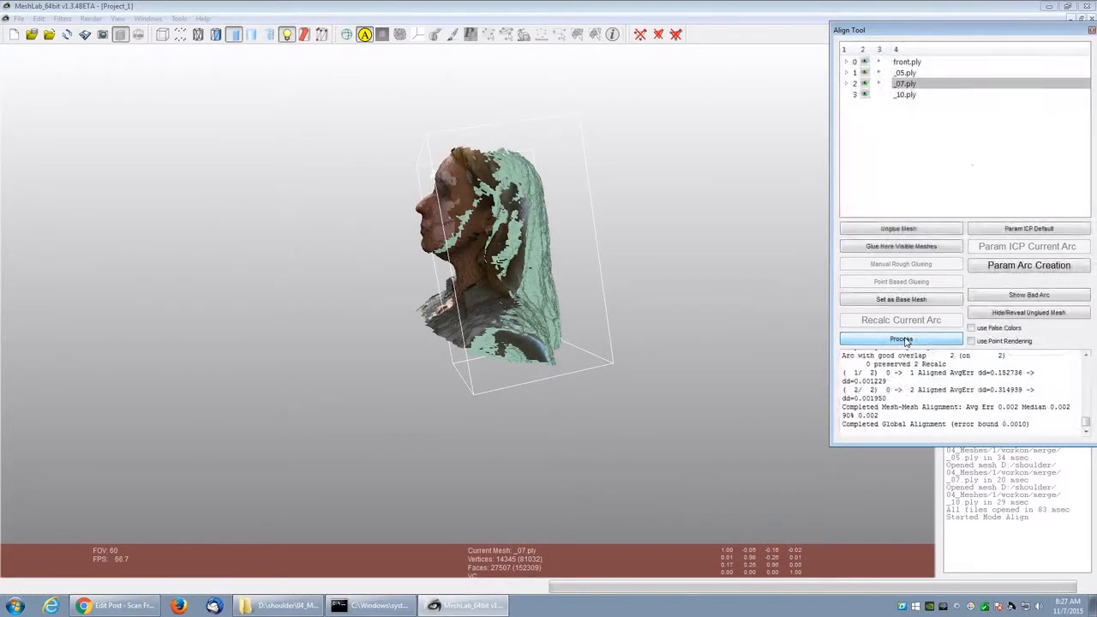
click(902, 340)
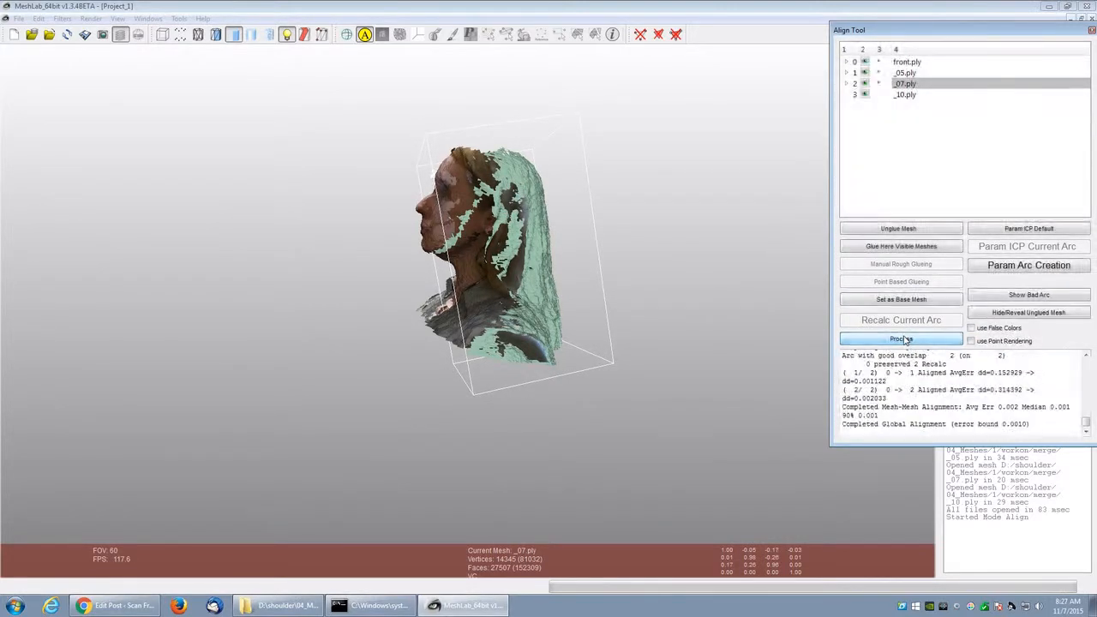
click(901, 339)
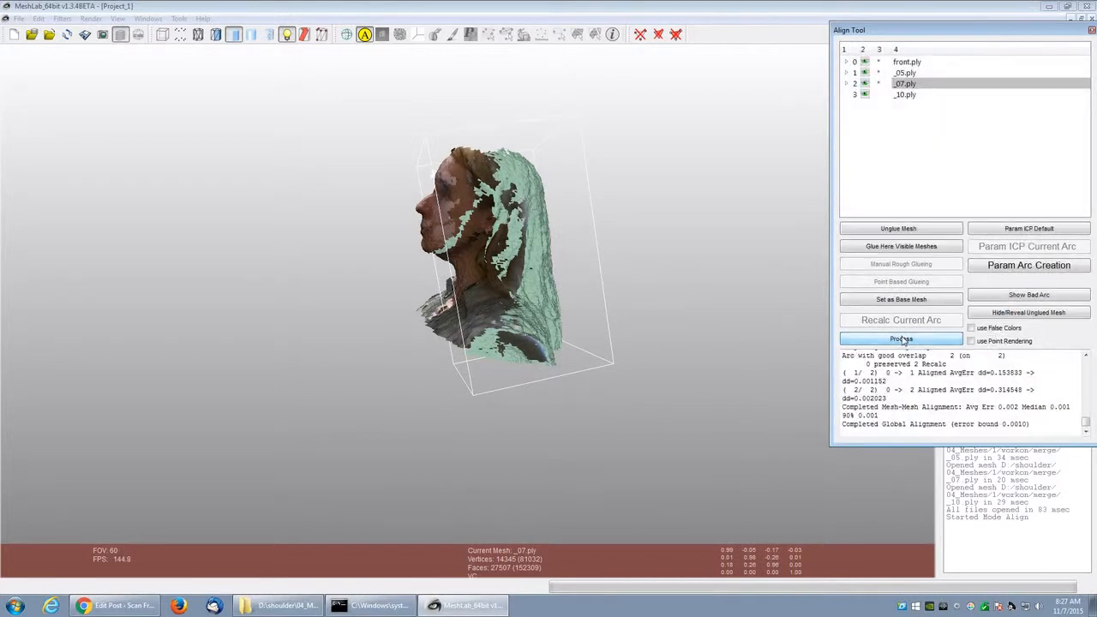
click(902, 339)
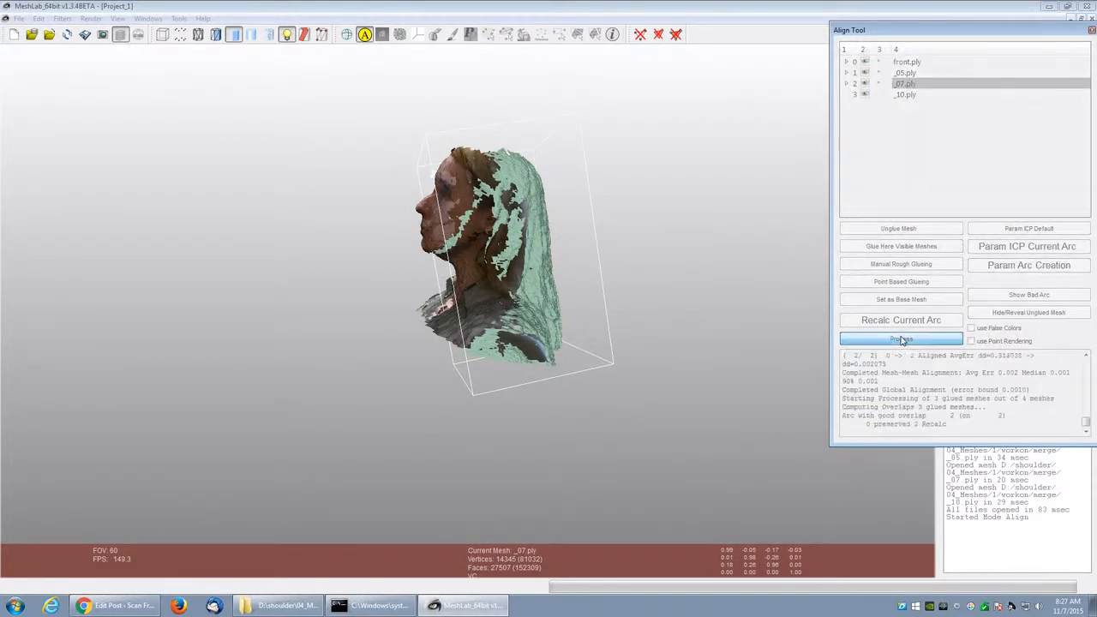
click(902, 339)
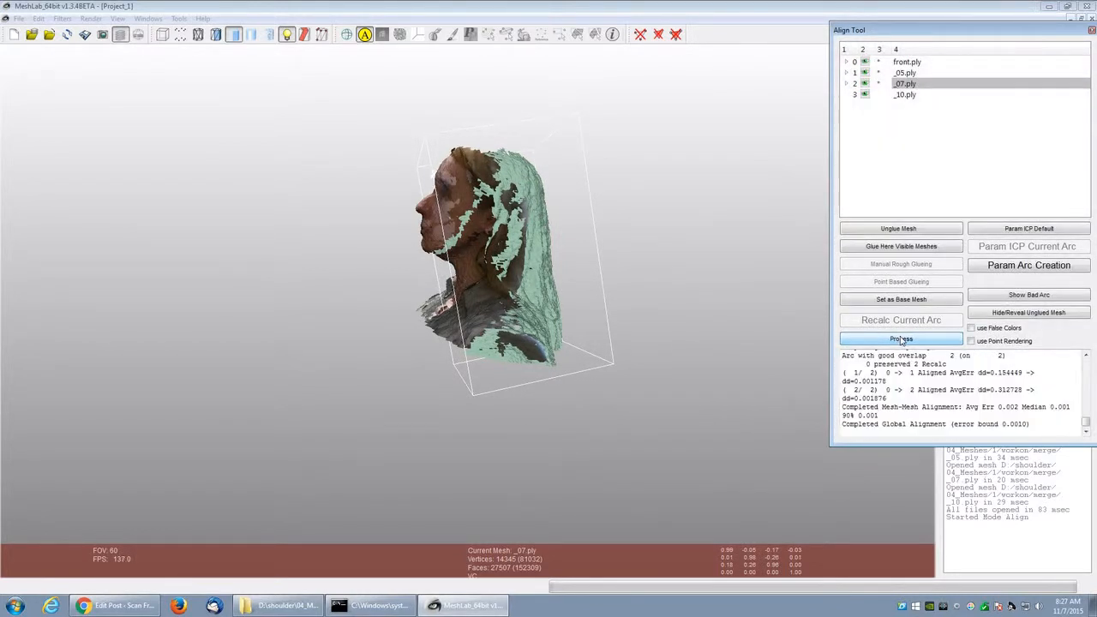
Step: Check the fit in false colours, restore real colours and inspect the head
click(969, 327)
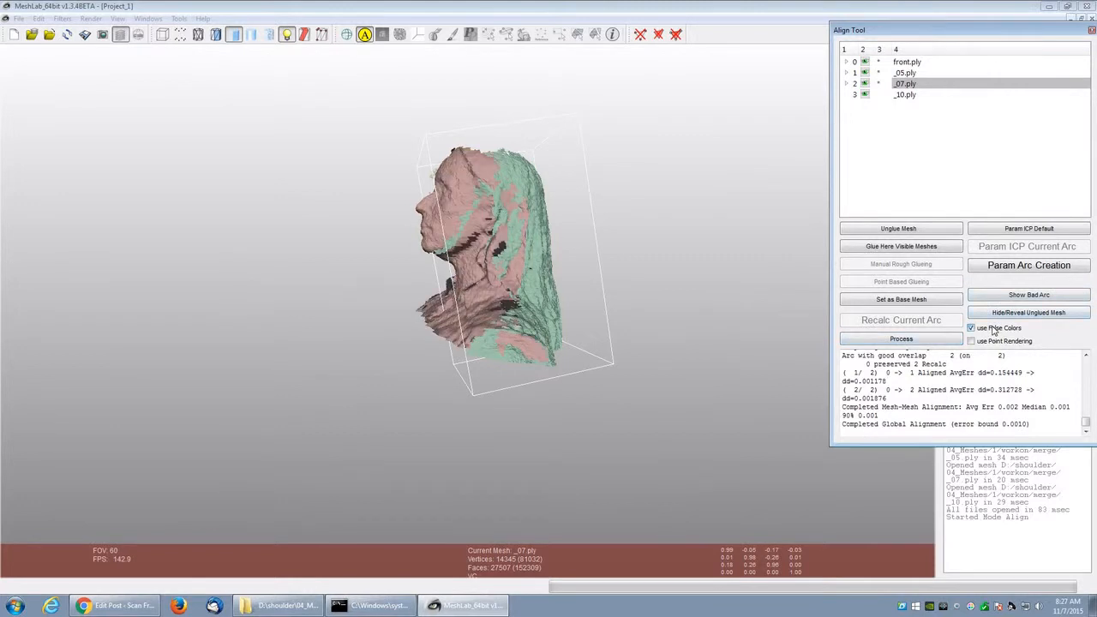
click(970, 328)
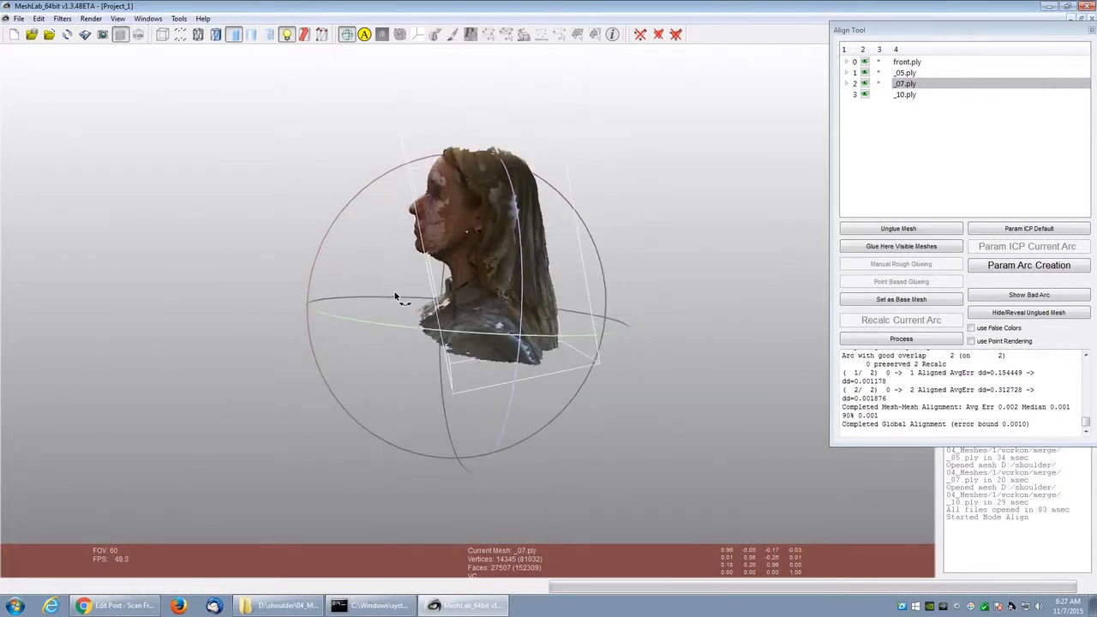
drag(394, 298, 540, 324)
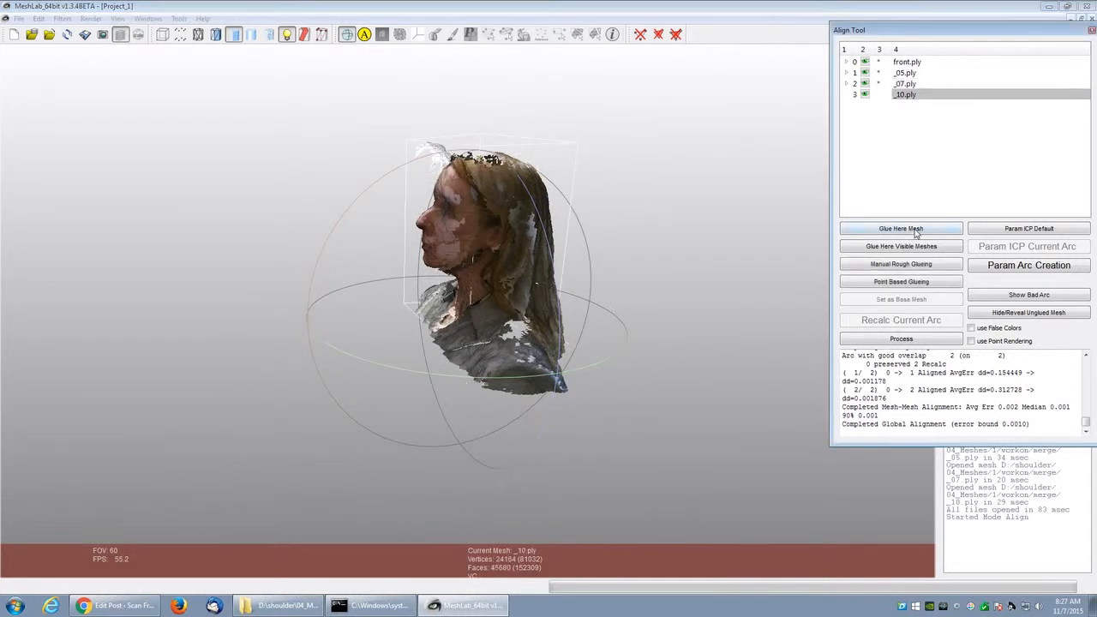
Step: Mark matching points on the reference scan and the _30 back-of-head scan, then confirm
click(901, 281)
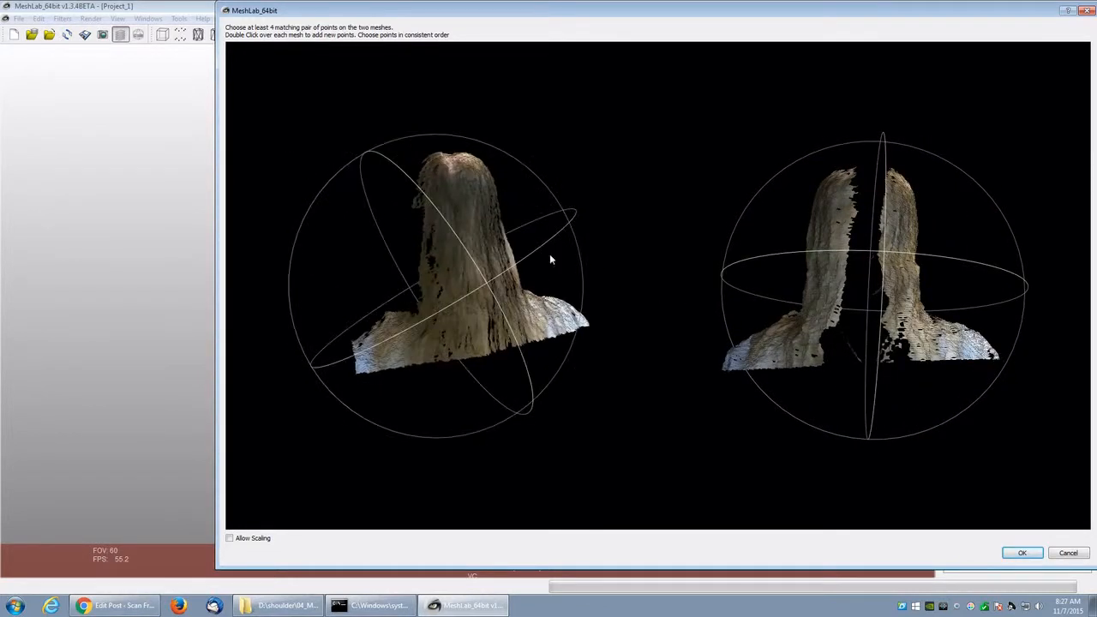
drag(548, 257, 374, 353)
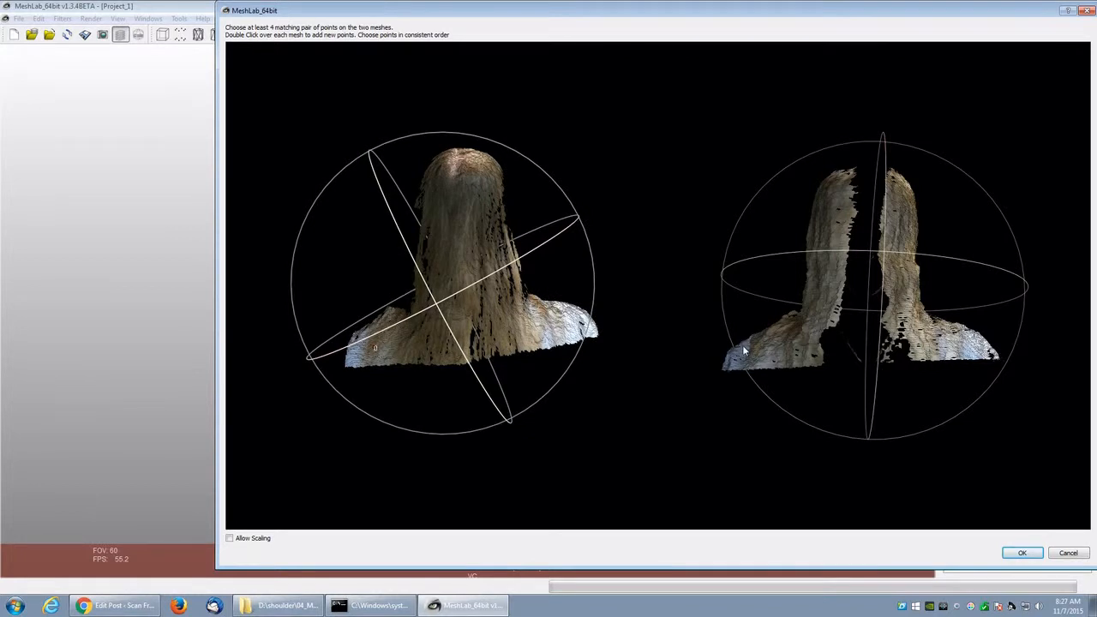
double_click(759, 348)
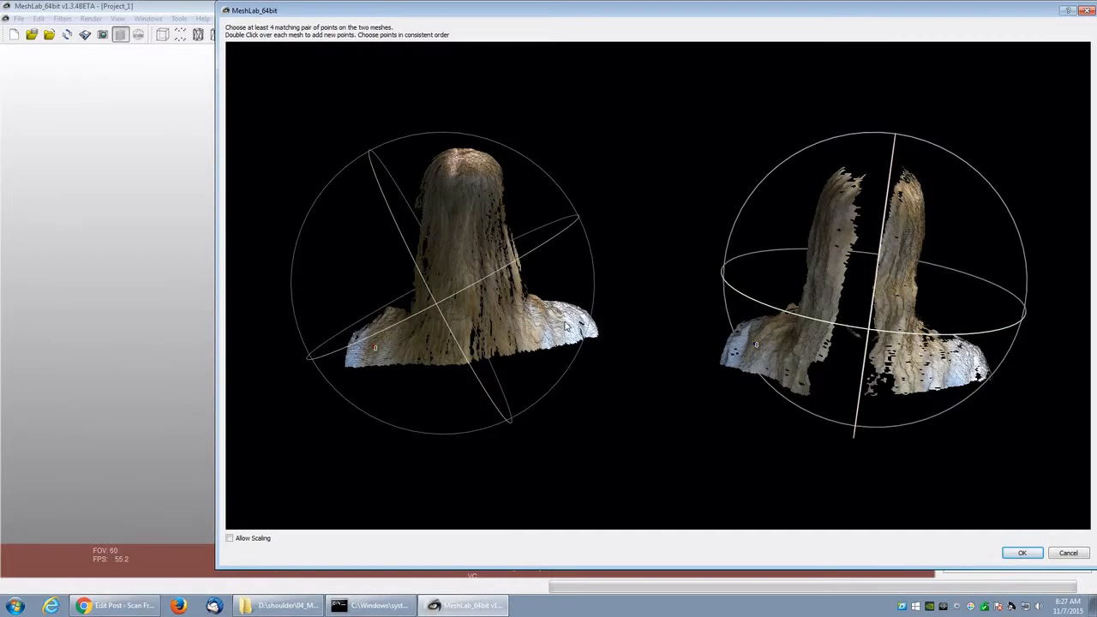
mouse_move(866, 237)
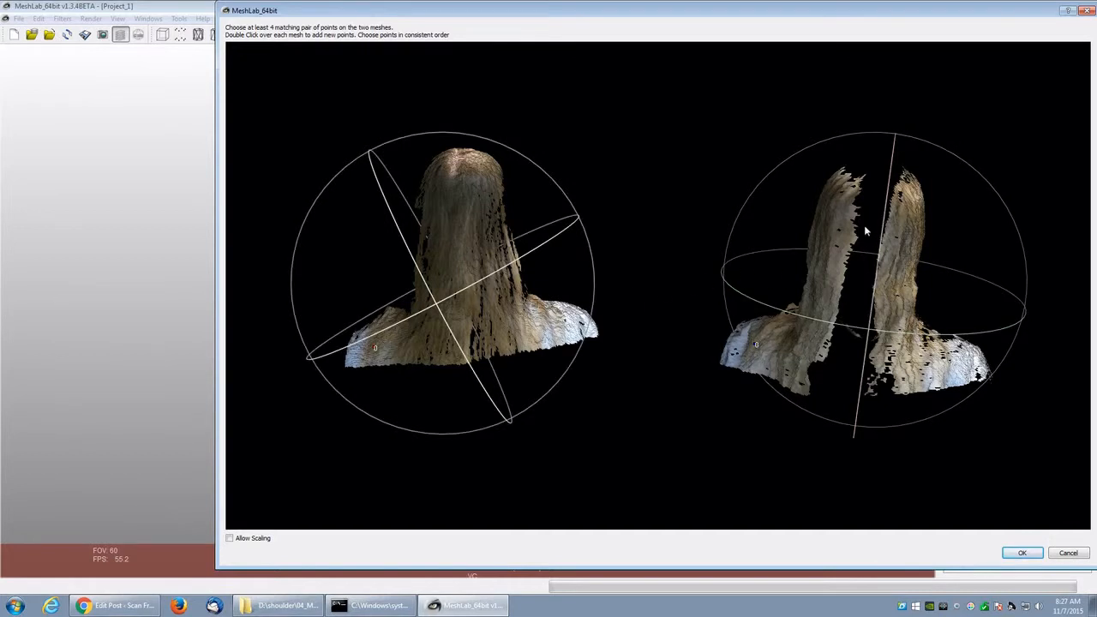
drag(865, 231, 874, 257)
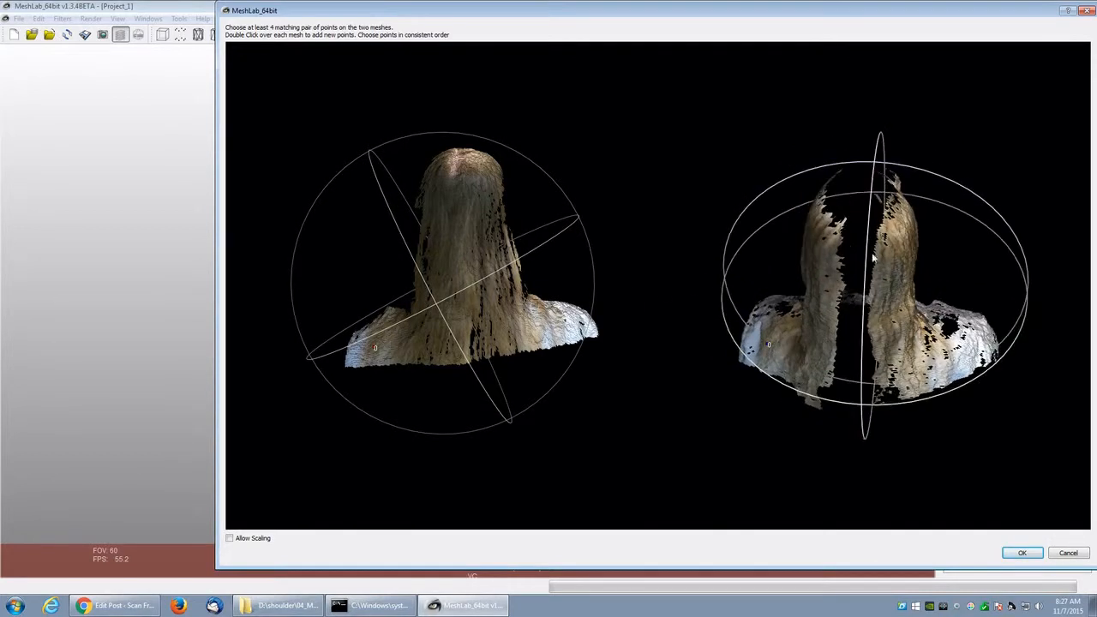
mouse_move(888, 254)
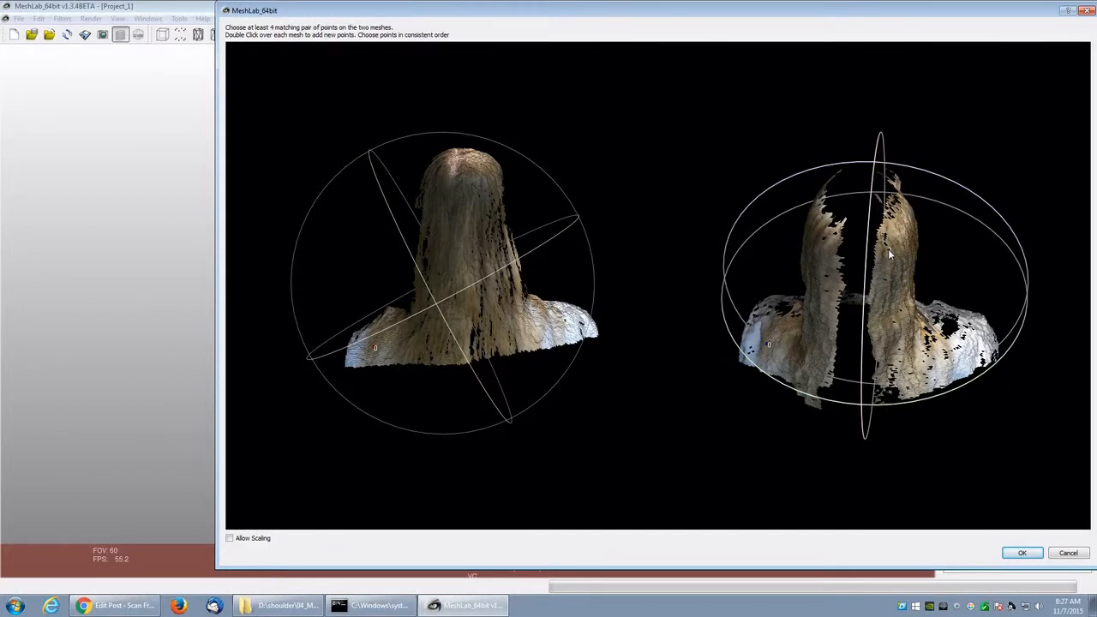
double_click(480, 180)
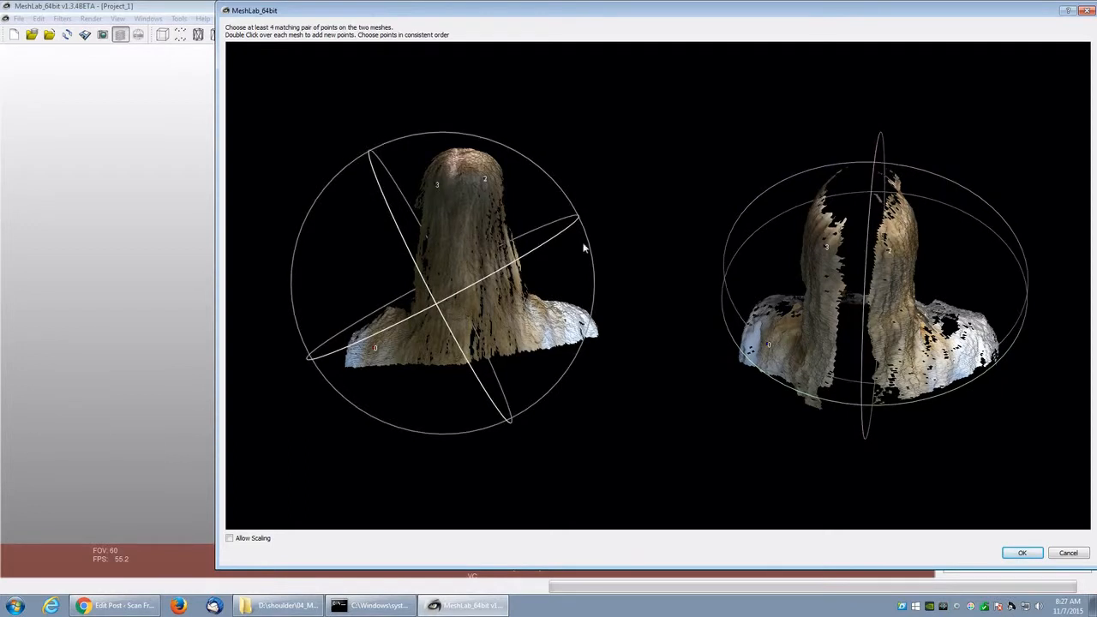
click(1018, 550)
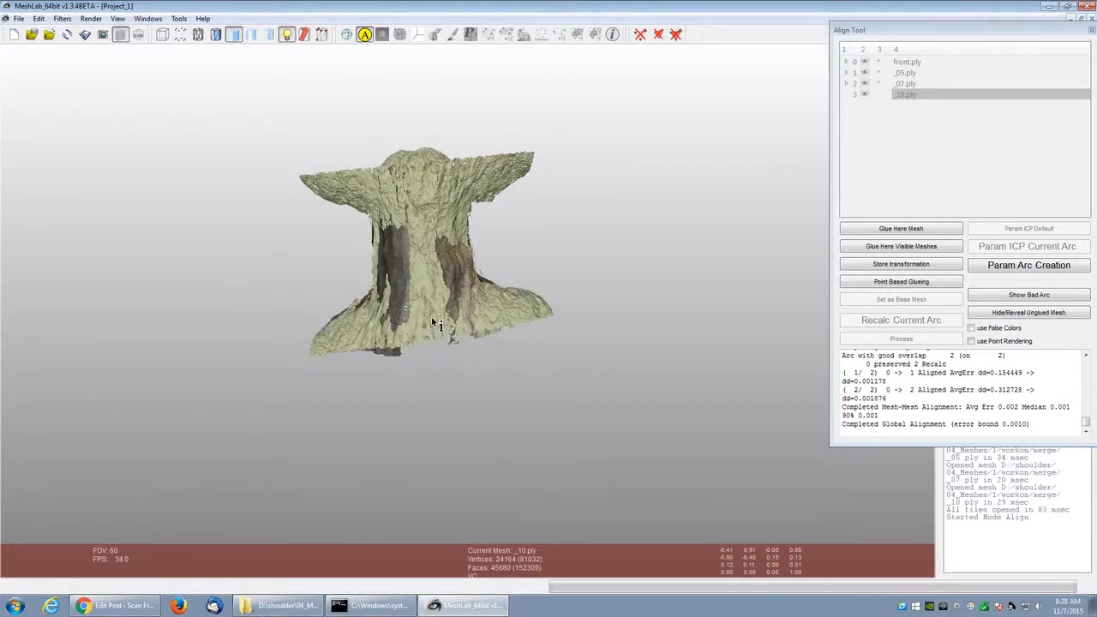
Step: Inspect the new scan, glue _30 into the set and process the alignment
drag(439, 324, 432, 295)
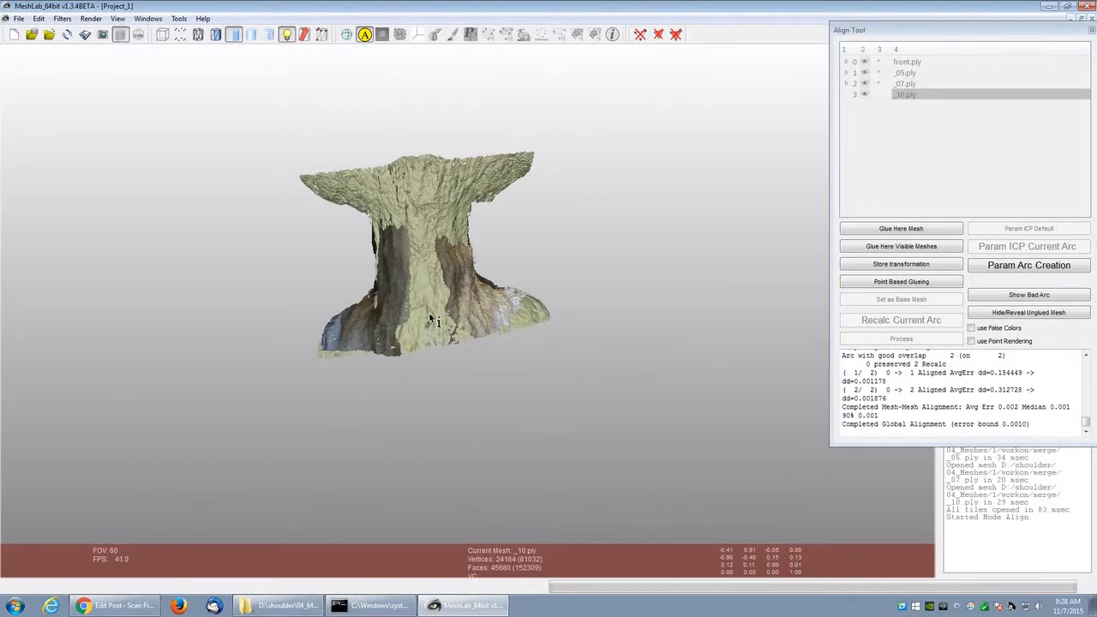
drag(437, 322, 490, 454)
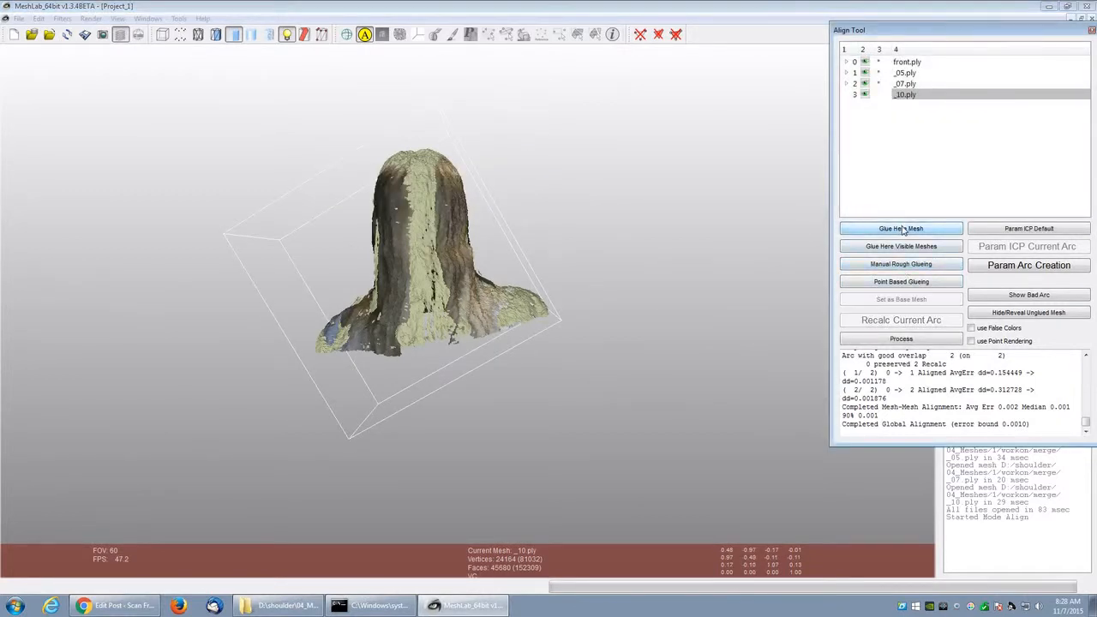
click(901, 339)
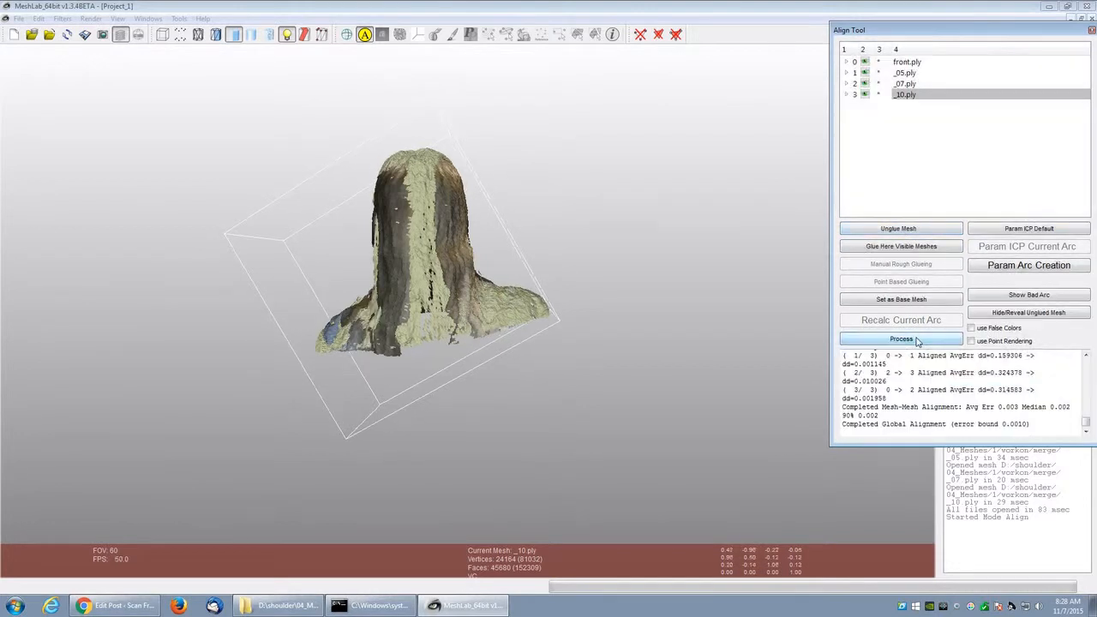
click(902, 340)
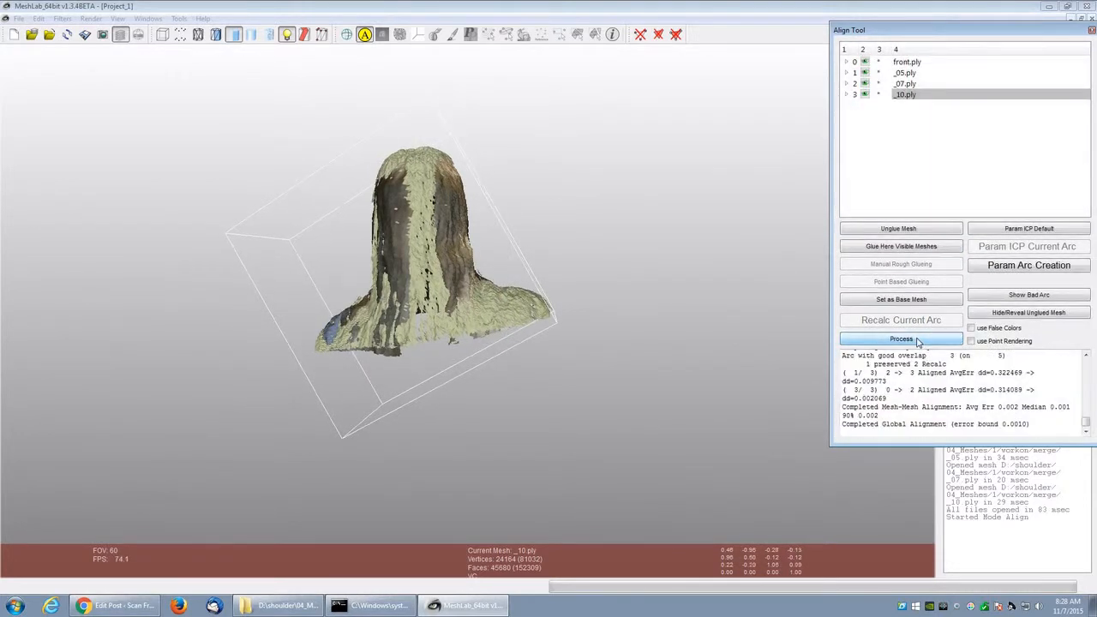
click(902, 339)
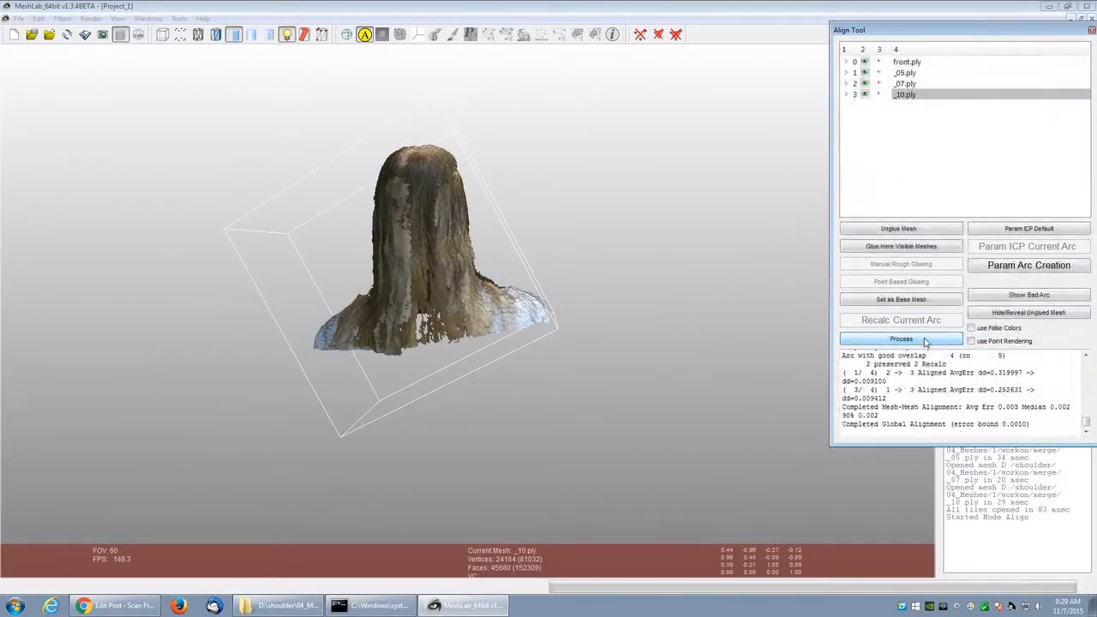
Step: Refine the global alignment of all four scans with repeated Process runs
click(900, 339)
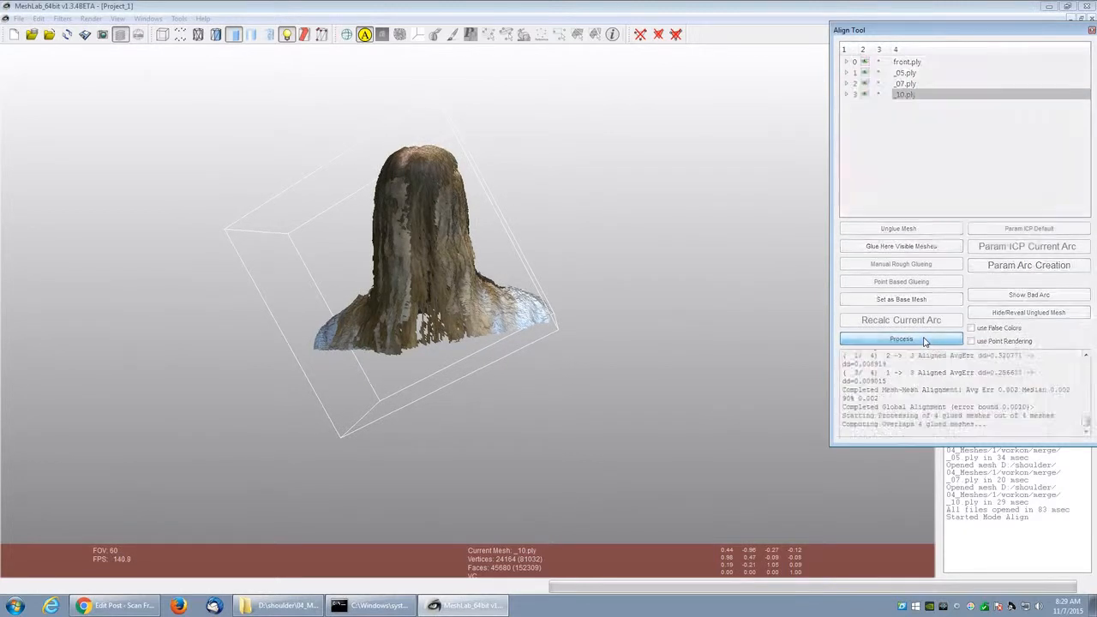
click(900, 340)
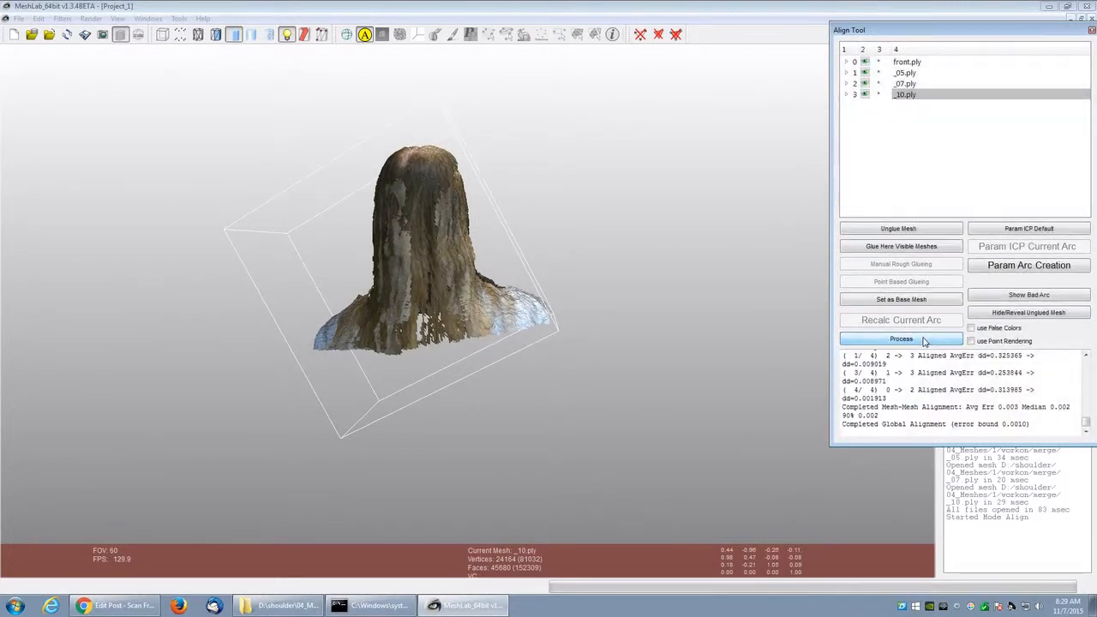
click(901, 340)
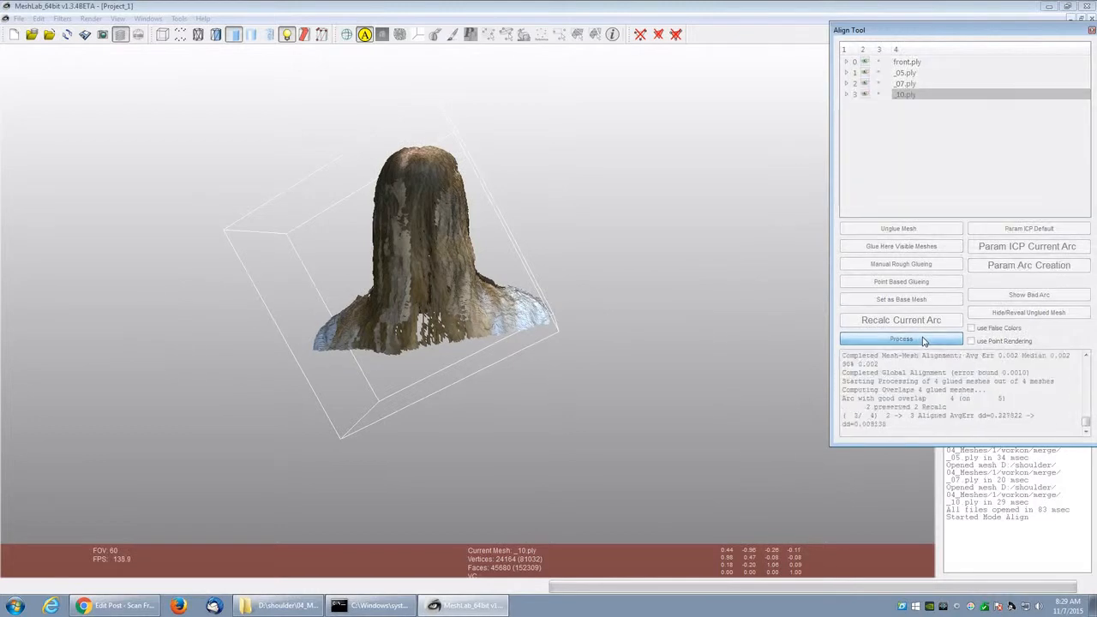
click(901, 339)
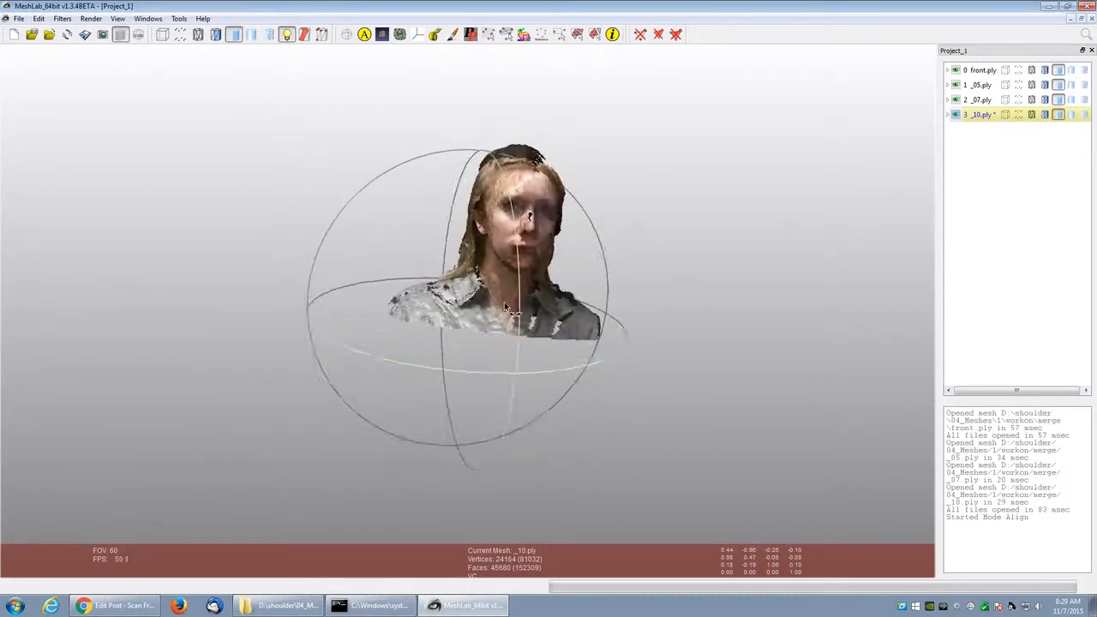
drag(505, 309, 449, 398)
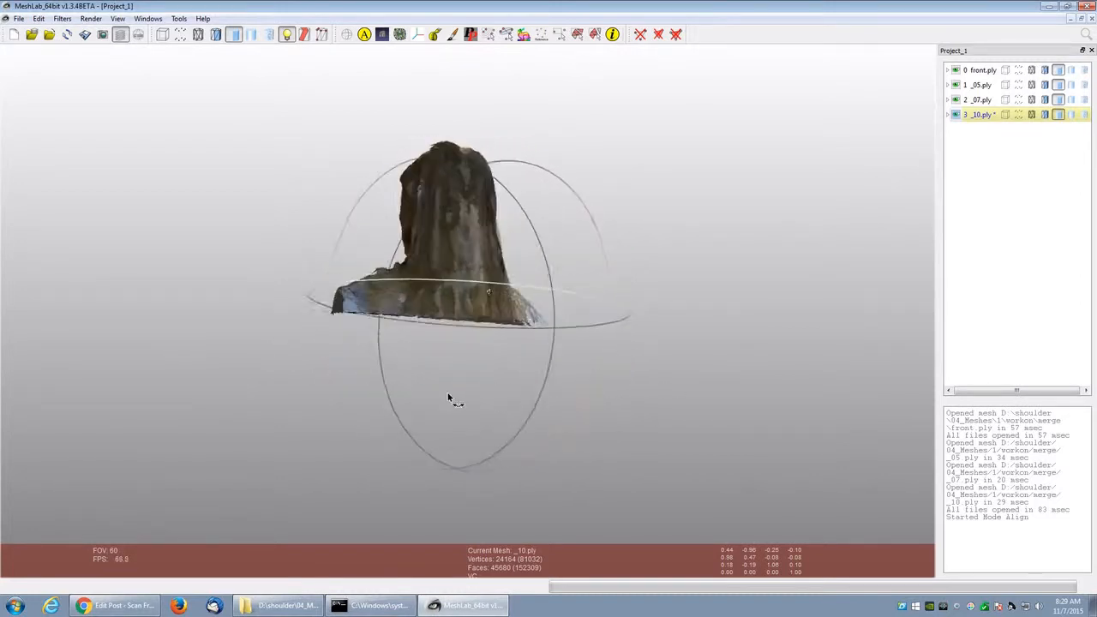
drag(449, 397, 694, 327)
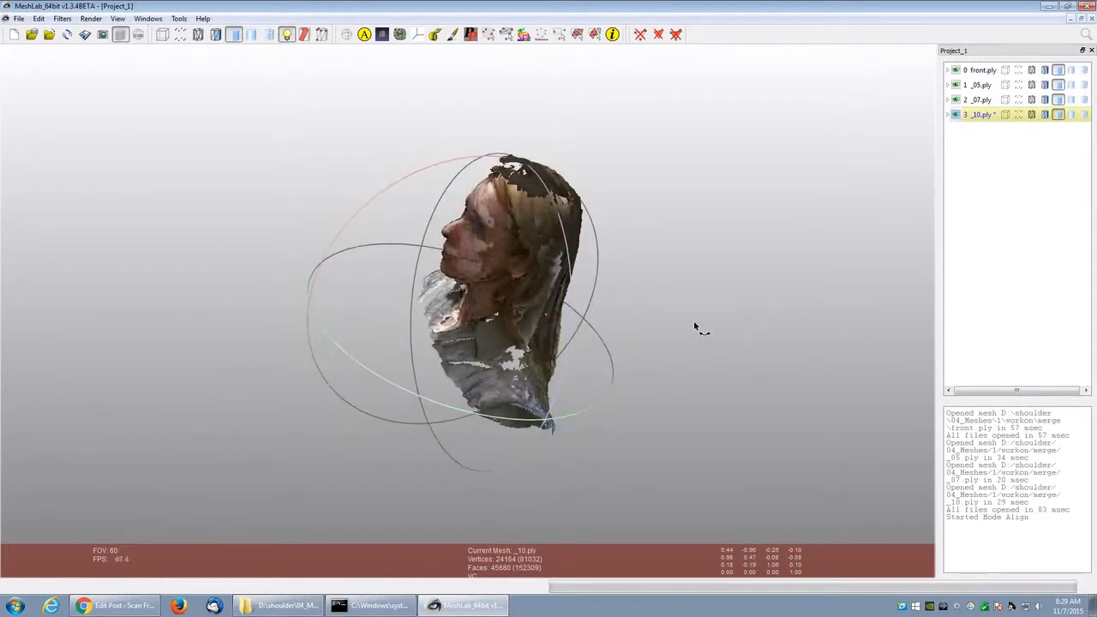
drag(694, 327, 506, 272)
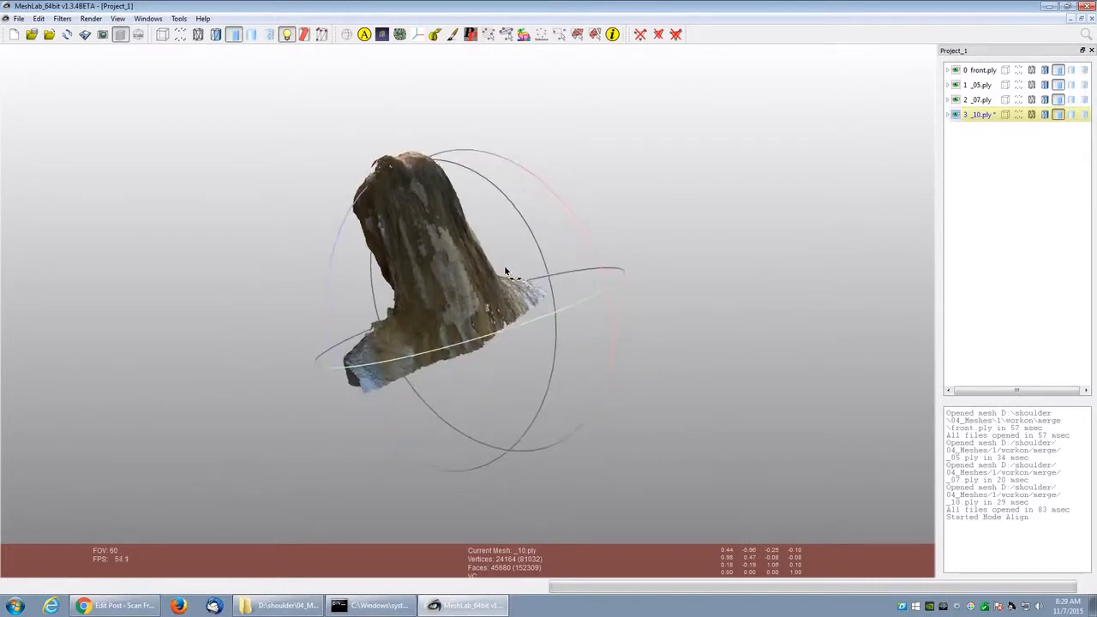
drag(505, 273, 288, 399)
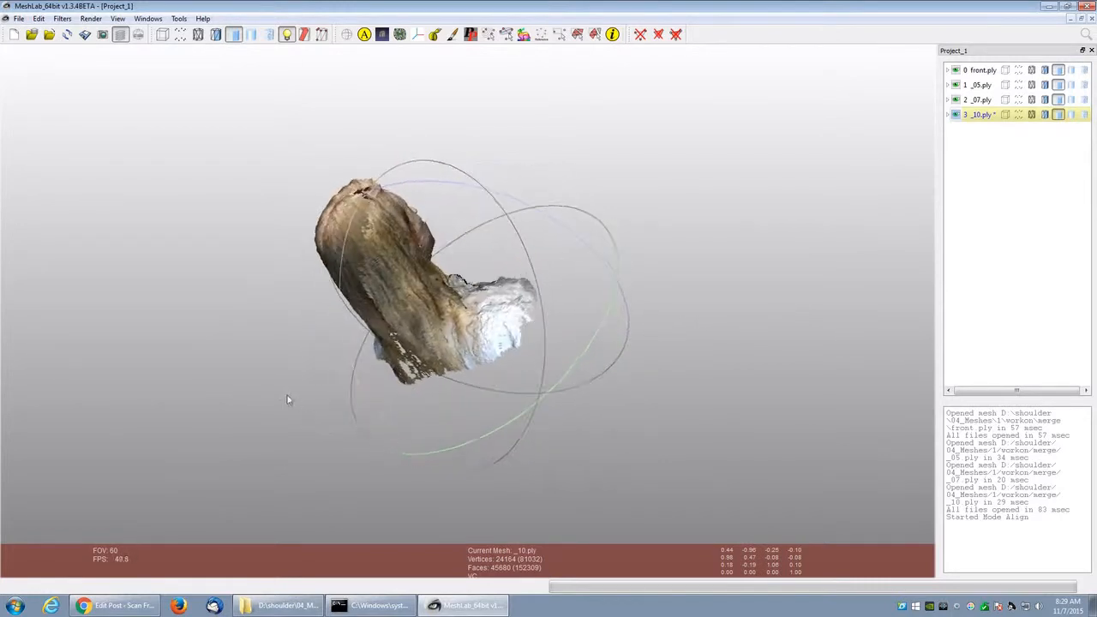
drag(288, 399, 405, 261)
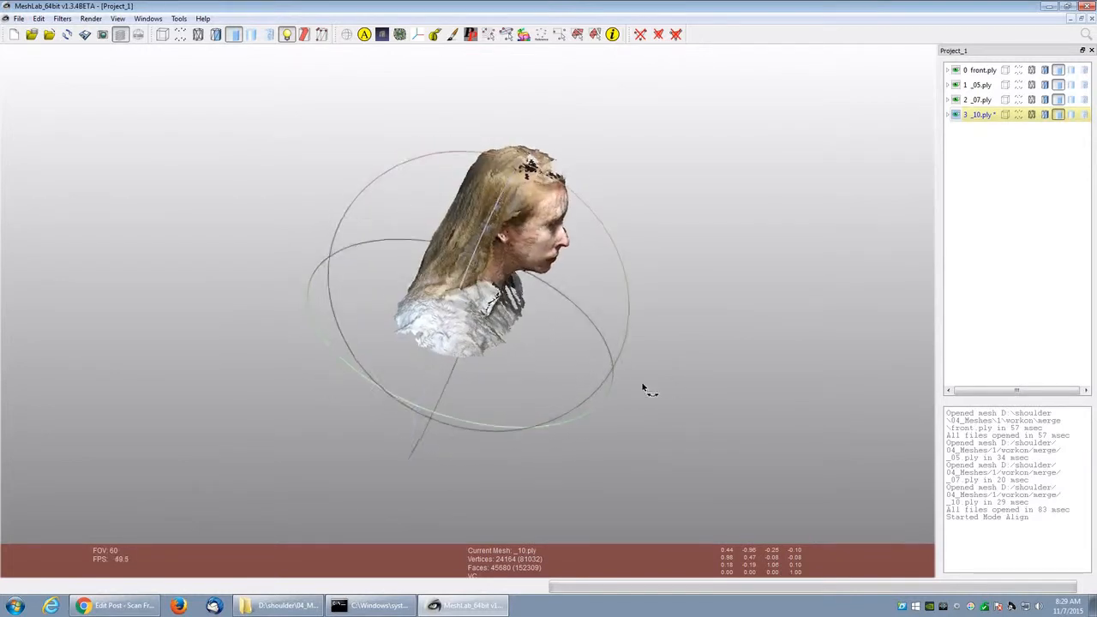
drag(642, 387, 500, 371)
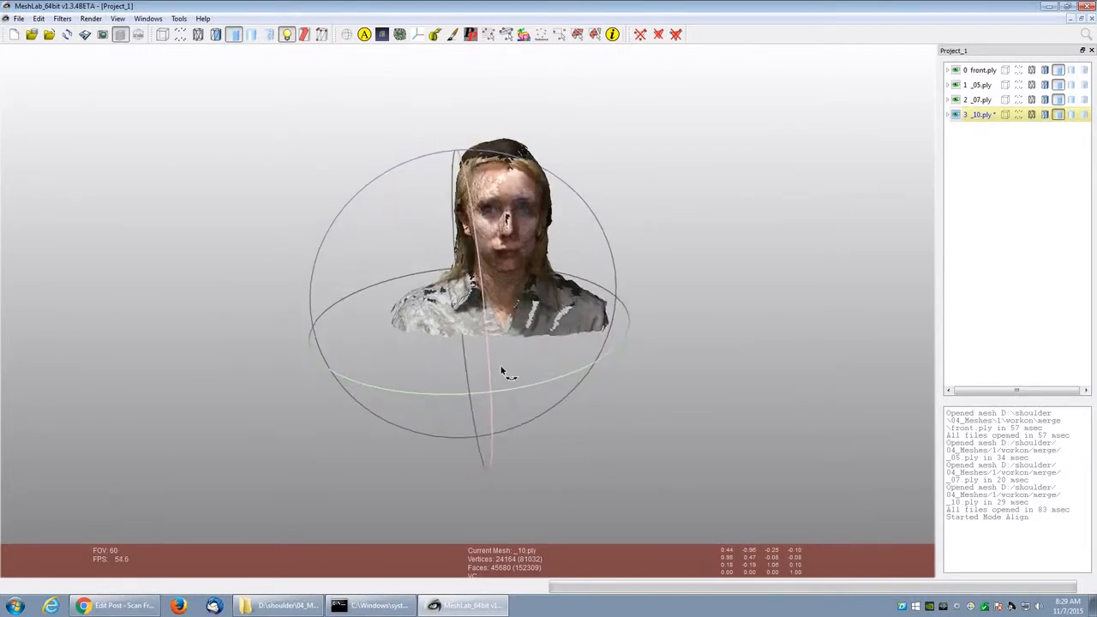
drag(500, 374, 699, 355)
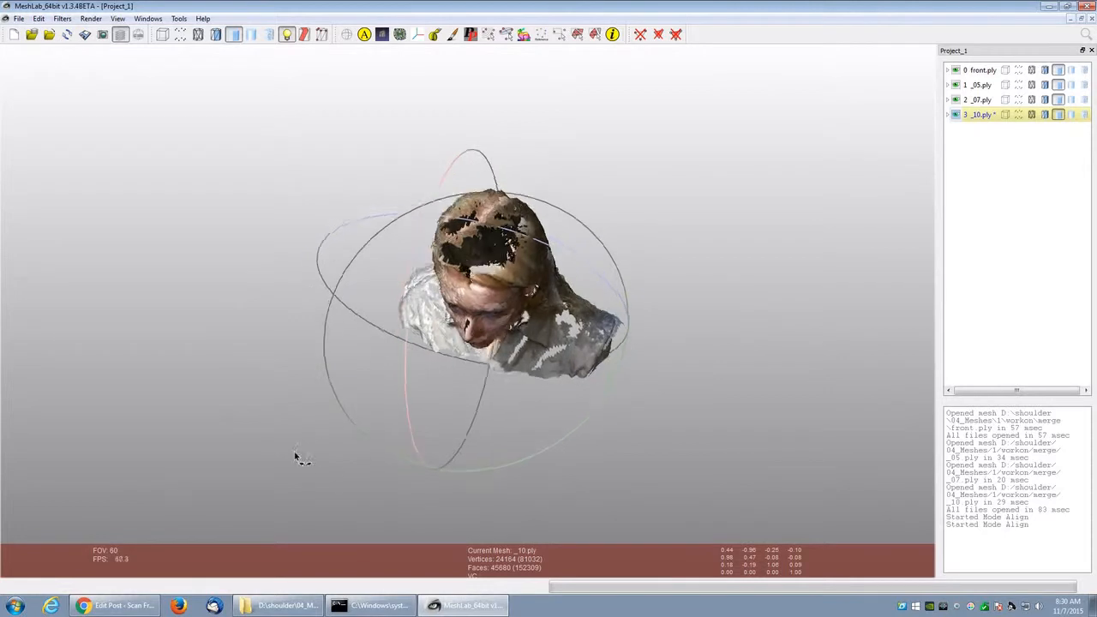
drag(300, 459, 651, 334)
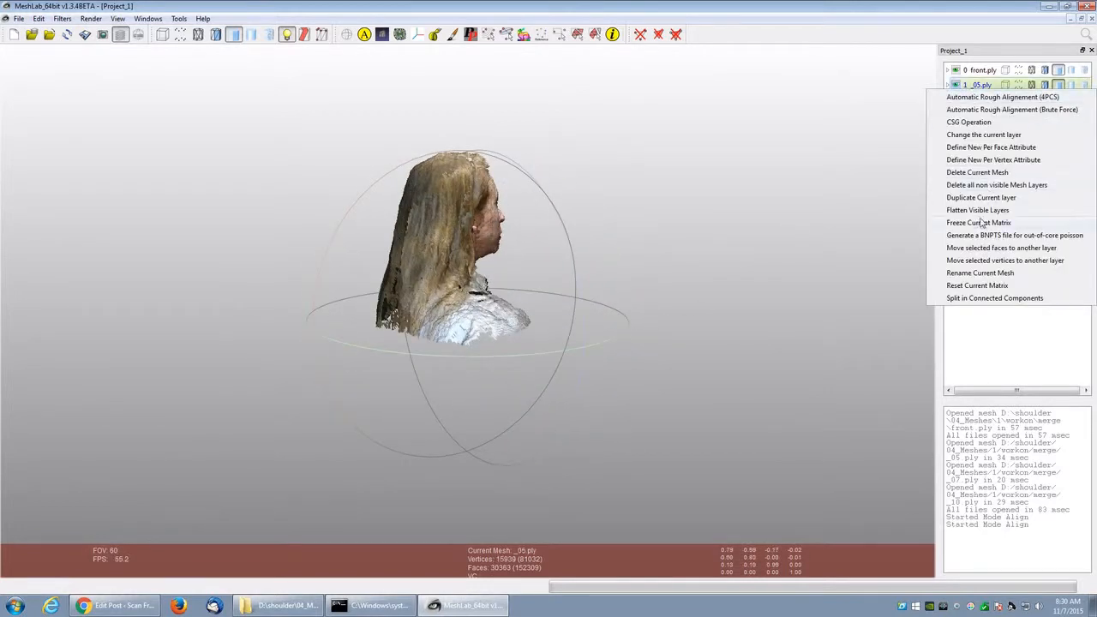
Step: Flatten the visible layers into a single merged mesh
click(976, 209)
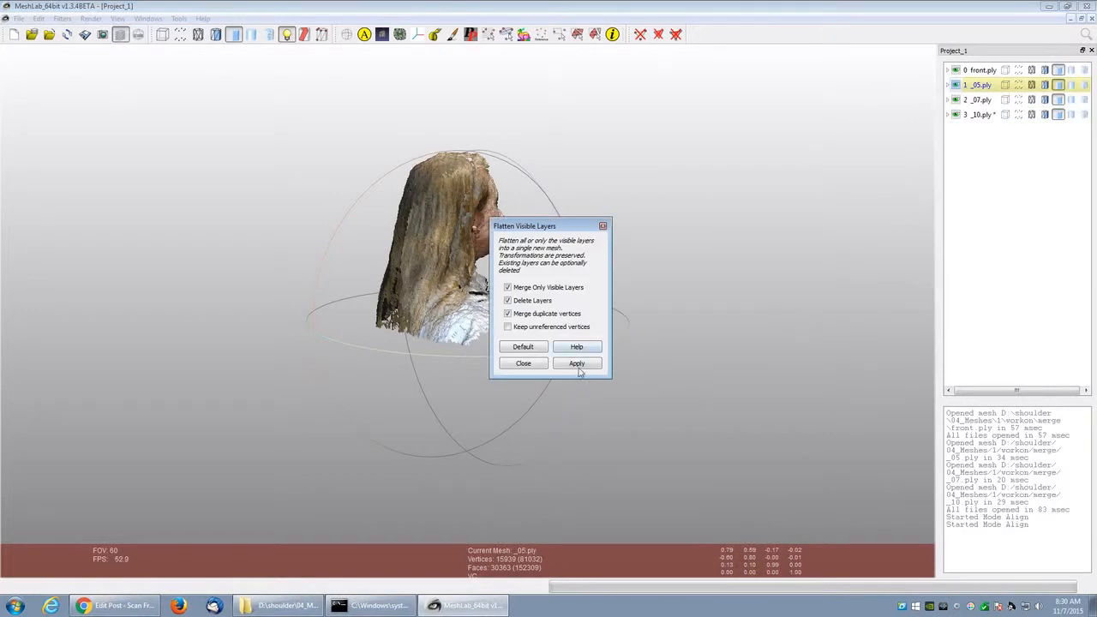
click(576, 363)
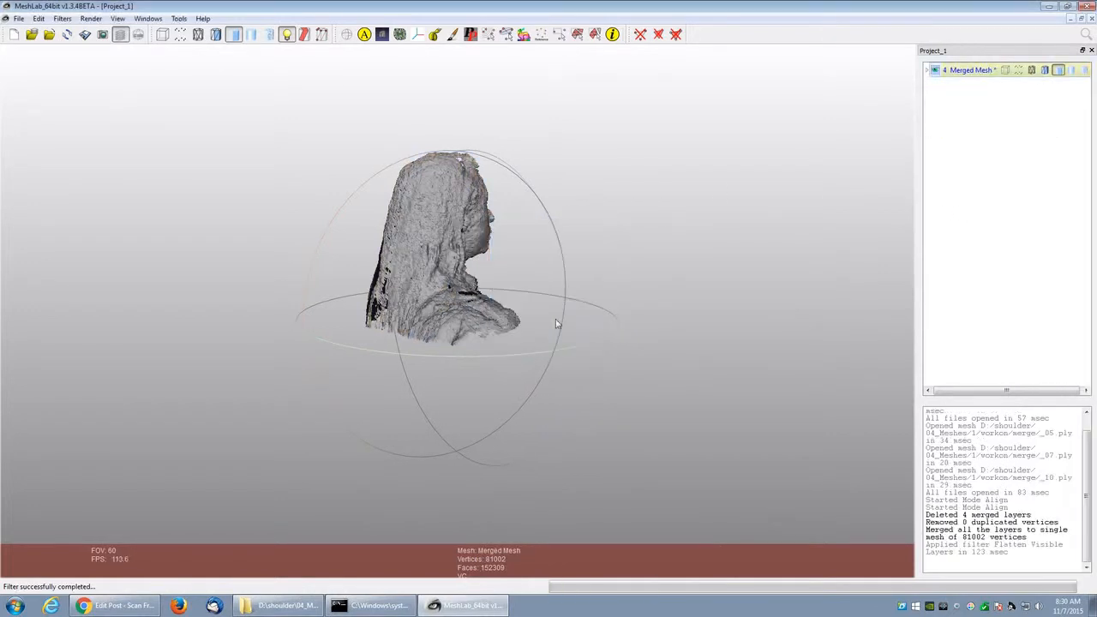
click(61, 21)
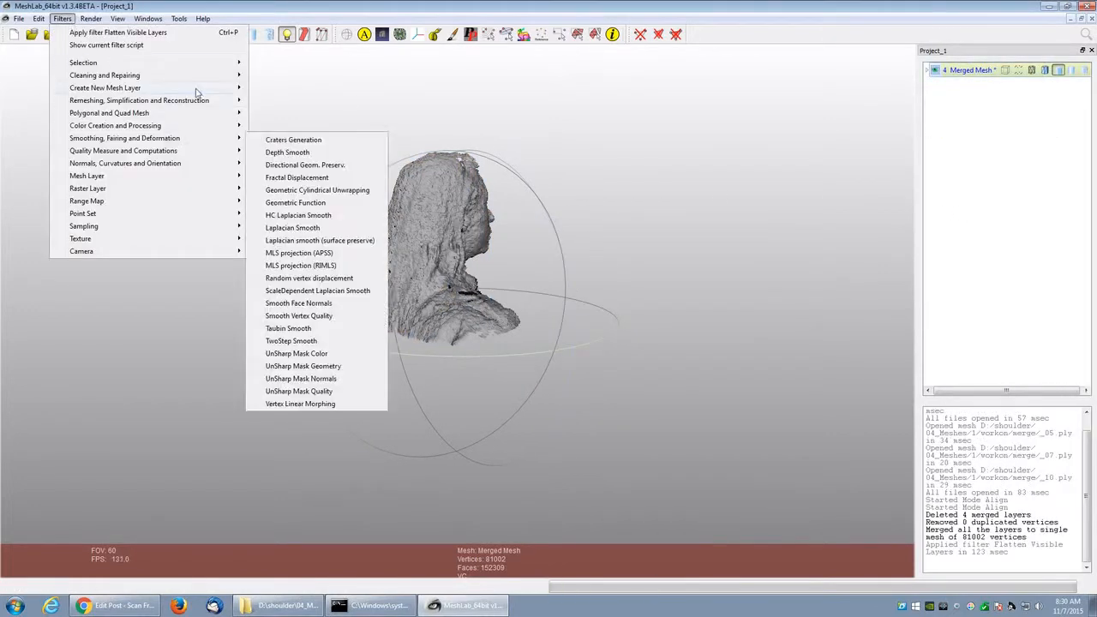
mouse_move(138, 100)
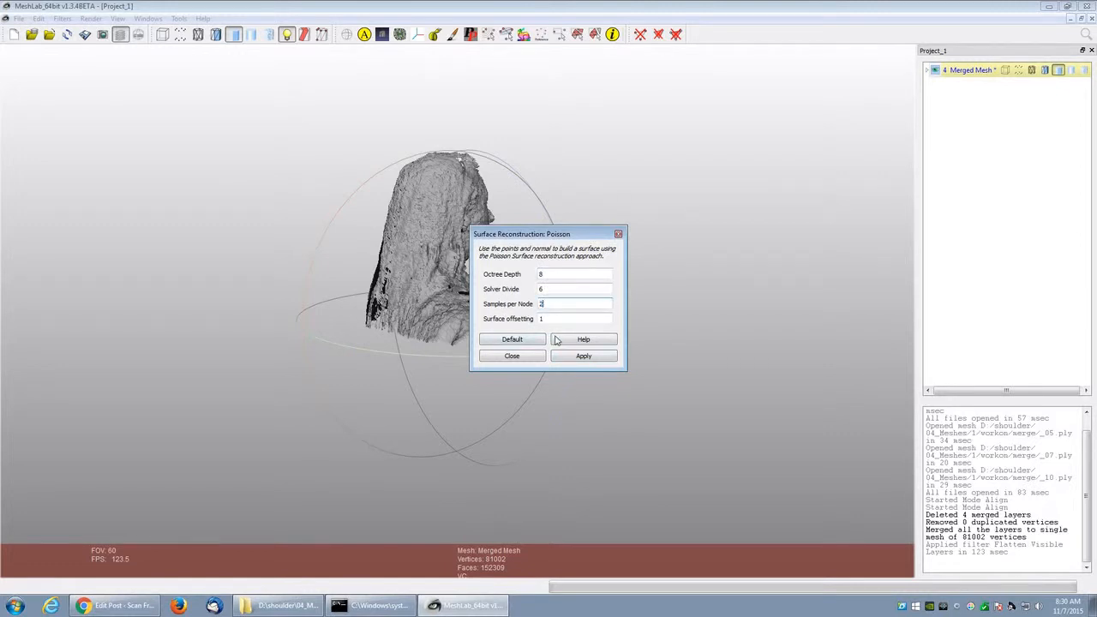
Step: Run Poisson surface reconstruction to build a watertight head mesh
click(582, 355)
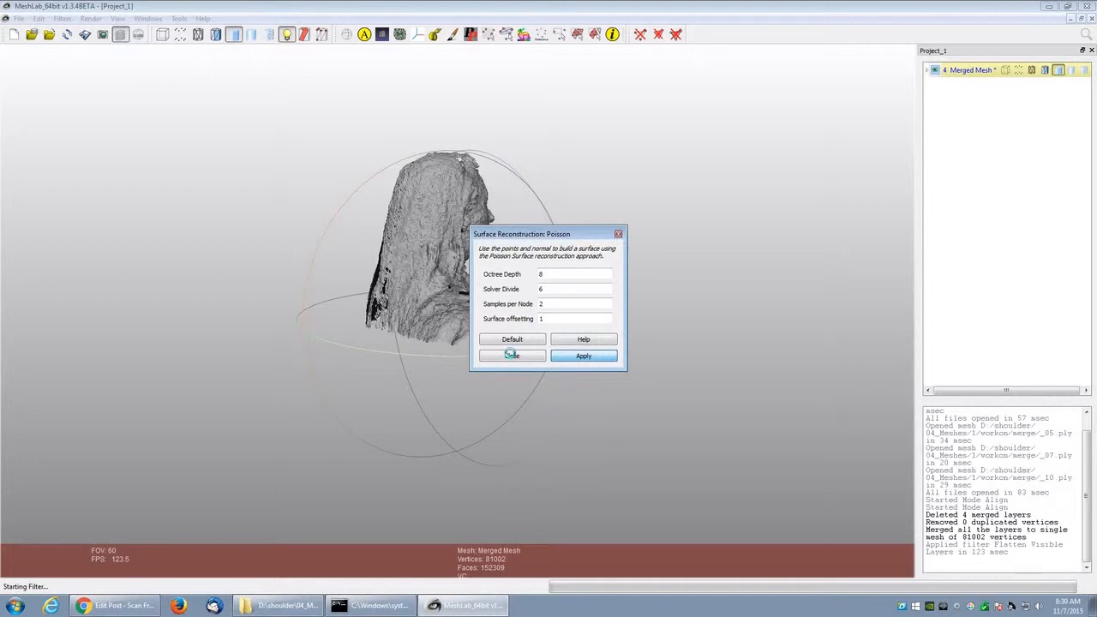
click(582, 354)
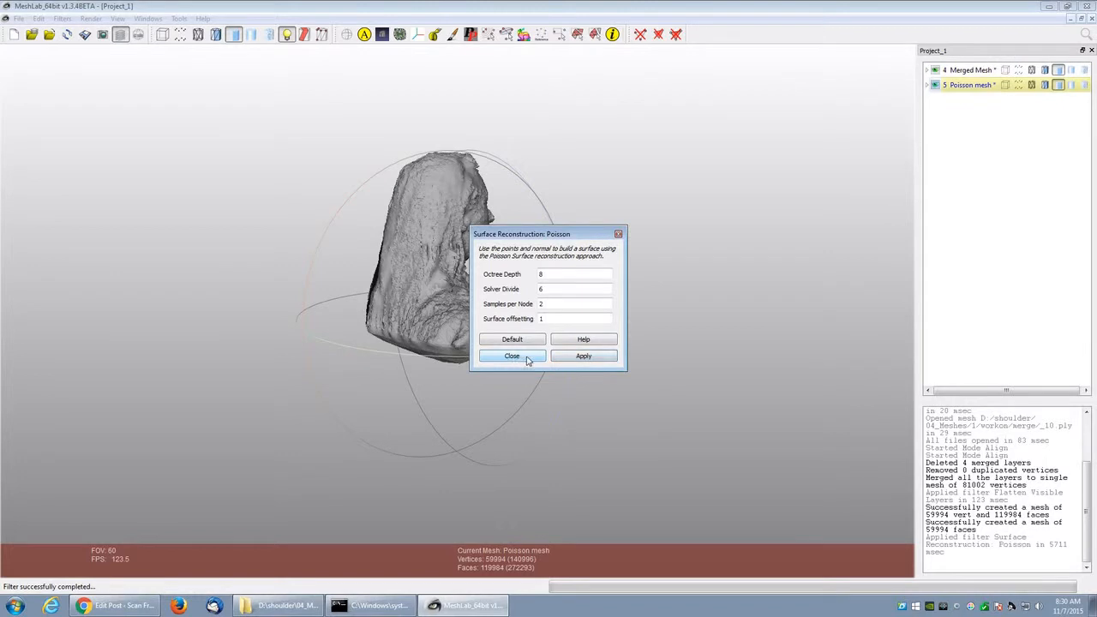
click(510, 355)
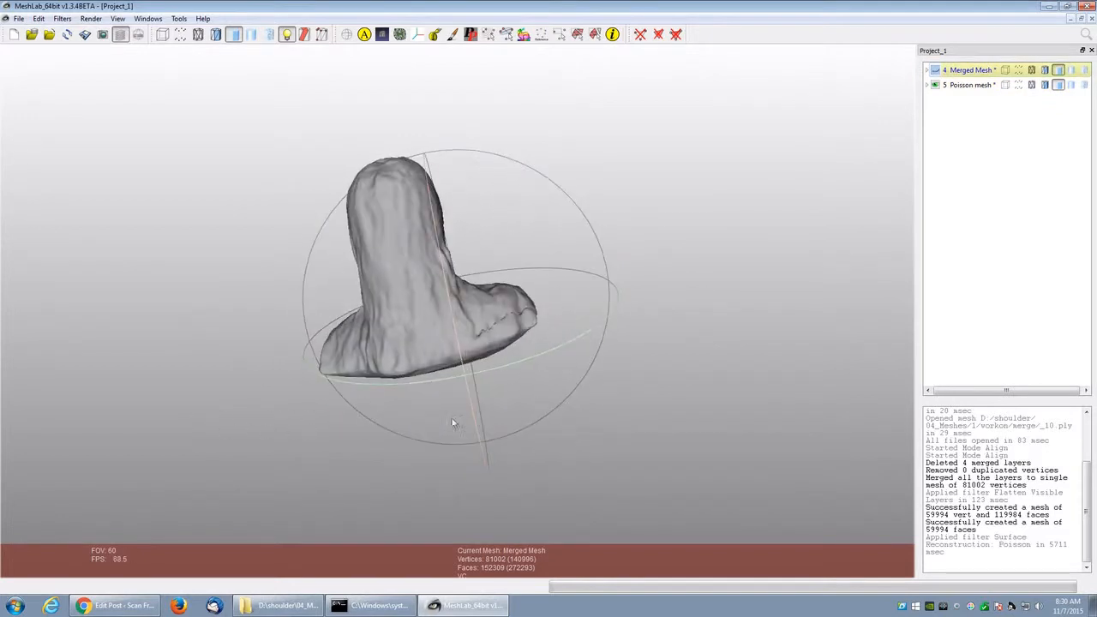
drag(454, 420, 360, 334)
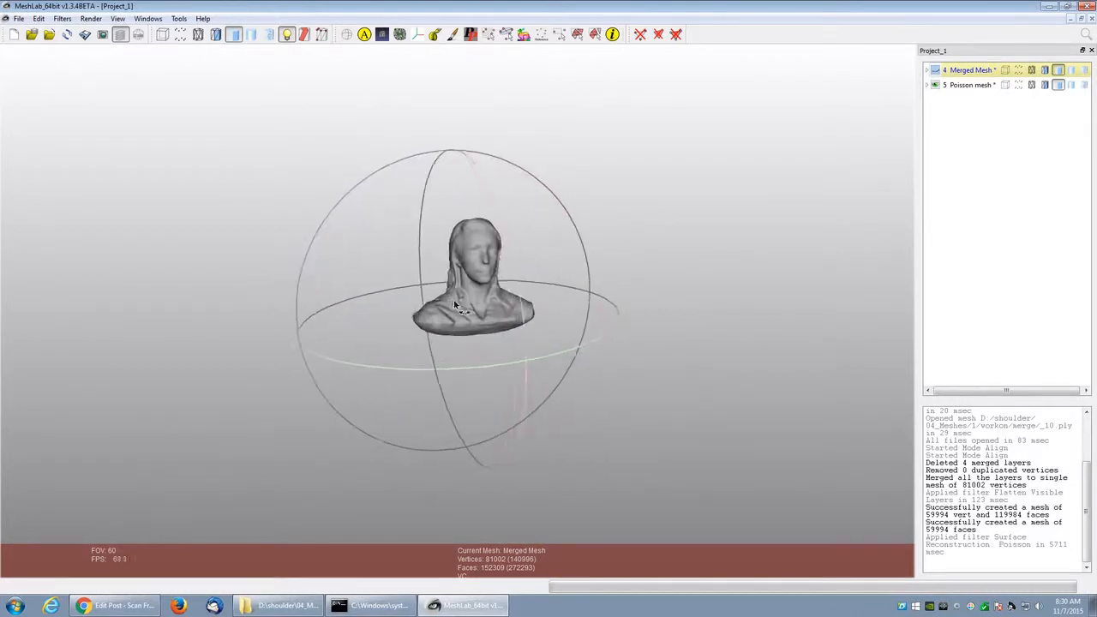
Step: Make the Poisson mesh current and start Vertex Attribute Transfer
click(84, 19)
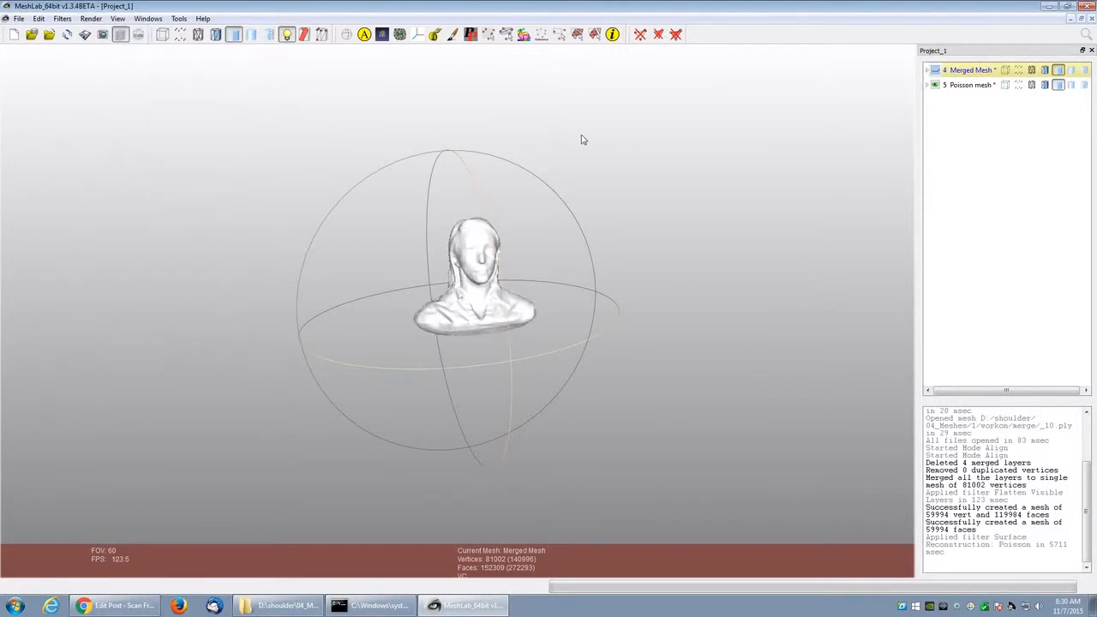
click(967, 86)
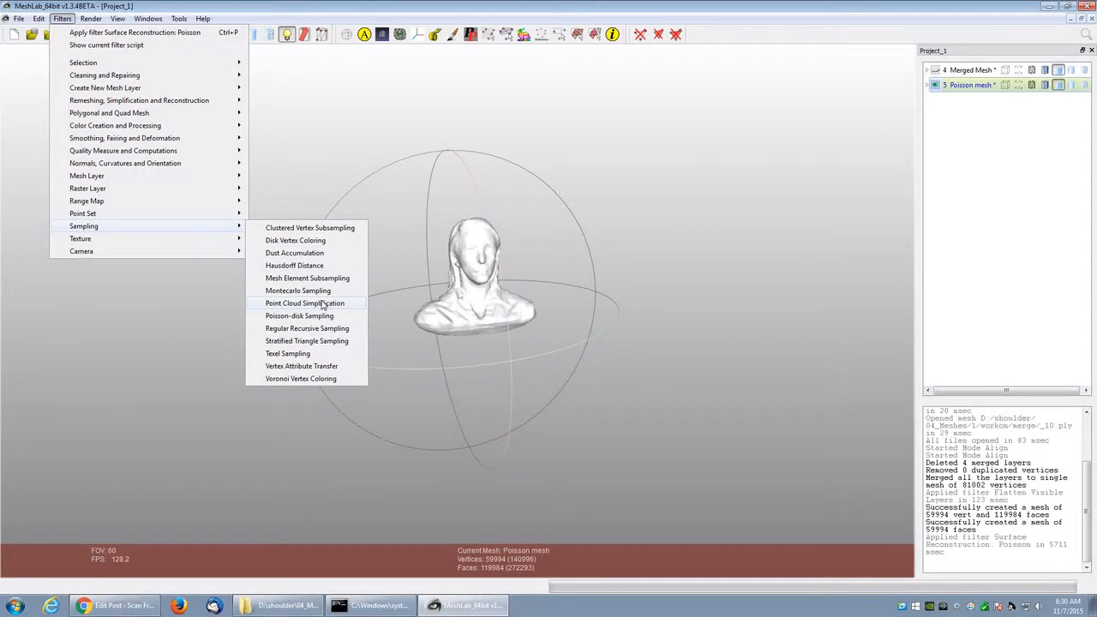
click(301, 366)
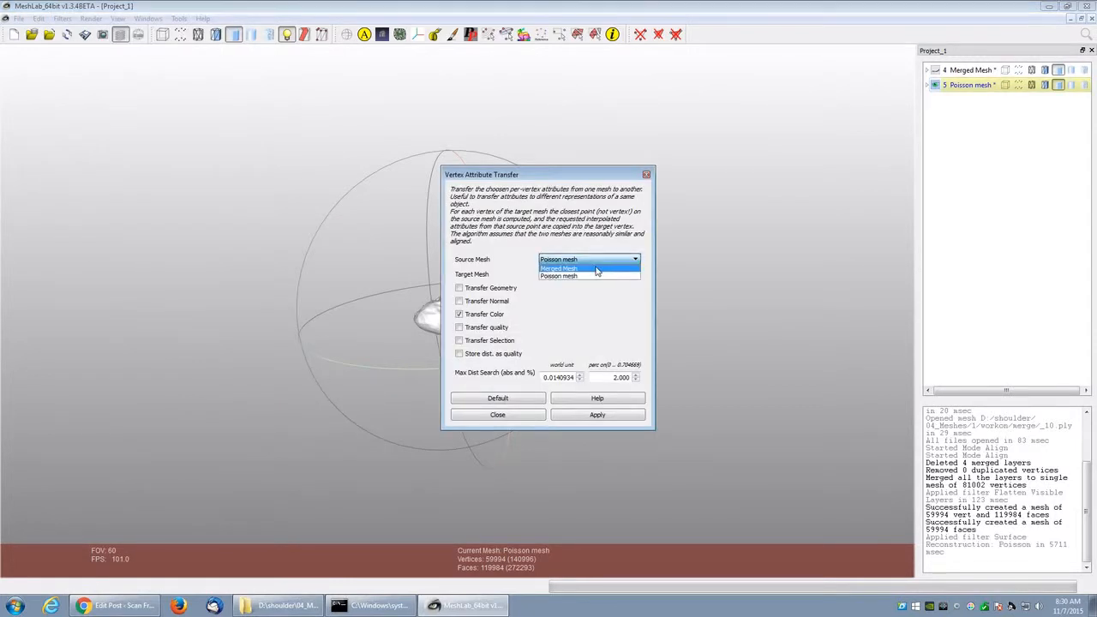
Step: Transfer colour from the Merged Mesh onto the Poisson mesh
click(561, 267)
text(0.)
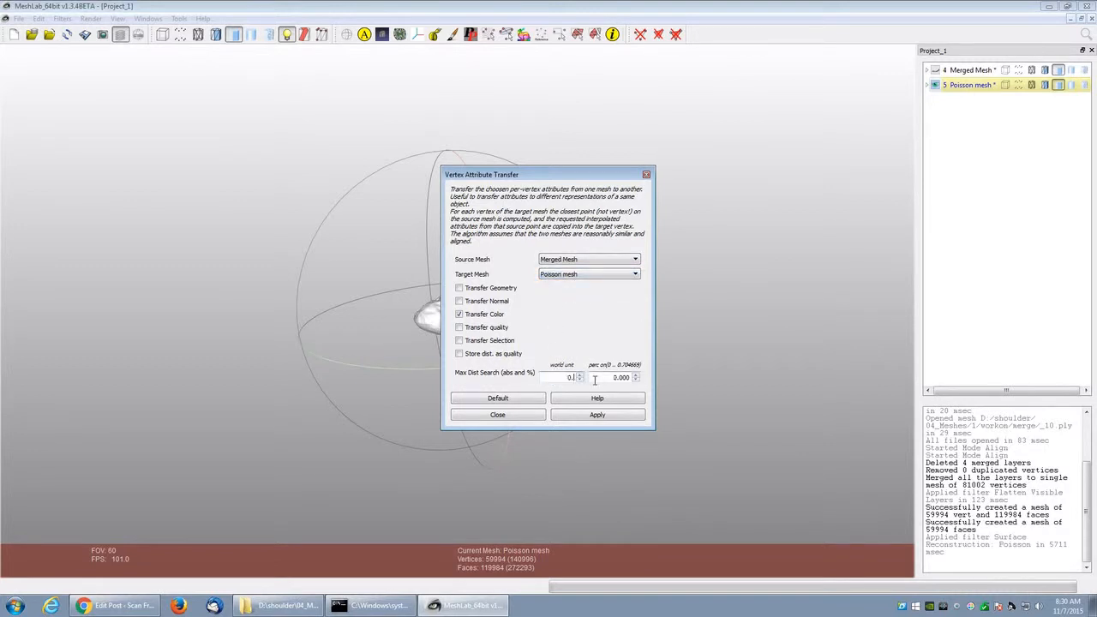
click(597, 413)
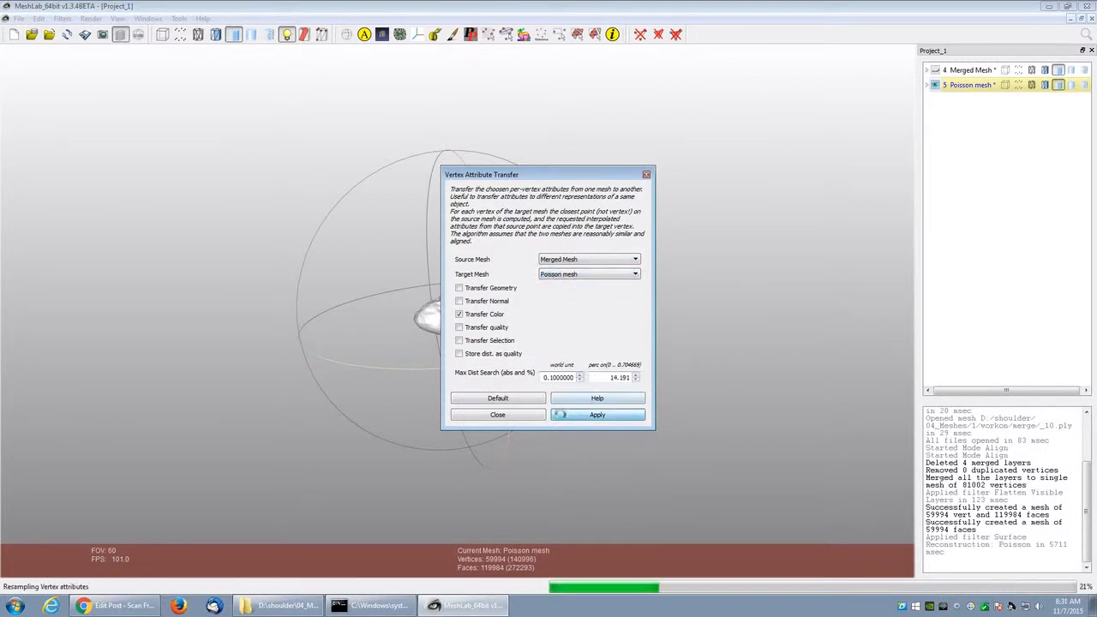
click(597, 413)
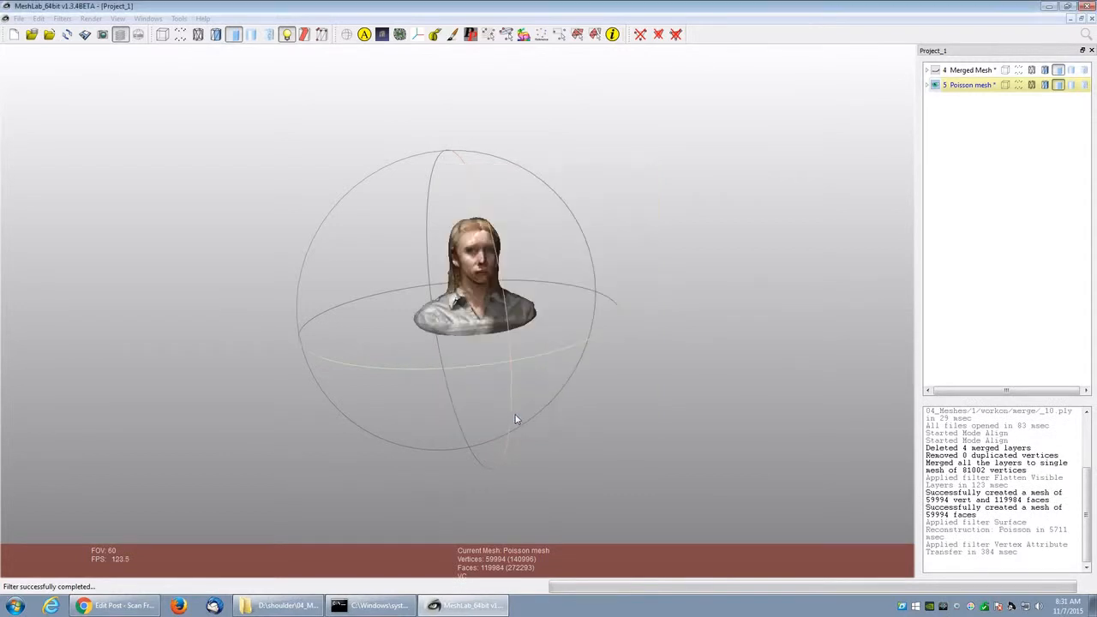
drag(514, 418, 351, 404)
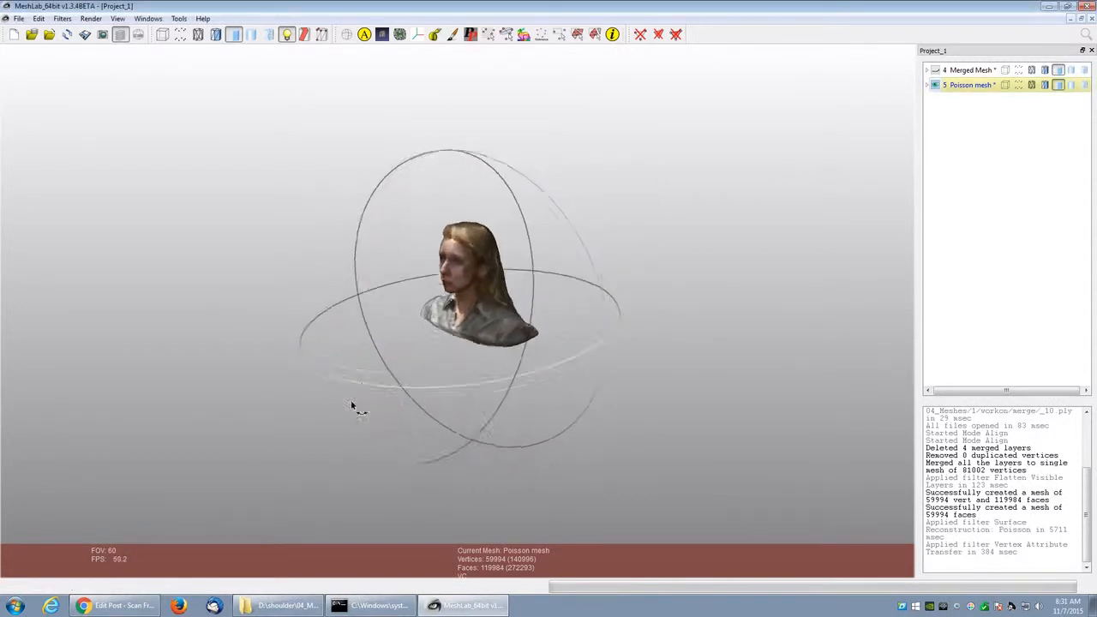
drag(349, 404, 184, 374)
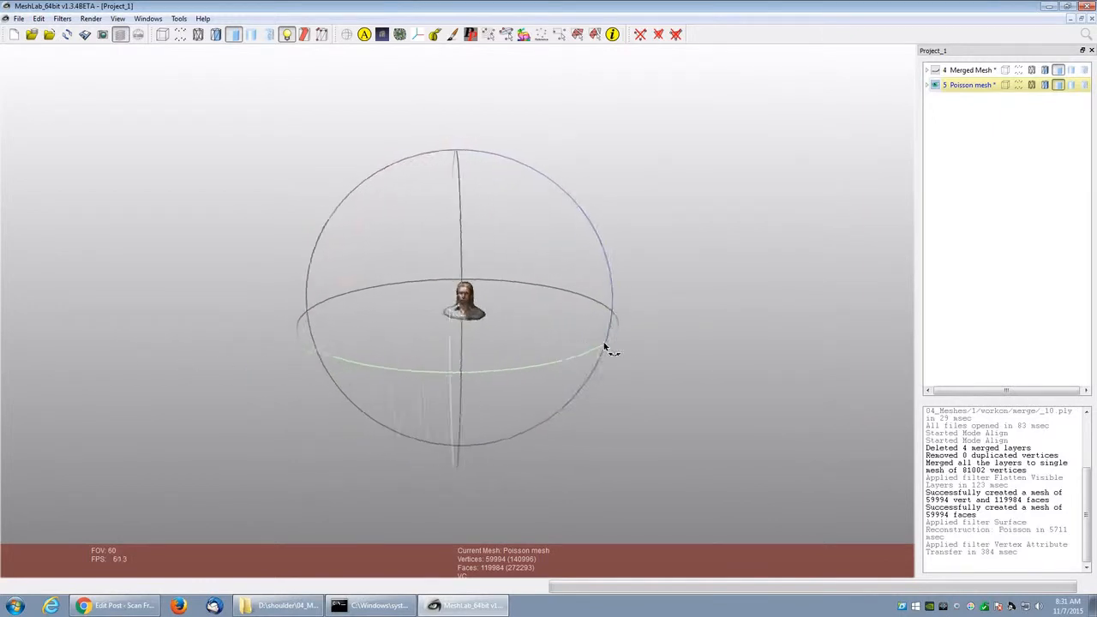
drag(603, 346, 428, 339)
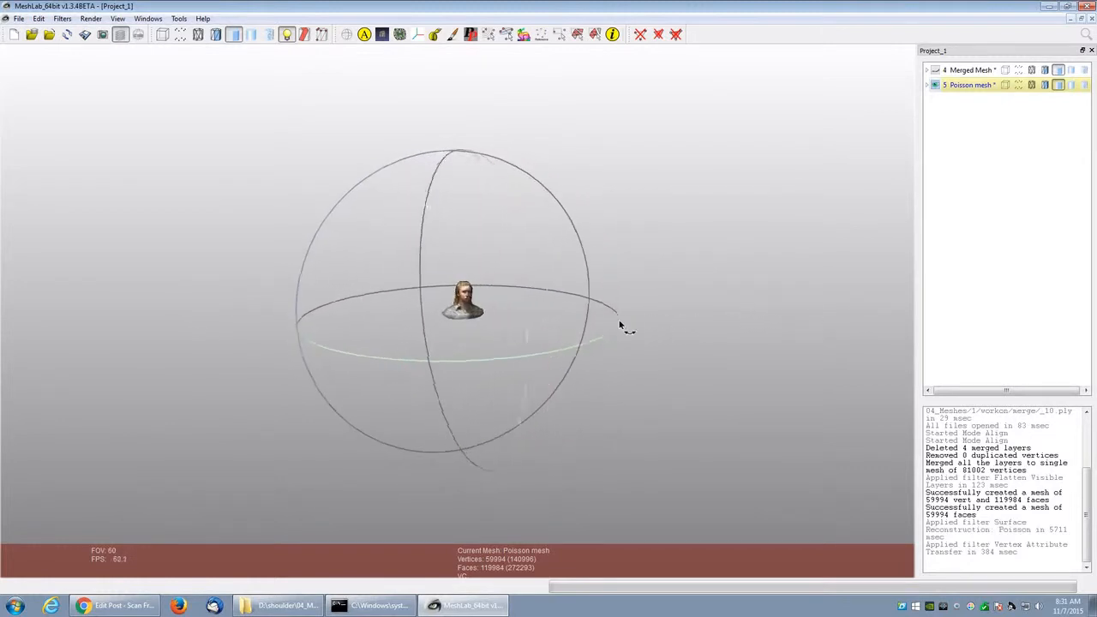
drag(621, 326, 274, 329)
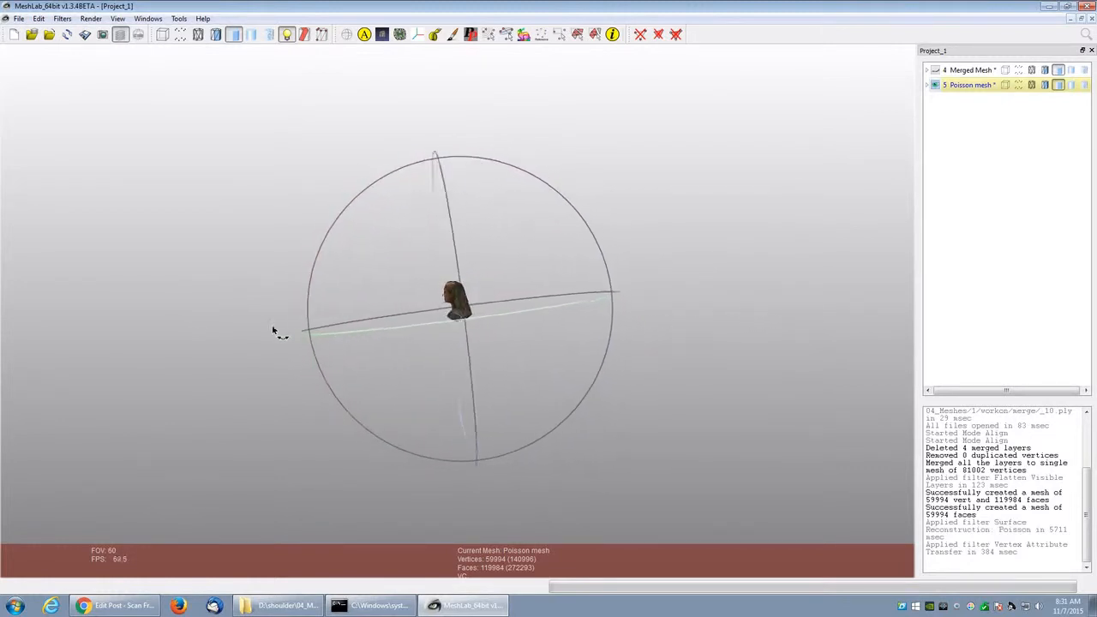
drag(274, 329, 651, 317)
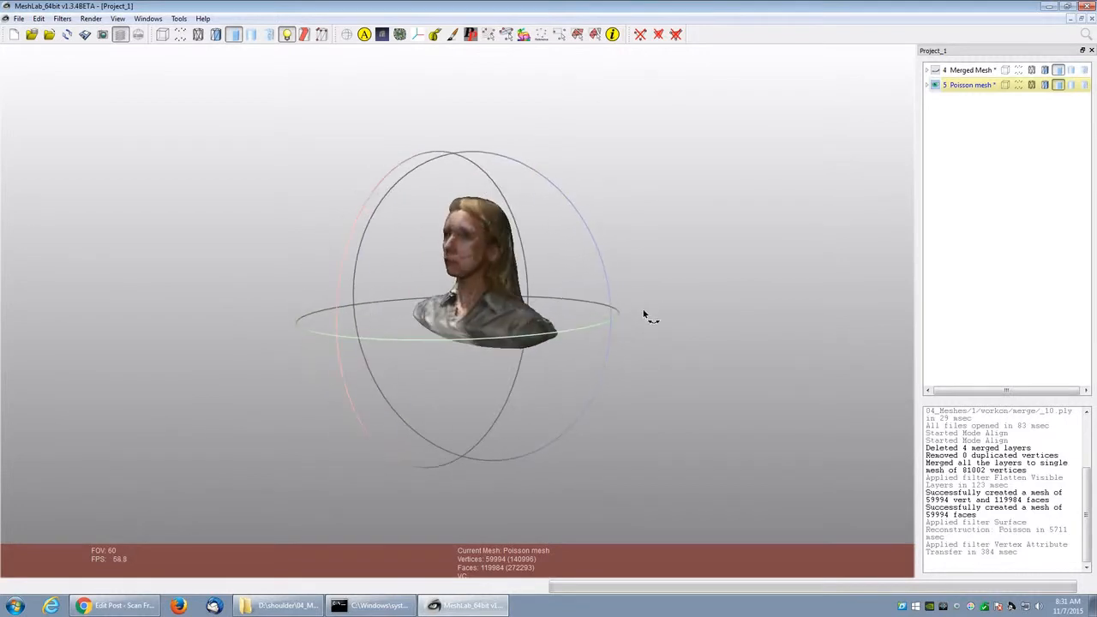